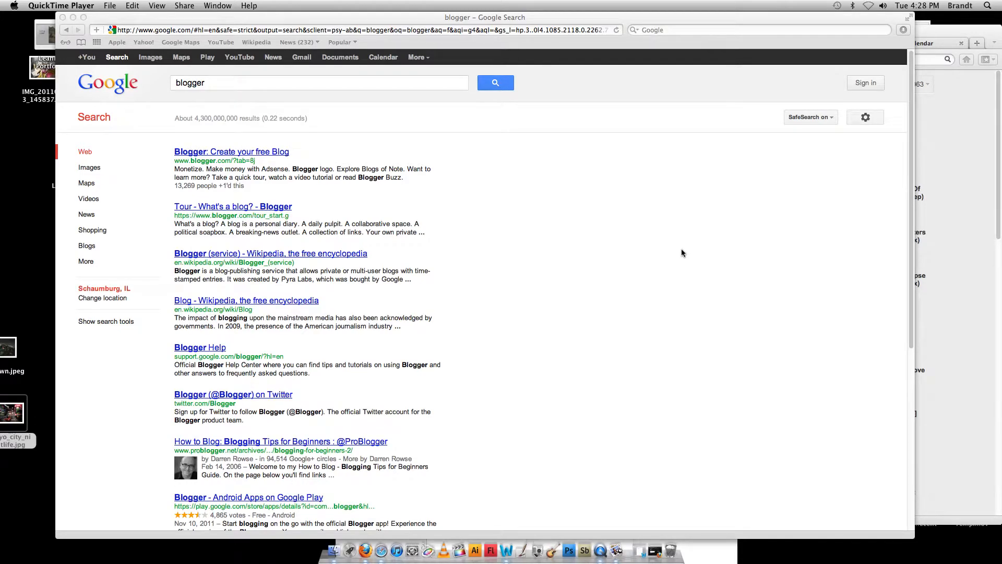
{"action": "mouse_move", "coordinate": [571, 234]}
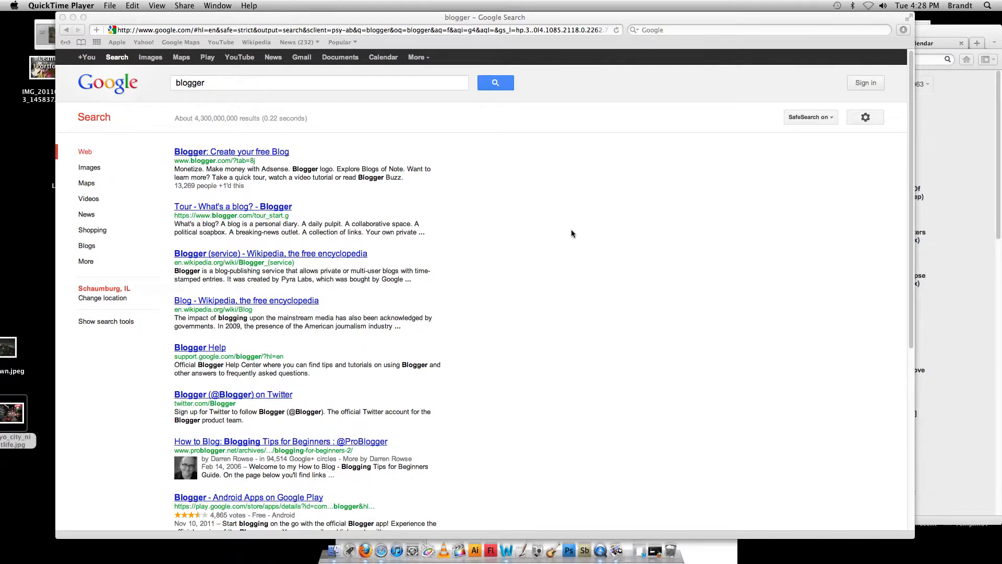
{"action": "mouse_move", "coordinate": [546, 207]}
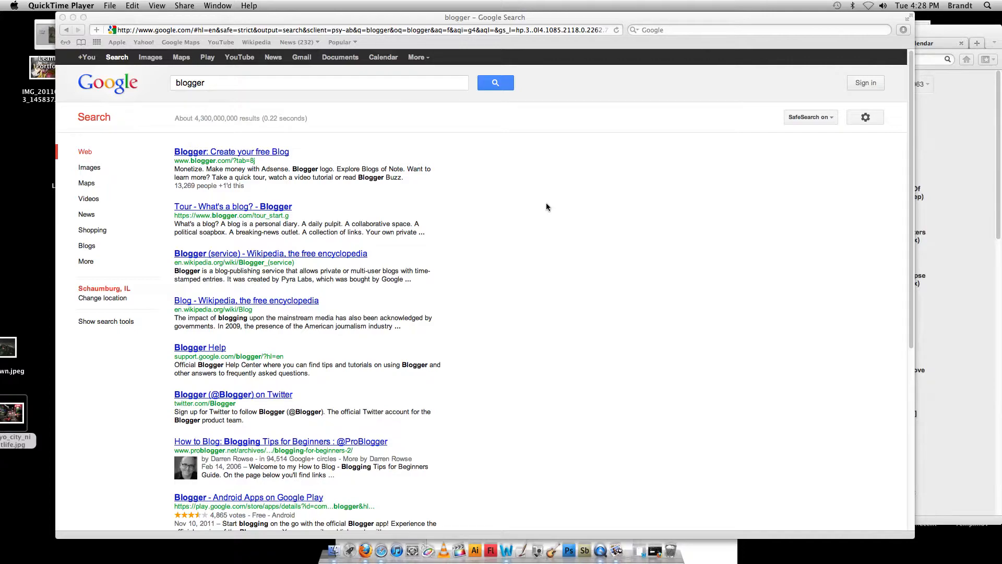
{"action": "mouse_move", "coordinate": [527, 211]}
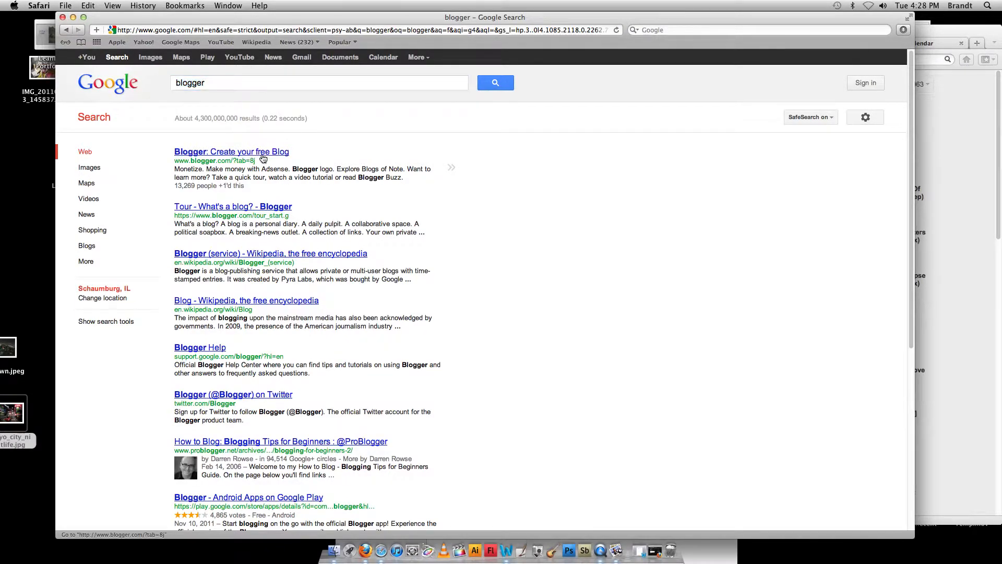
Step: Open the 'Blogger: Create your free Blog' result and start signing up for an account
{"action": "left_click", "coordinate": [230, 151]}
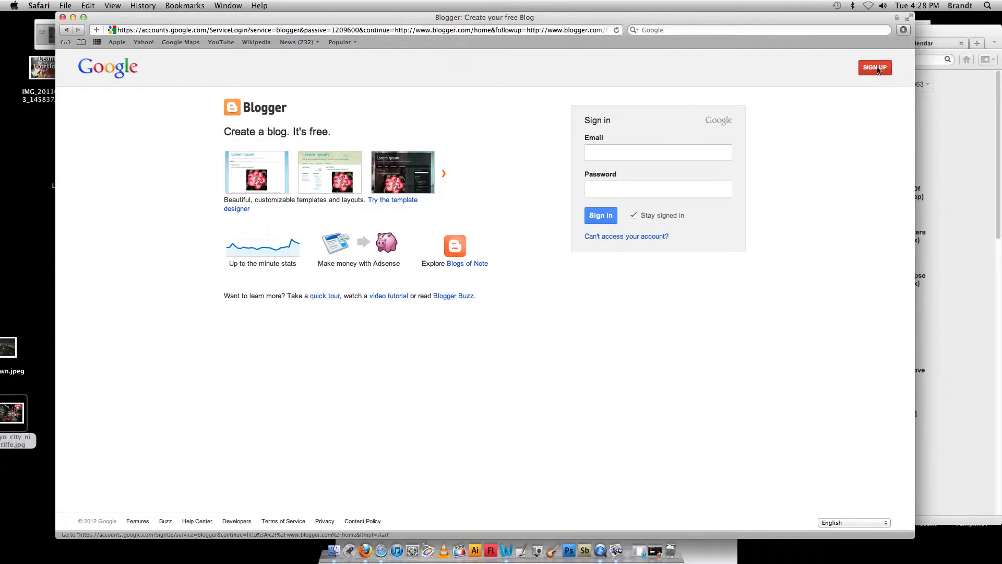
{"action": "left_click", "coordinate": [874, 67]}
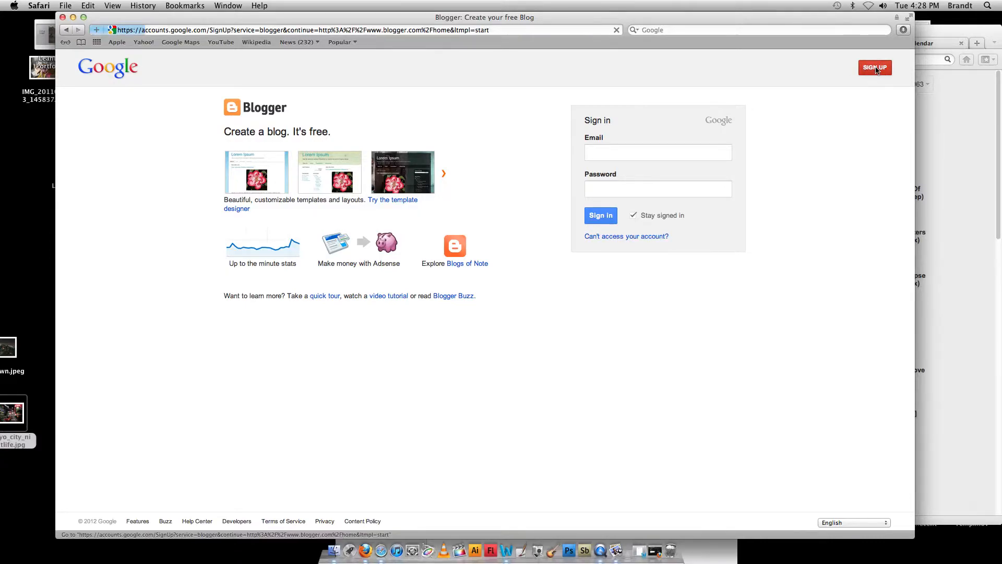
Step: Enter the name Mister Brandt in the new Google account form
{"action": "left_click", "coordinate": [874, 67]}
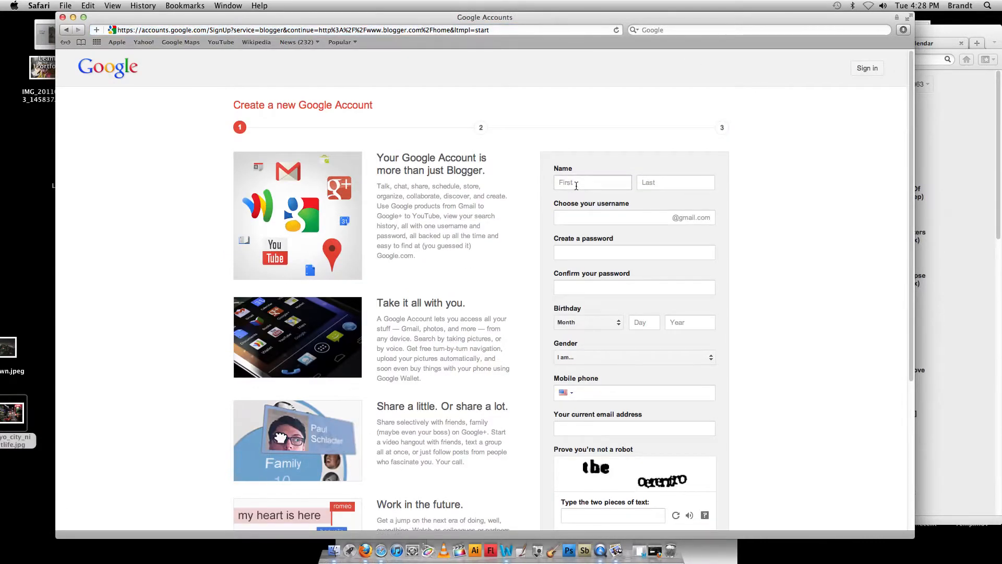
{"action": "left_click", "coordinate": [592, 182]}
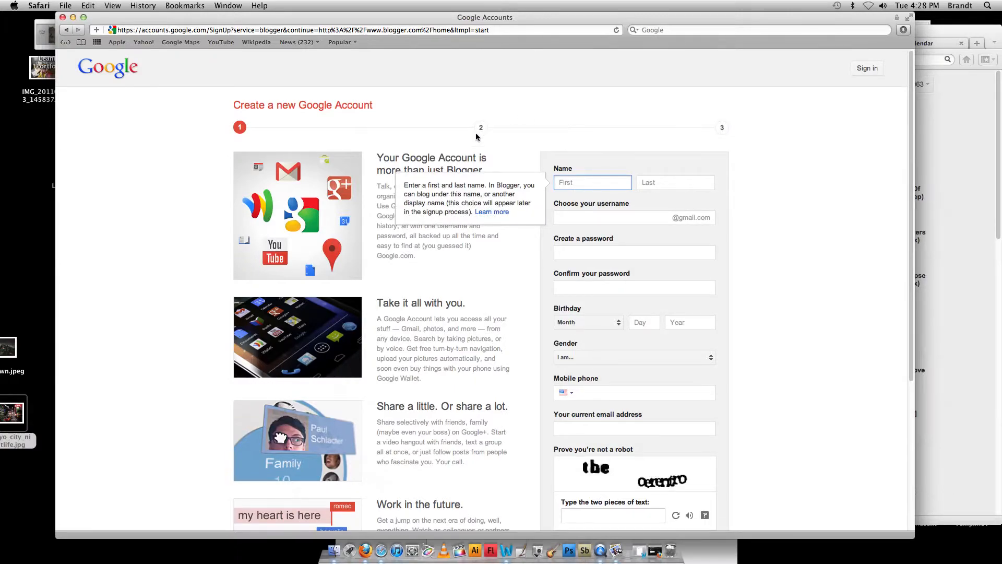
{"action": "mouse_move", "coordinate": [489, 123]}
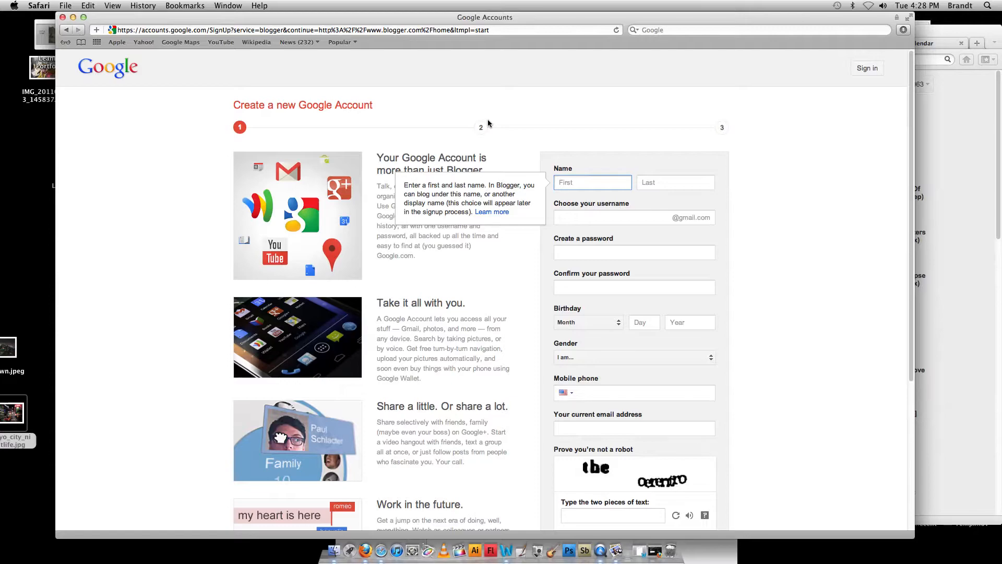
{"action": "left_click", "coordinate": [591, 182]}
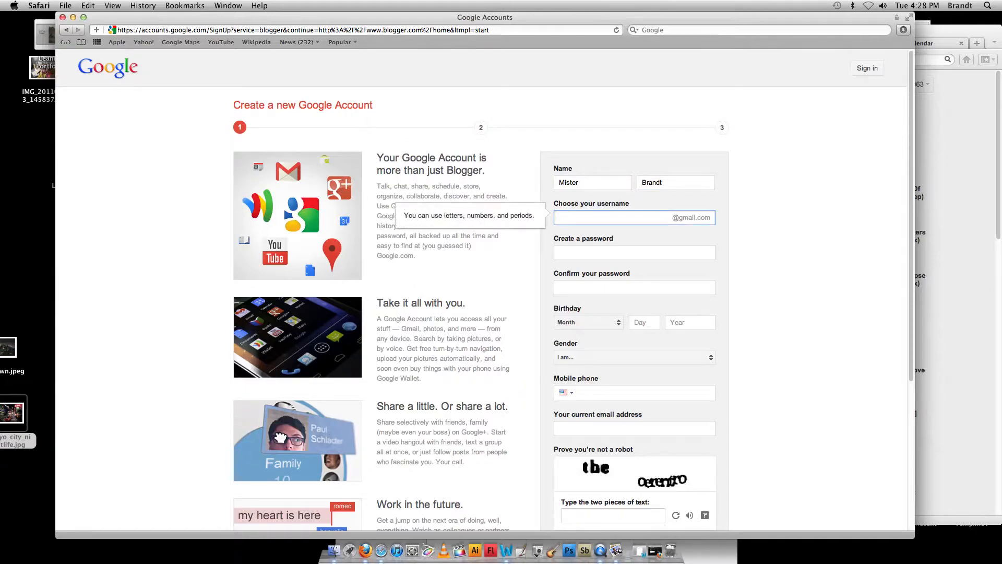
{"action": "type", "text": "mister"}
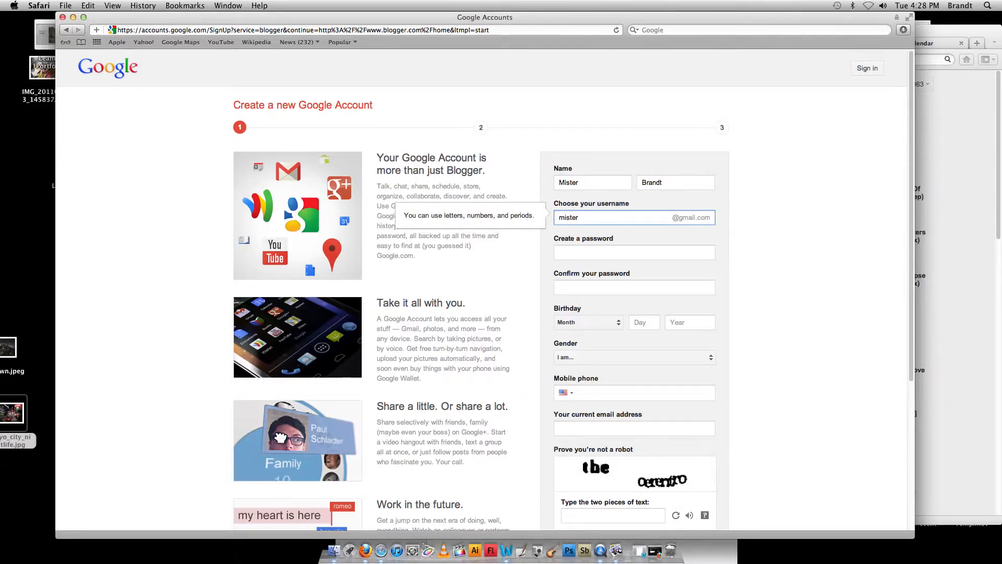
{"action": "type", "text": "B"}
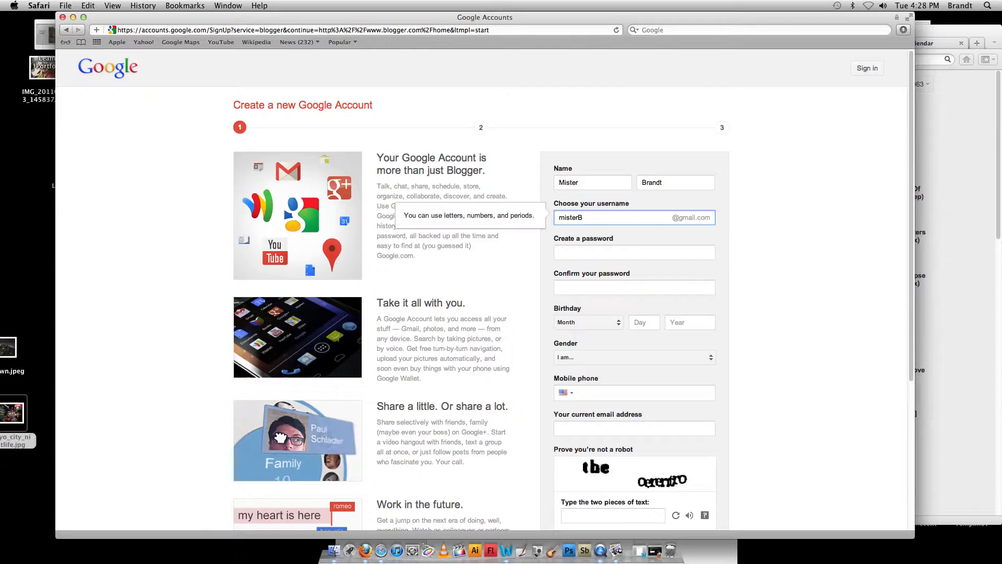
{"action": "type", "text": "999"}
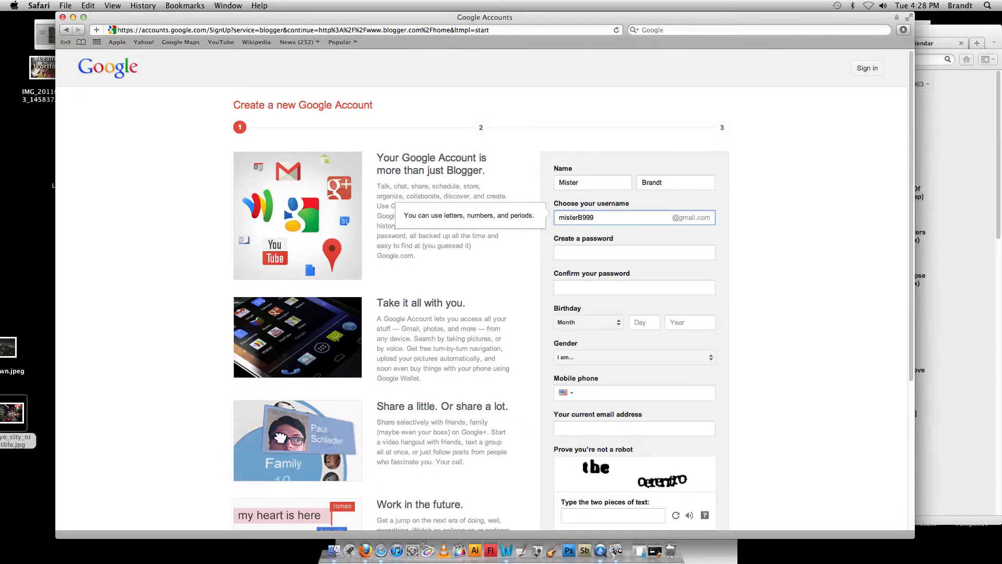
{"action": "mouse_move", "coordinate": [588, 235]}
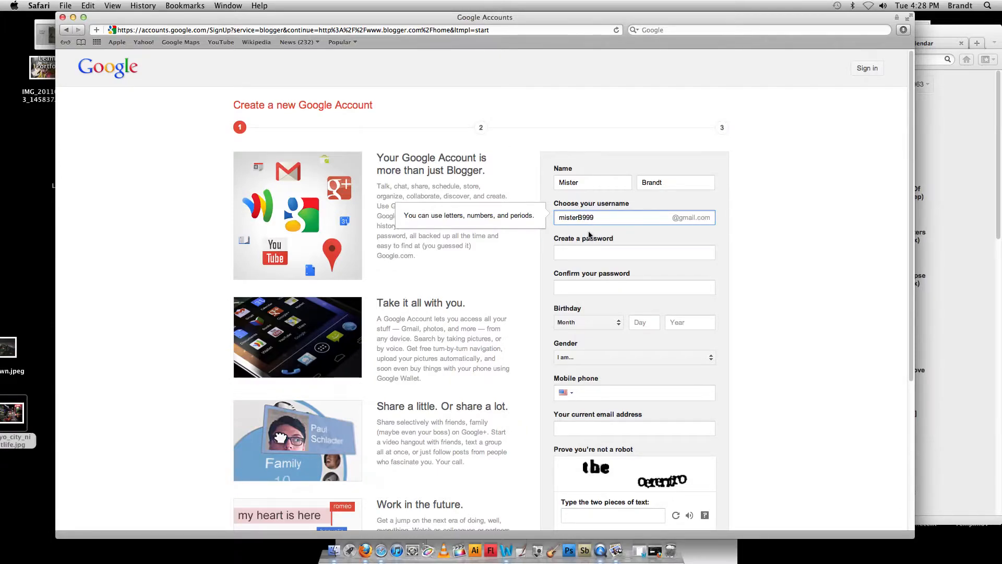
{"action": "type", "text": "123"}
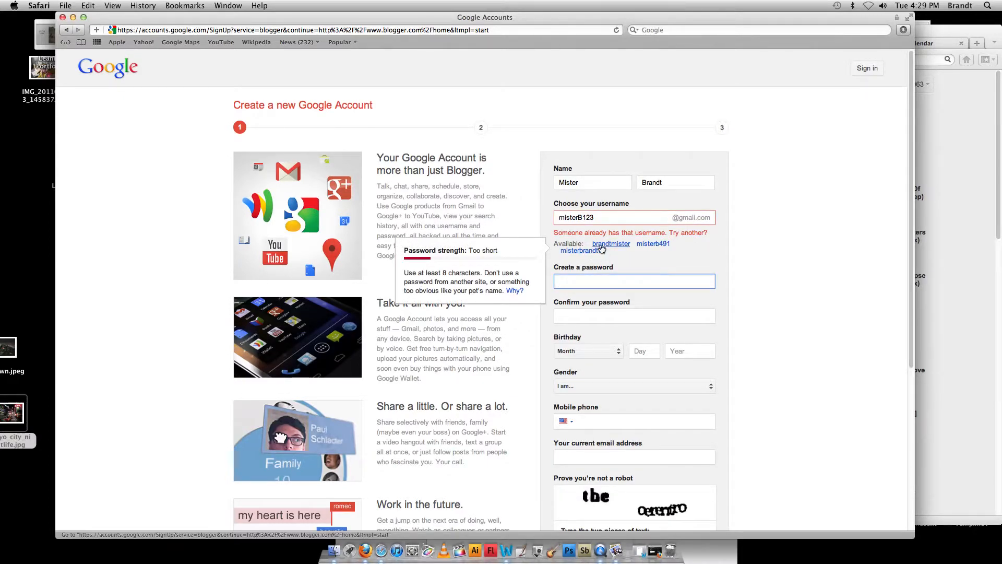
{"action": "left_click", "coordinate": [610, 245]}
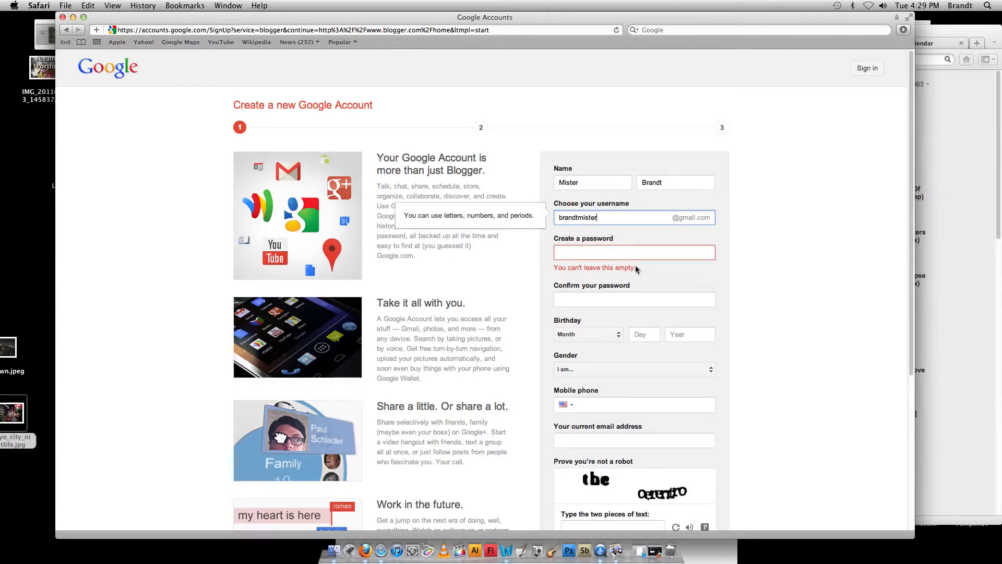
{"action": "left_click", "coordinate": [634, 252]}
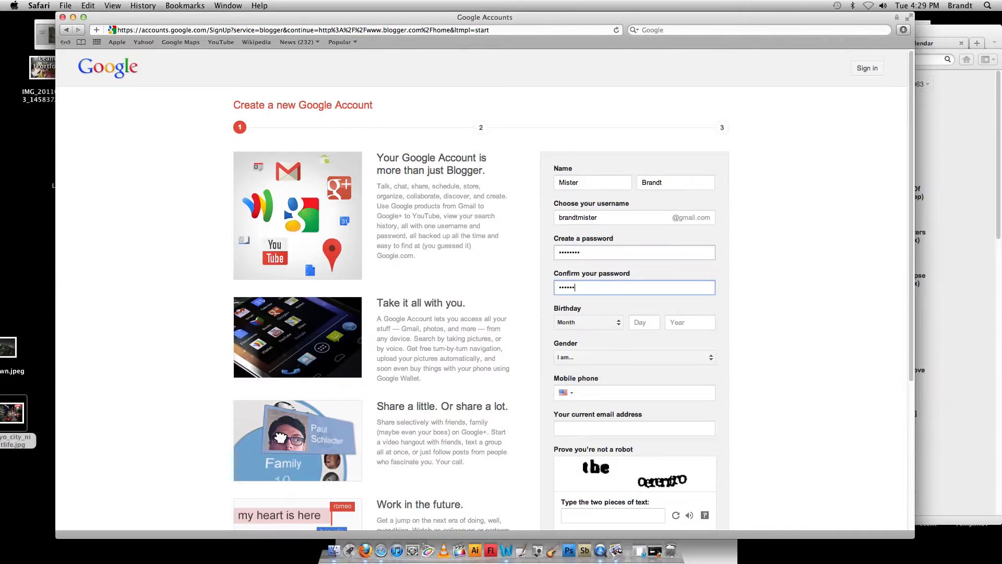
{"action": "type", "text": "•"}
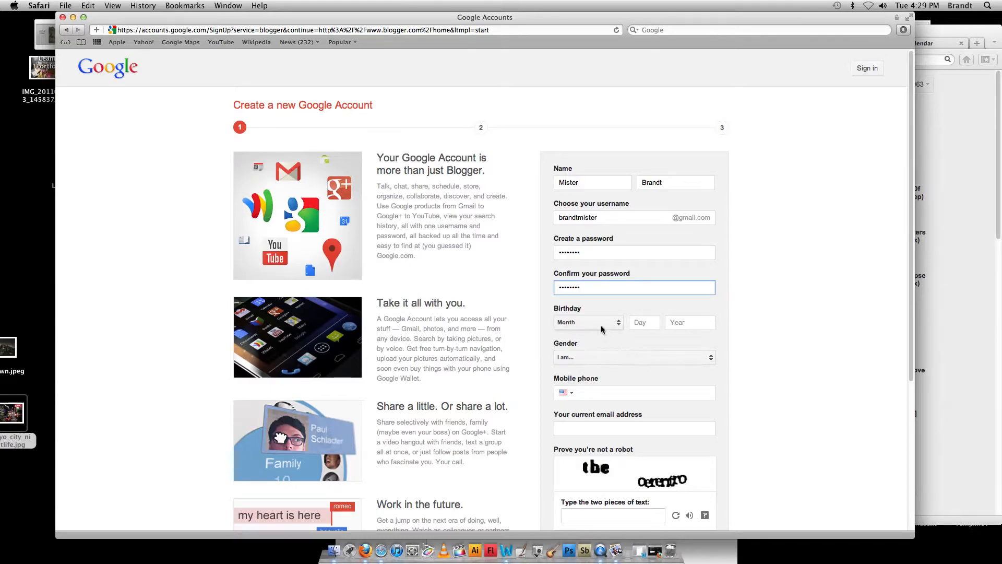
{"action": "left_click", "coordinate": [587, 321]}
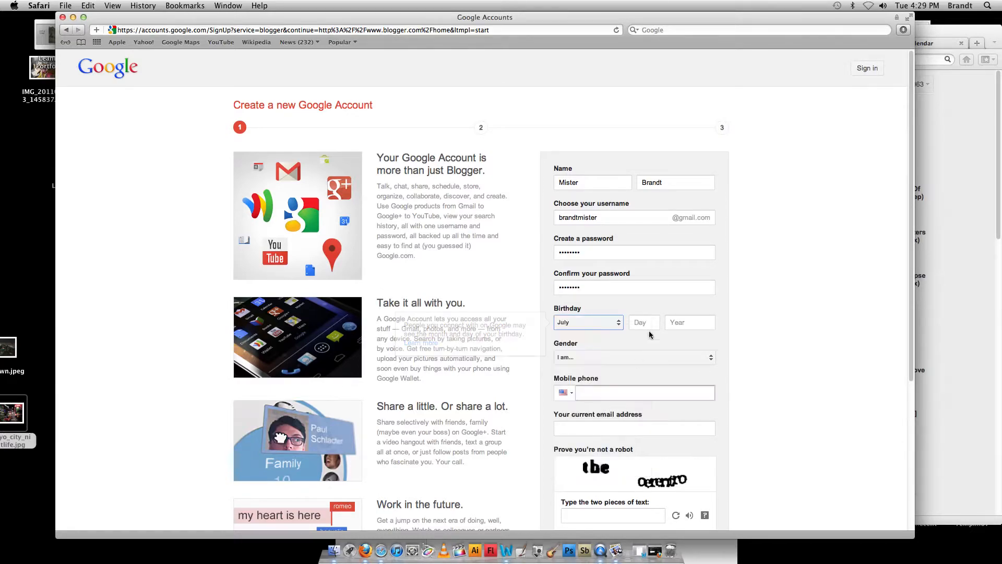
{"action": "left_click", "coordinate": [644, 322]}
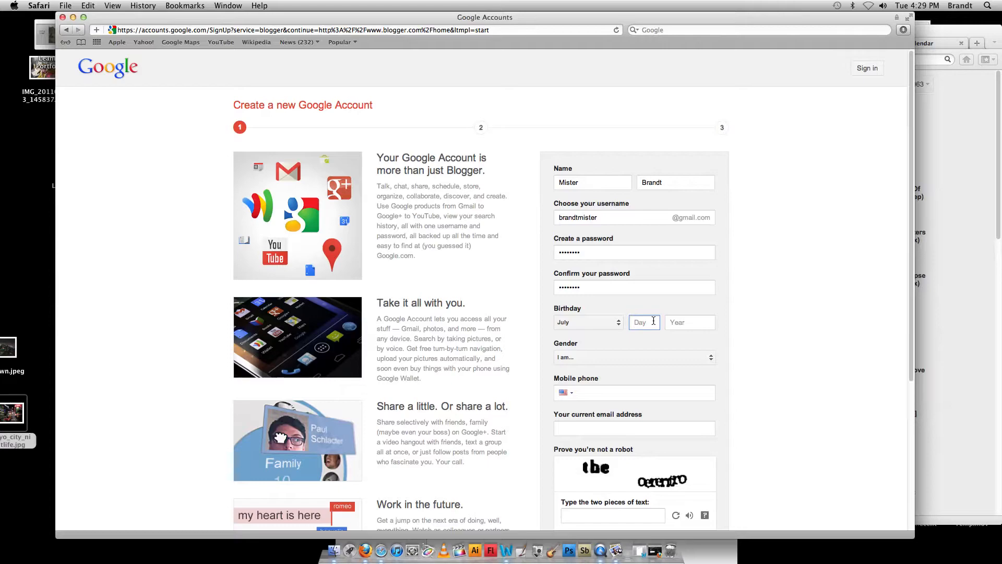
{"action": "type", "text": "15"}
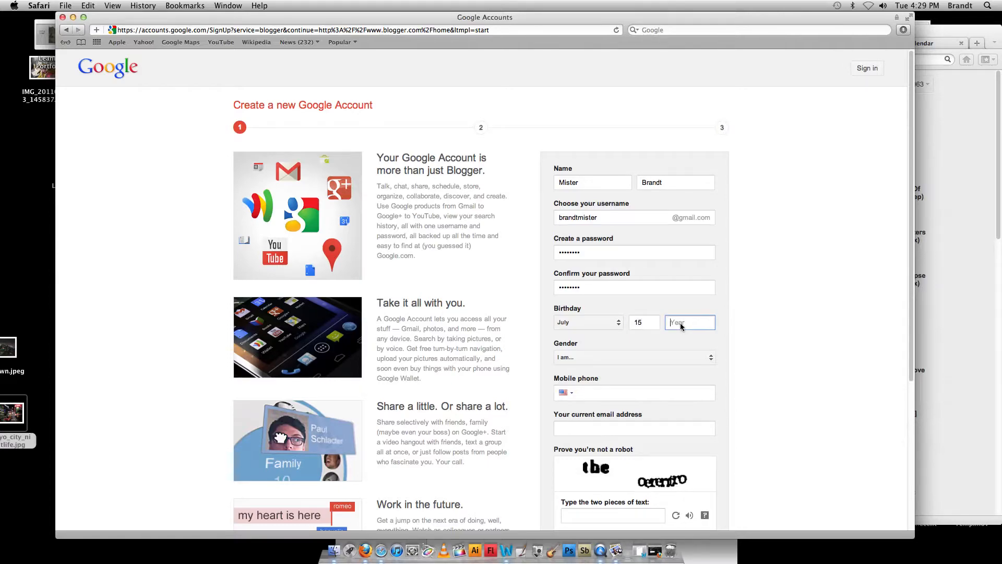
{"action": "type", "text": "197"}
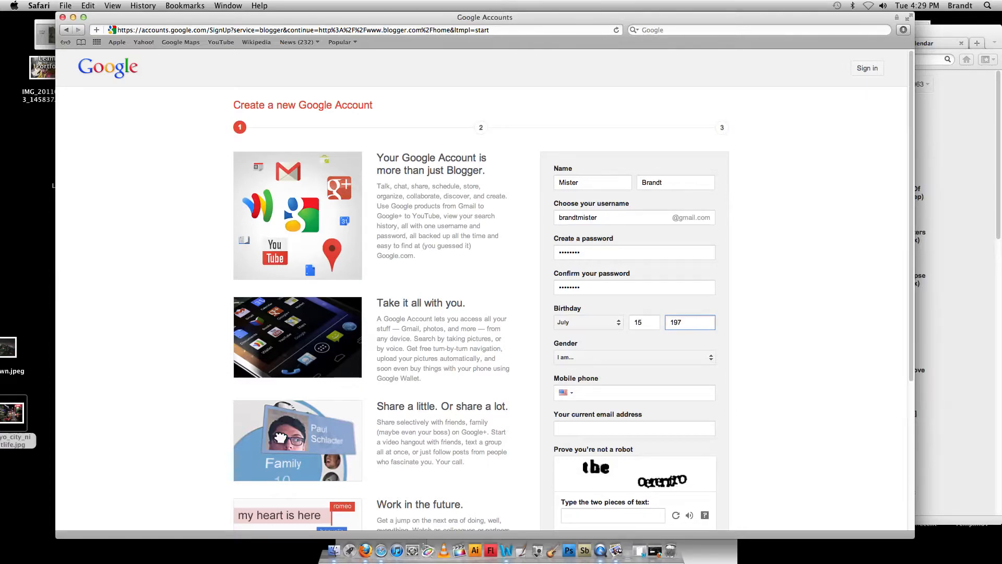
Step: Set gender to Male and move on to the mobile phone field
{"action": "left_click", "coordinate": [632, 357]}
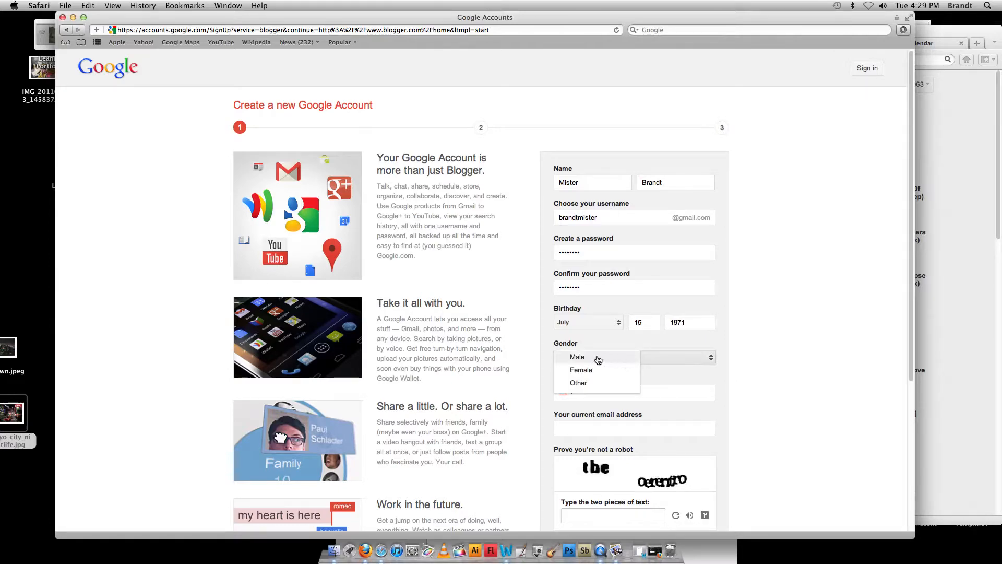
{"action": "left_click", "coordinate": [578, 356]}
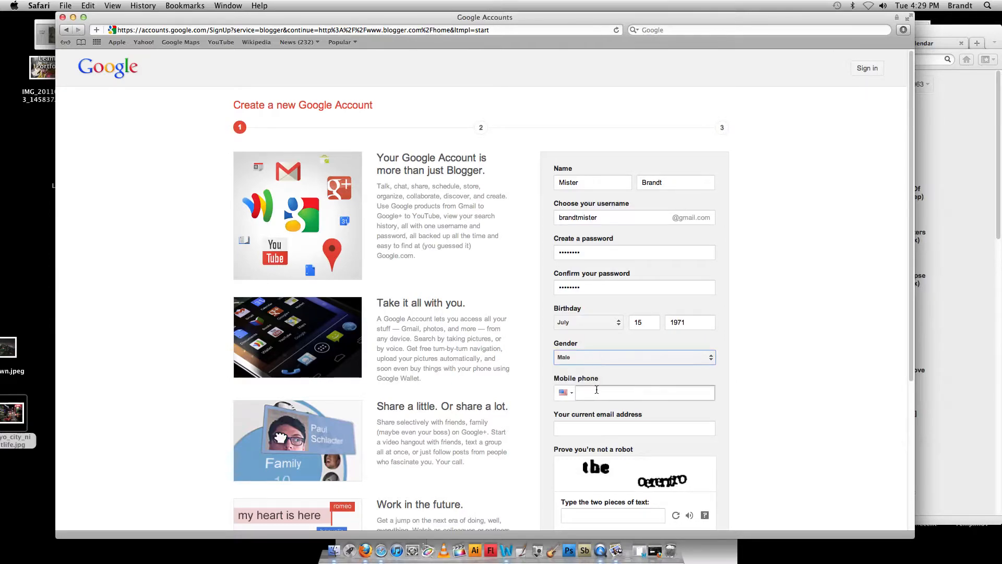
{"action": "left_click", "coordinate": [645, 393]}
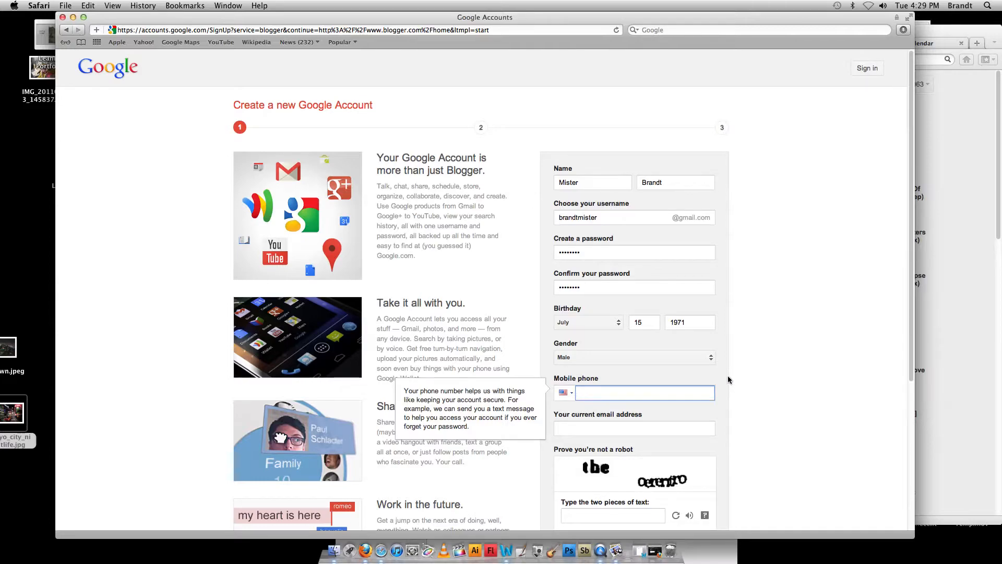
{"action": "scroll", "scroll_direction": "down", "scroll_amount": 3}
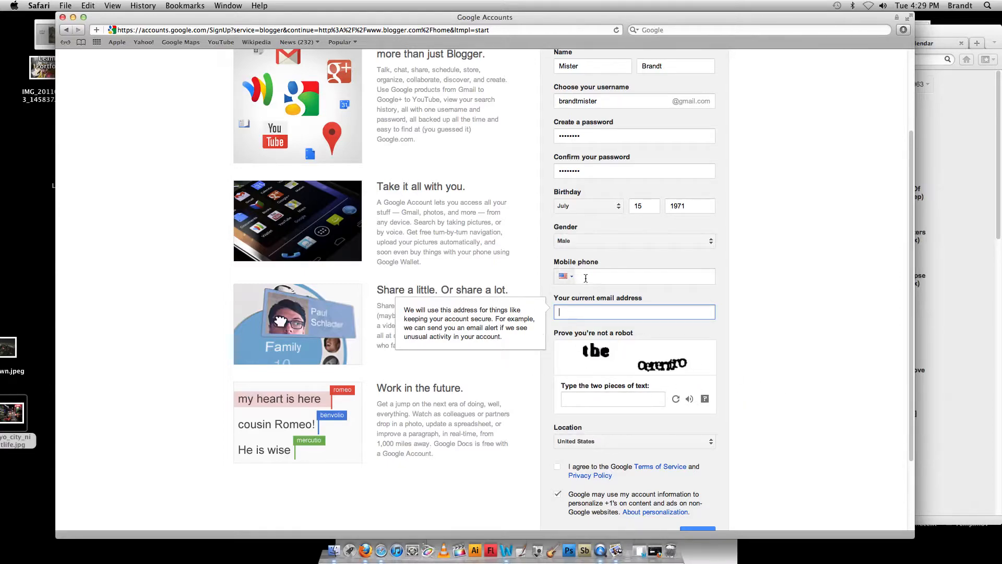
Step: Type the captcha verification words on the sign-up form
{"action": "scroll", "scroll_direction": "down", "scroll_amount": 3}
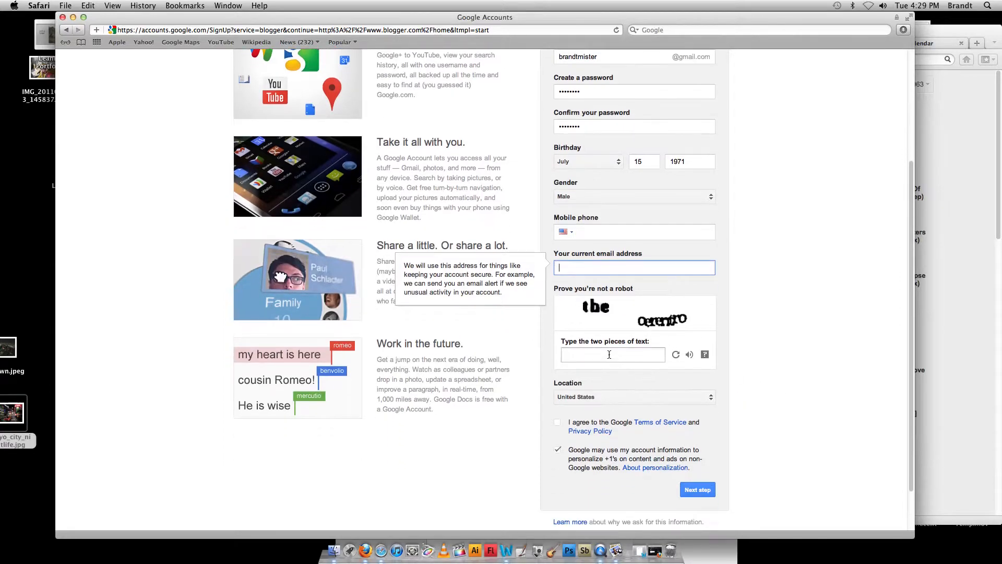
{"action": "type", "text": "the o"}
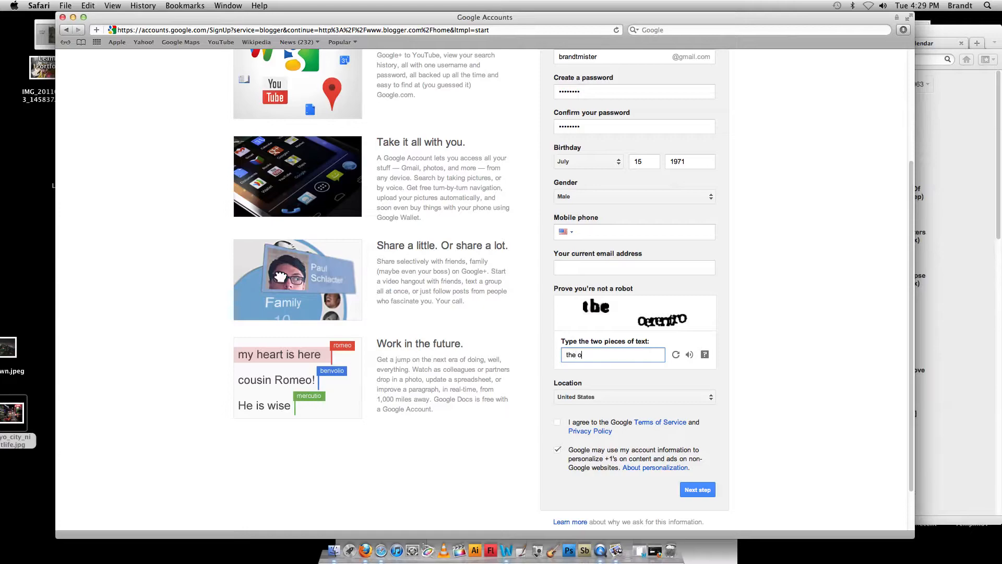
{"action": "type", "text": "rer"}
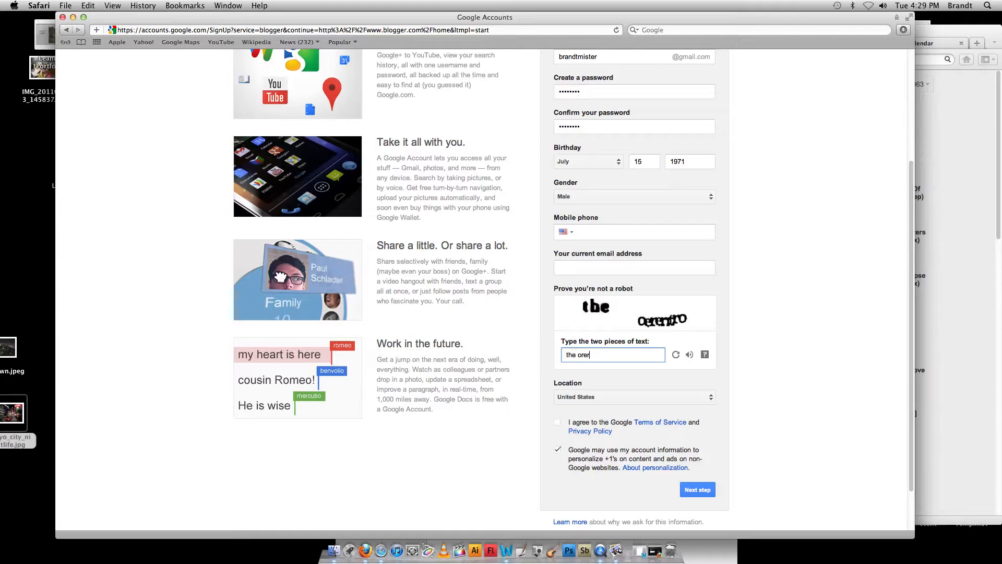
{"action": "type", "text": "en"}
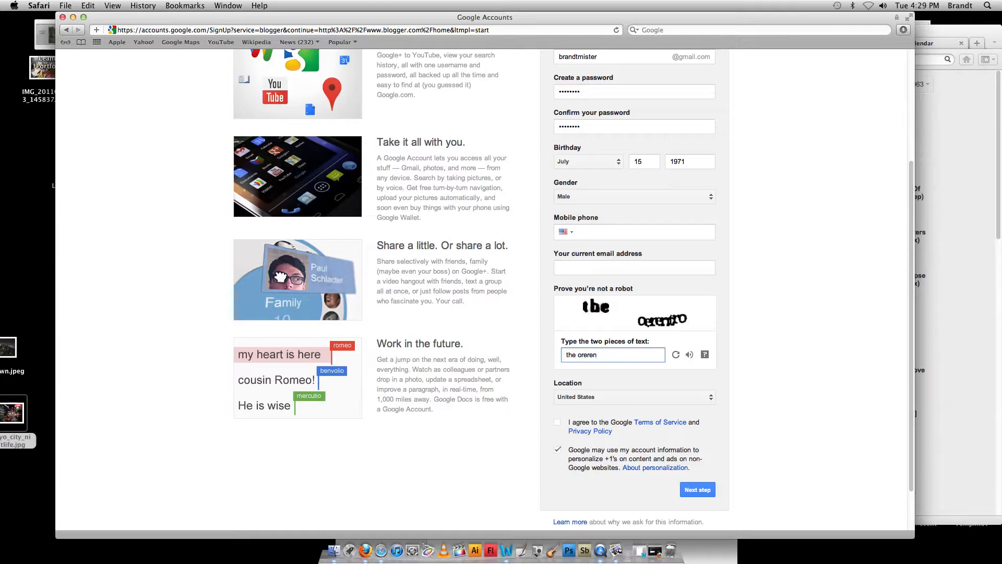
{"action": "type", "text": "tro"}
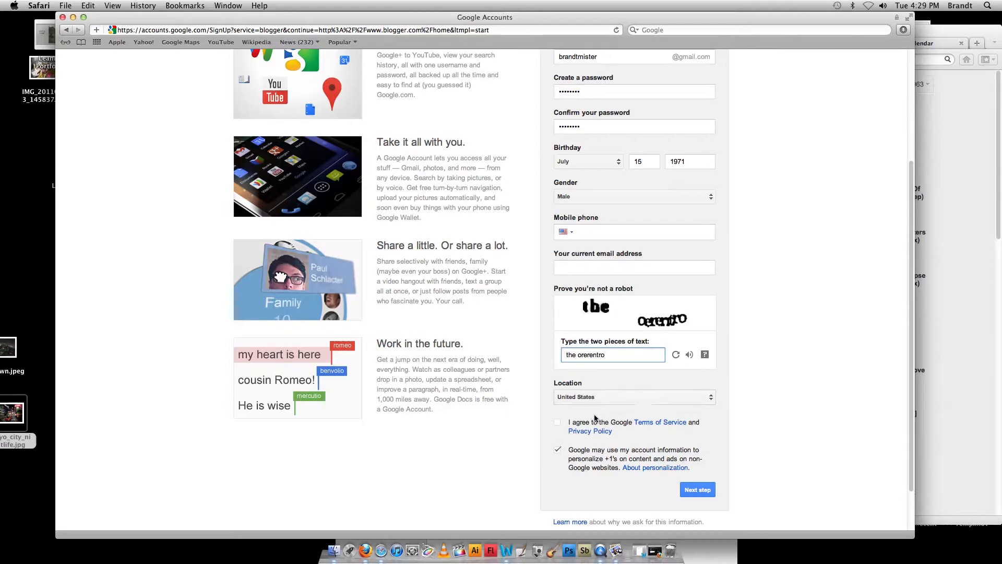
Step: Accept the terms, decline ad personalization, submit the form, and return to Blogger
{"action": "left_click", "coordinate": [557, 421]}
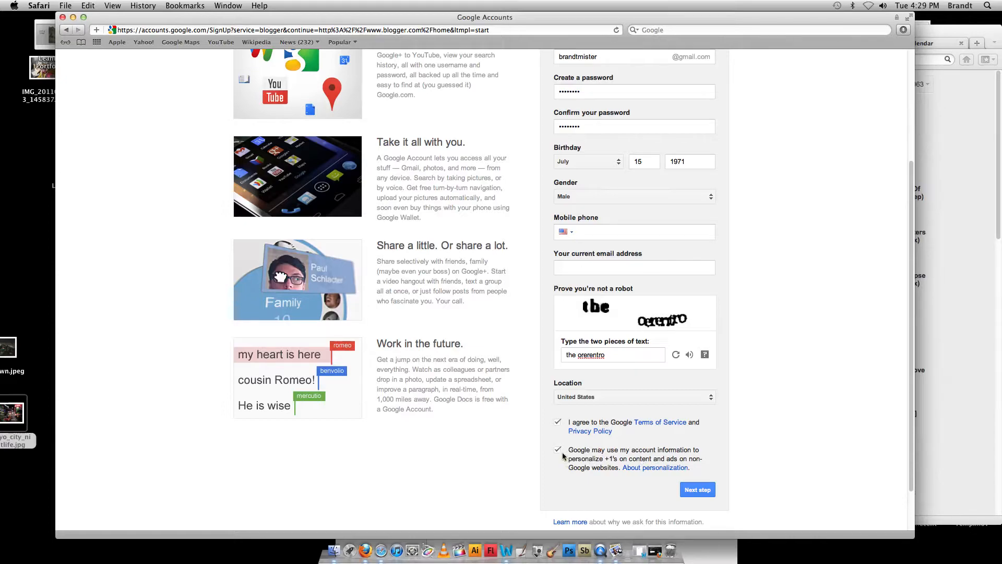
{"action": "left_click", "coordinate": [558, 453]}
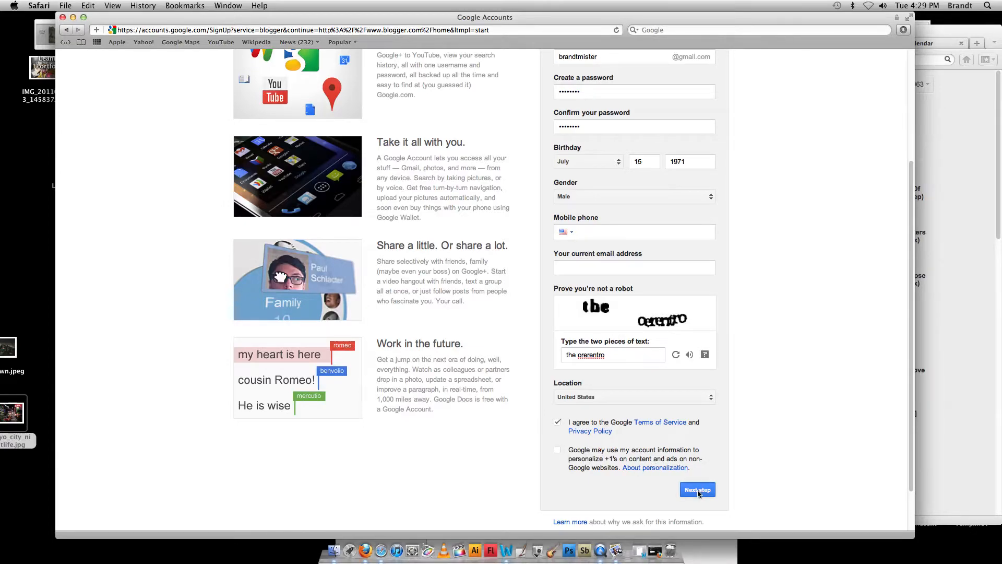
{"action": "left_click", "coordinate": [697, 489]}
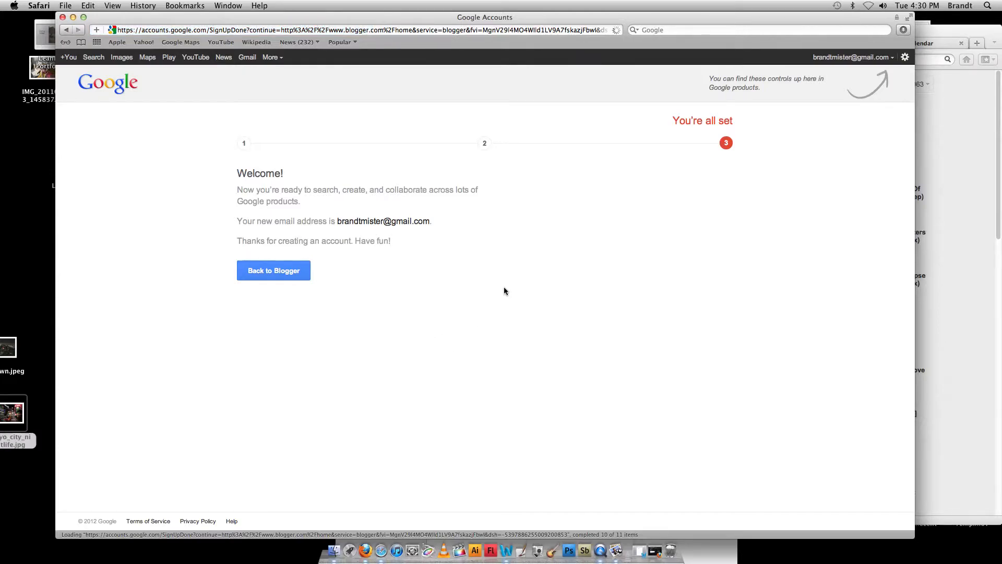
{"action": "mouse_move", "coordinate": [272, 270]}
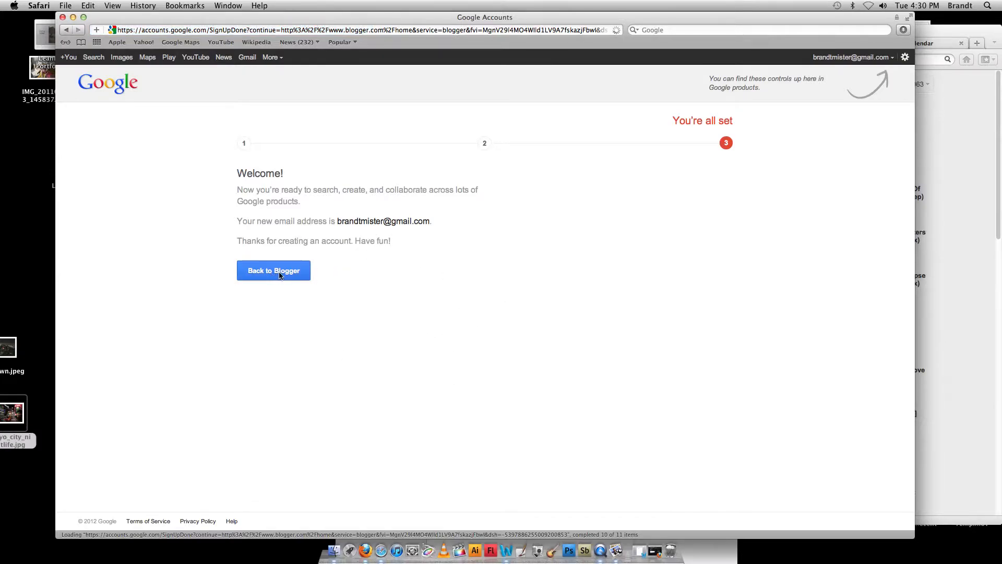
{"action": "left_click", "coordinate": [273, 270]}
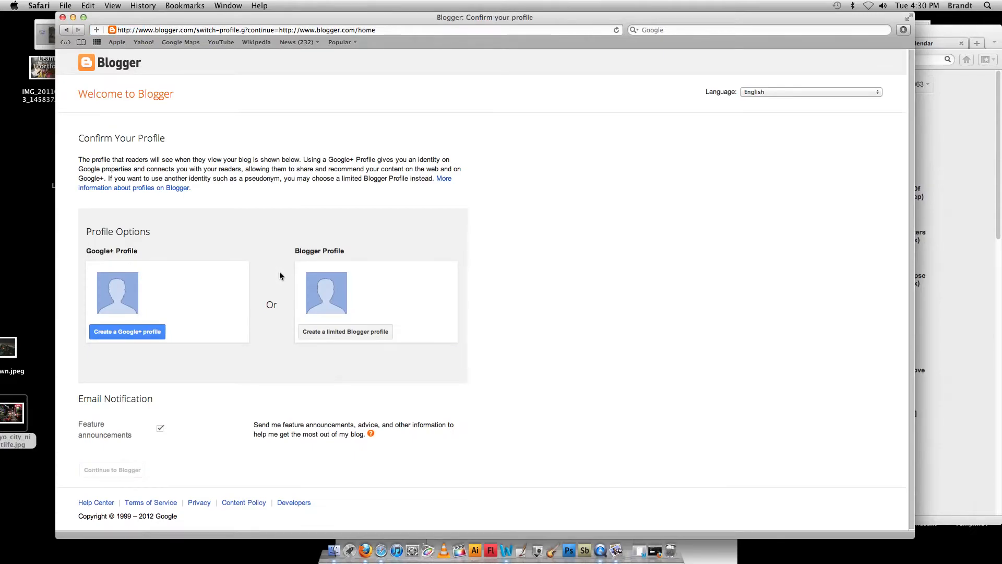
{"action": "mouse_move", "coordinate": [248, 18]}
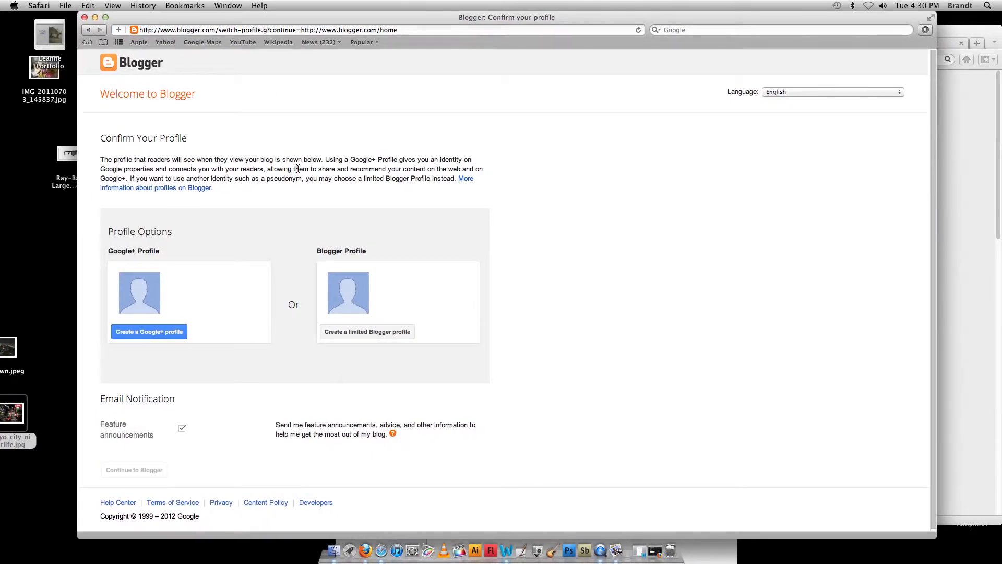
{"action": "mouse_move", "coordinate": [103, 365]}
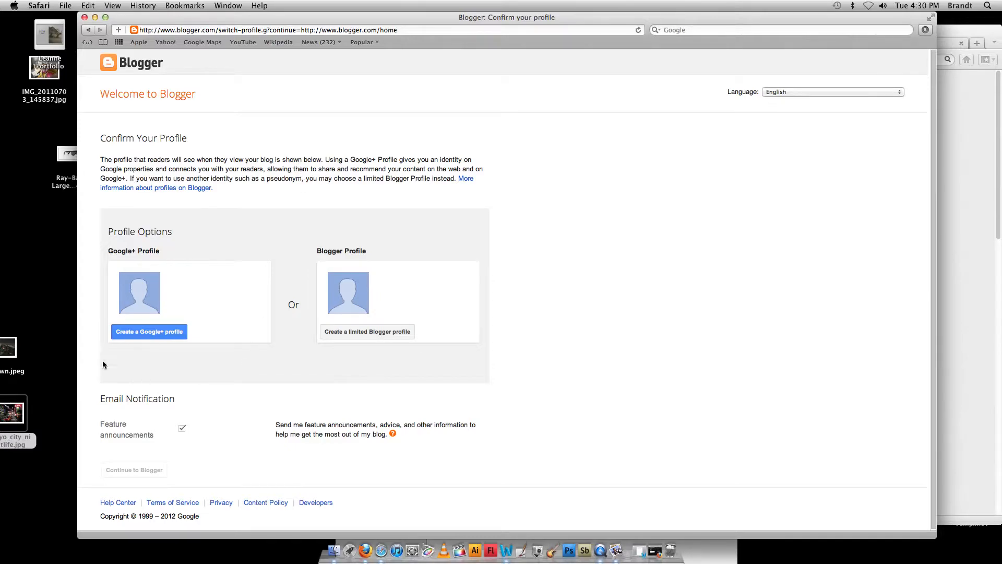
{"action": "mouse_move", "coordinate": [156, 293]}
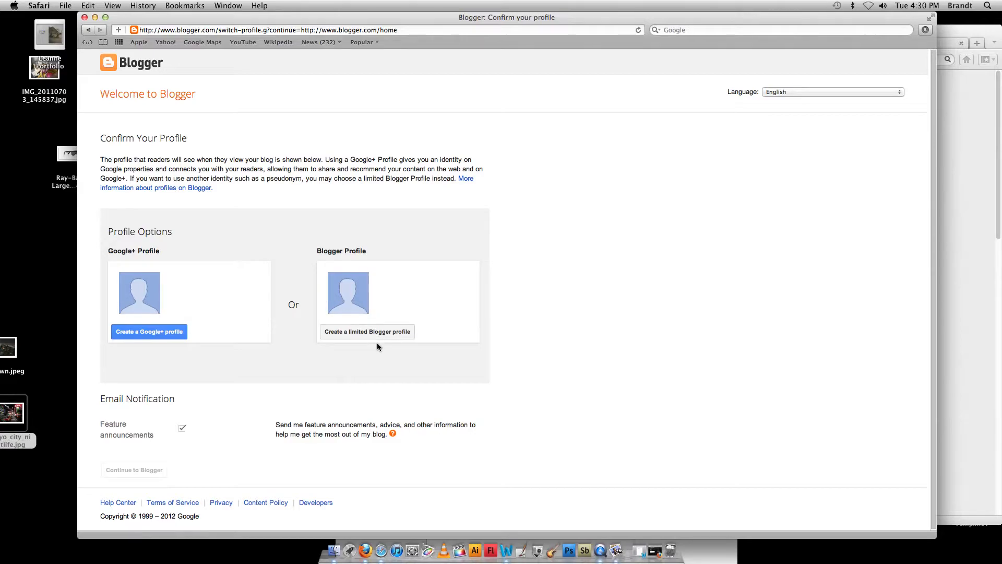
Step: Choose 'Create a limited Blogger profile' instead of a Google+ profile
{"action": "left_click", "coordinate": [367, 331]}
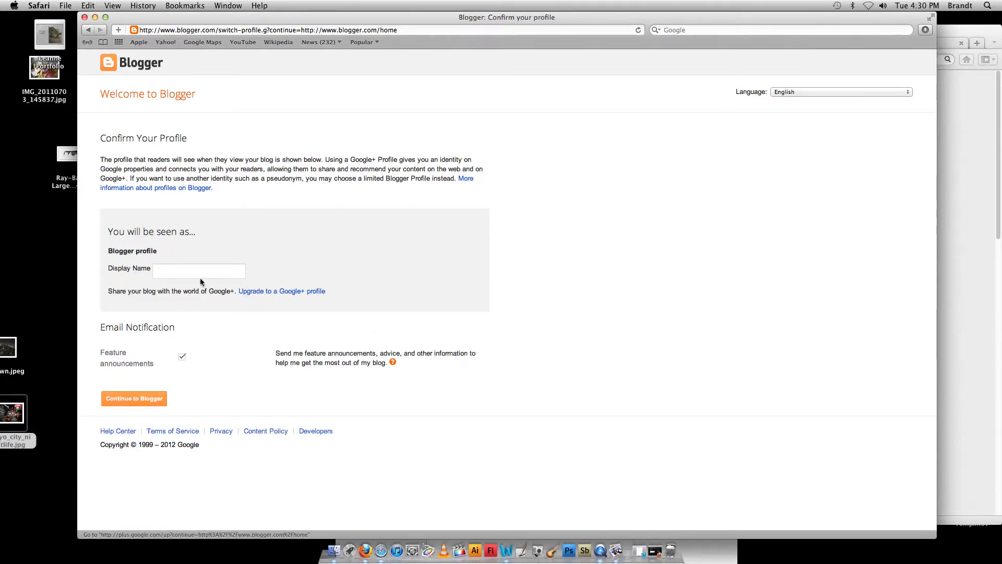
Step: Set display name Brandt Mister, untick feature announcement emails, and continue to Blogger
{"action": "type", "text": "Brandt M"}
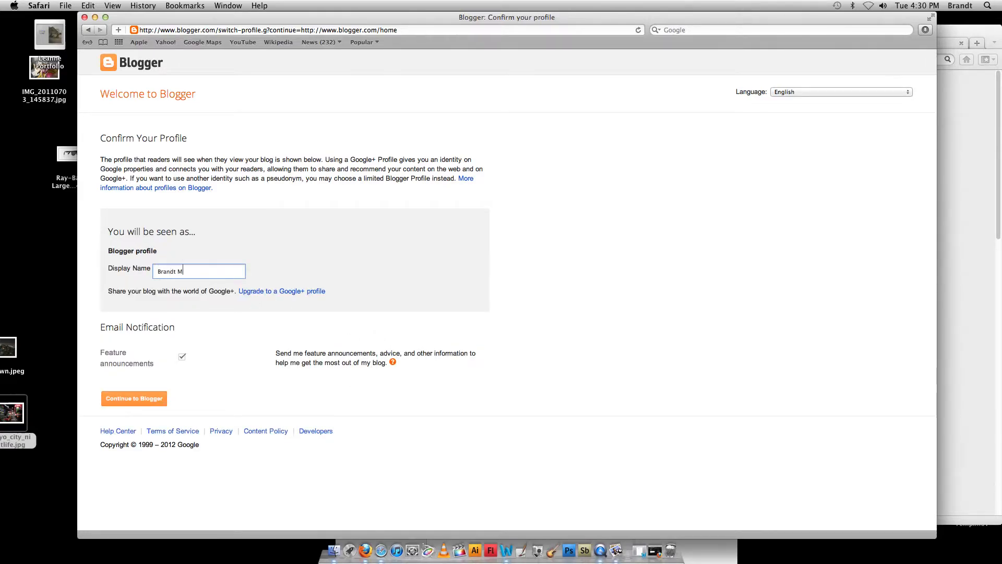
{"action": "type", "text": "ister"}
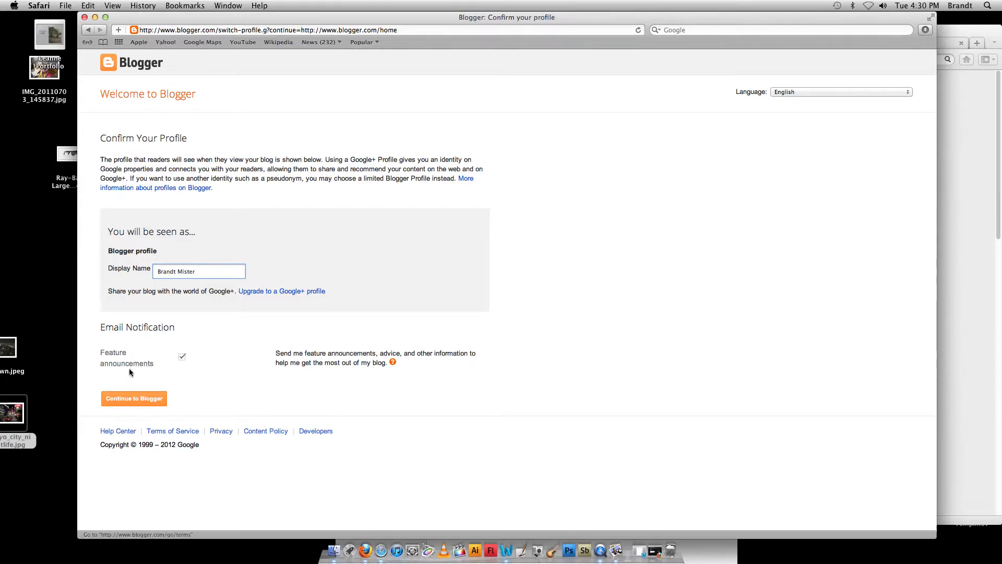
{"action": "mouse_move", "coordinate": [205, 251]}
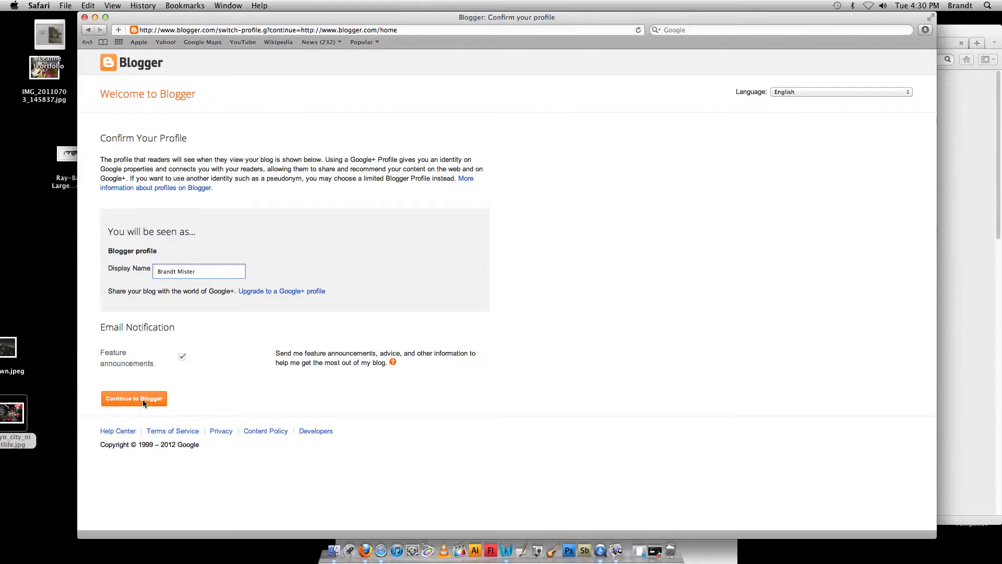
{"action": "left_click", "coordinate": [182, 357]}
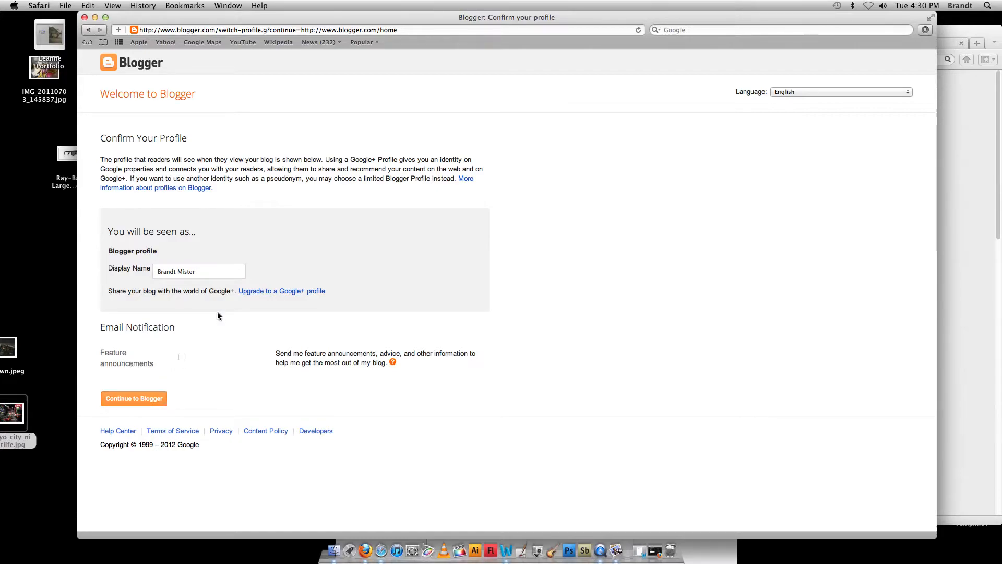
{"action": "mouse_move", "coordinate": [301, 253]}
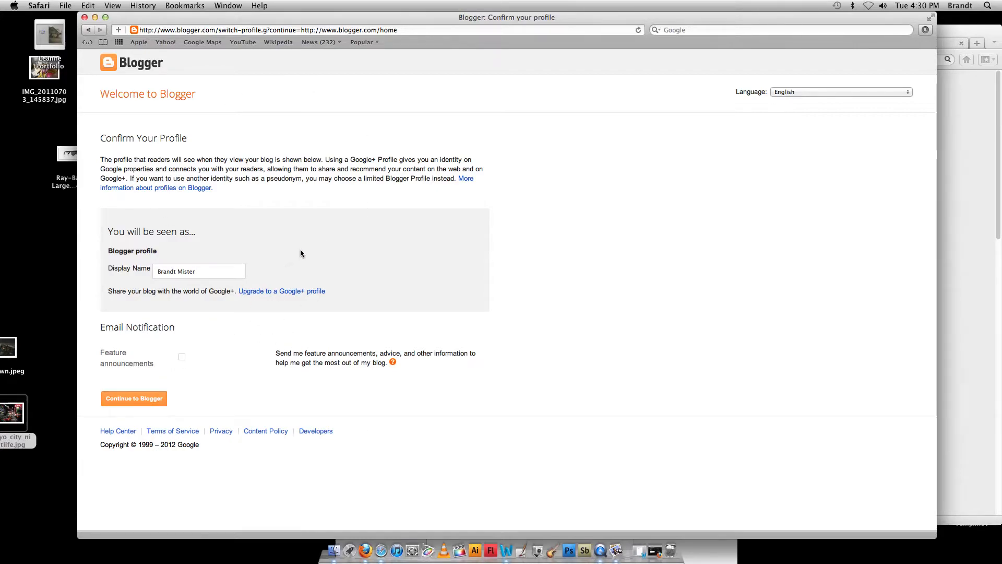
{"action": "mouse_move", "coordinate": [294, 390]}
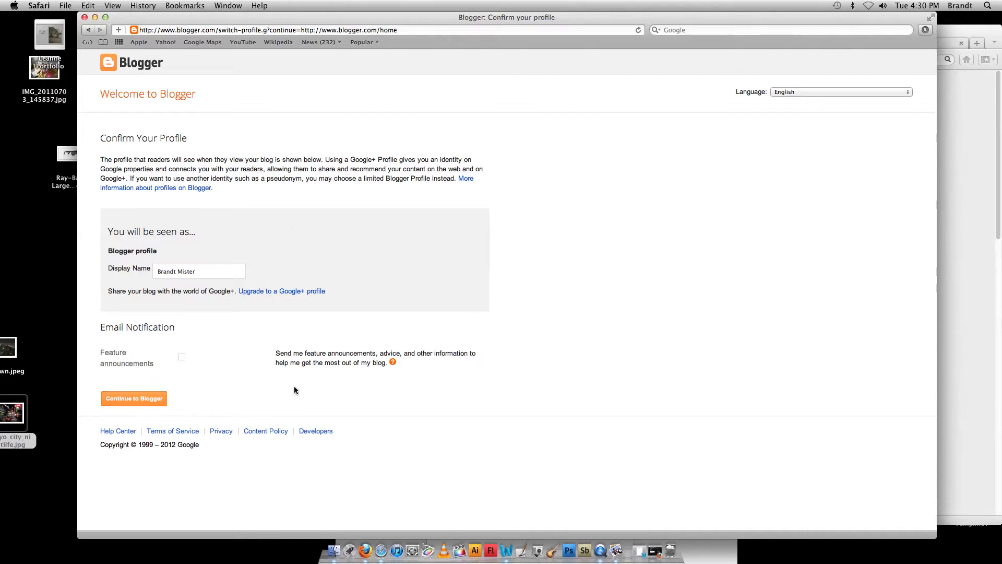
{"action": "left_click", "coordinate": [134, 398]}
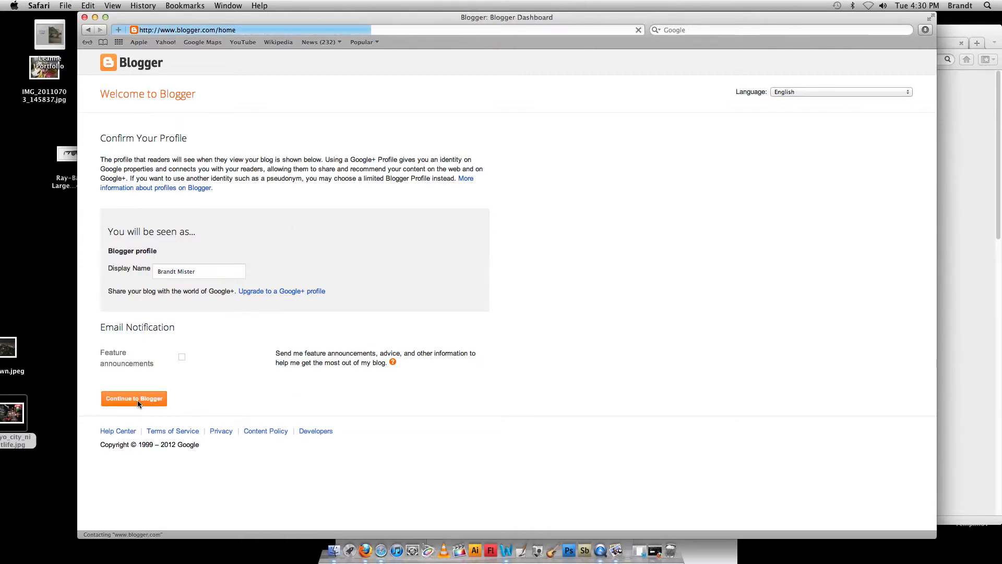
Step: Continue into Brandt Mister's Blogger dashboard
{"action": "left_click", "coordinate": [133, 398]}
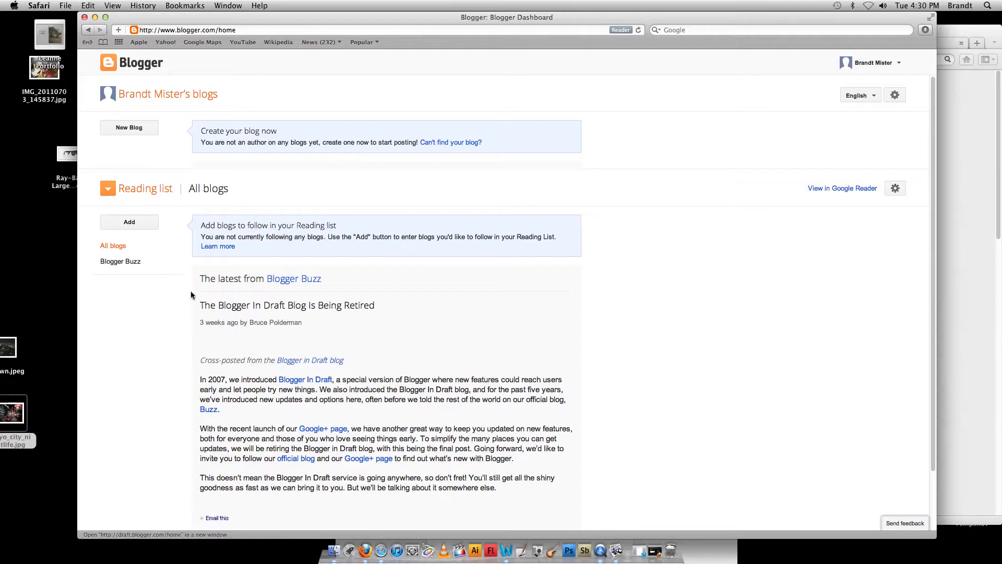
{"action": "mouse_move", "coordinate": [381, 401]}
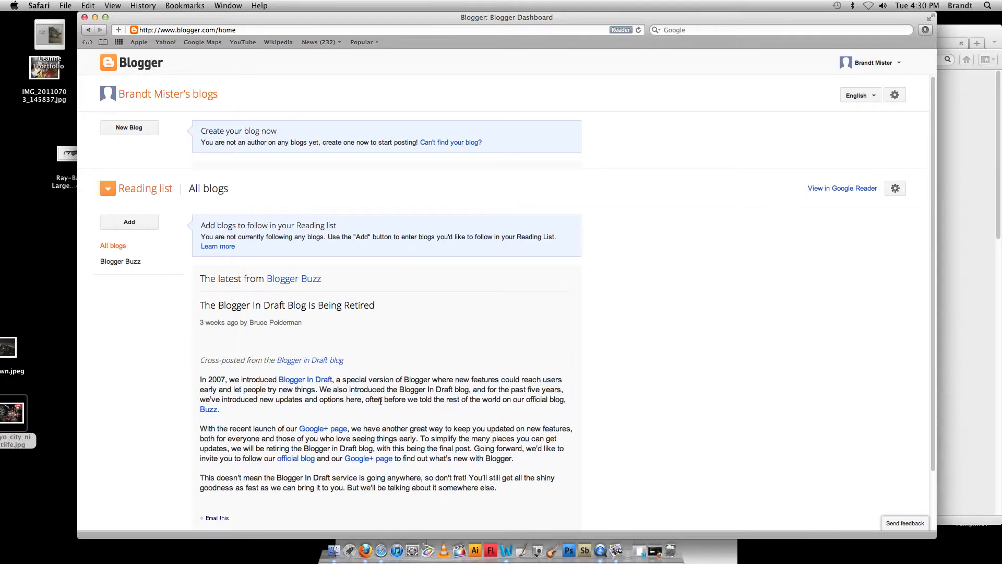
{"action": "mouse_move", "coordinate": [473, 211]}
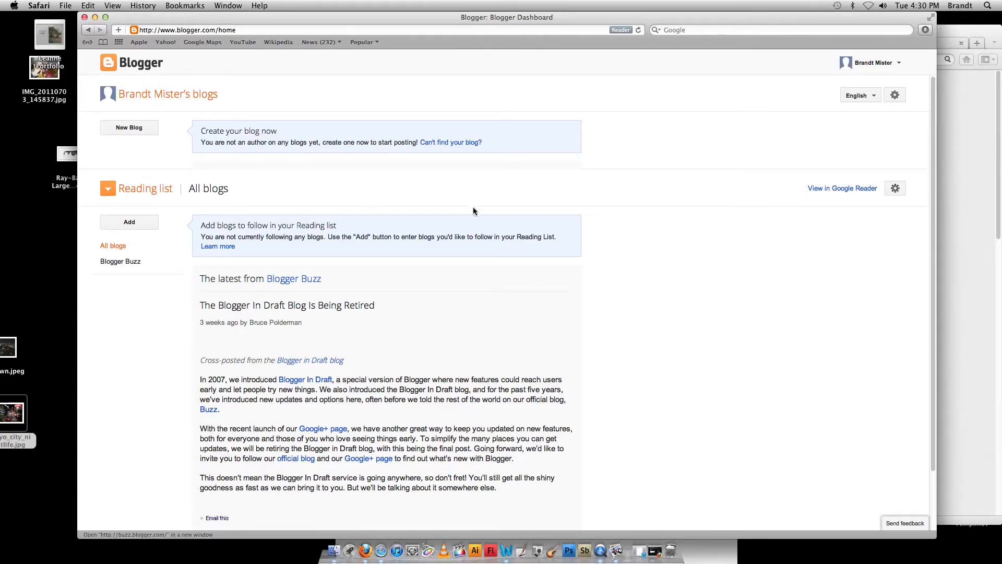
{"action": "mouse_move", "coordinate": [303, 175]}
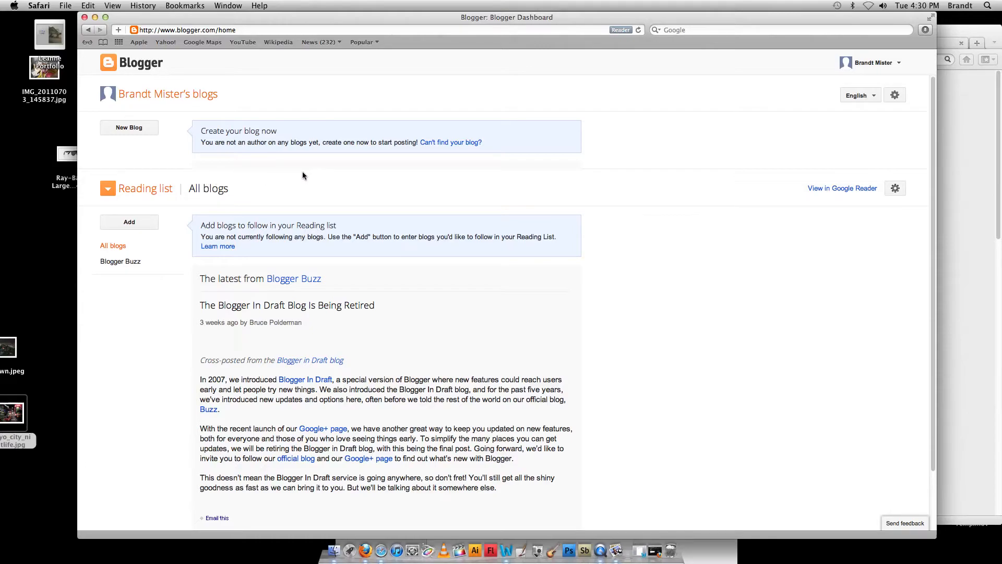
{"action": "mouse_move", "coordinate": [130, 127]}
{"action": "type", "text": "D"}
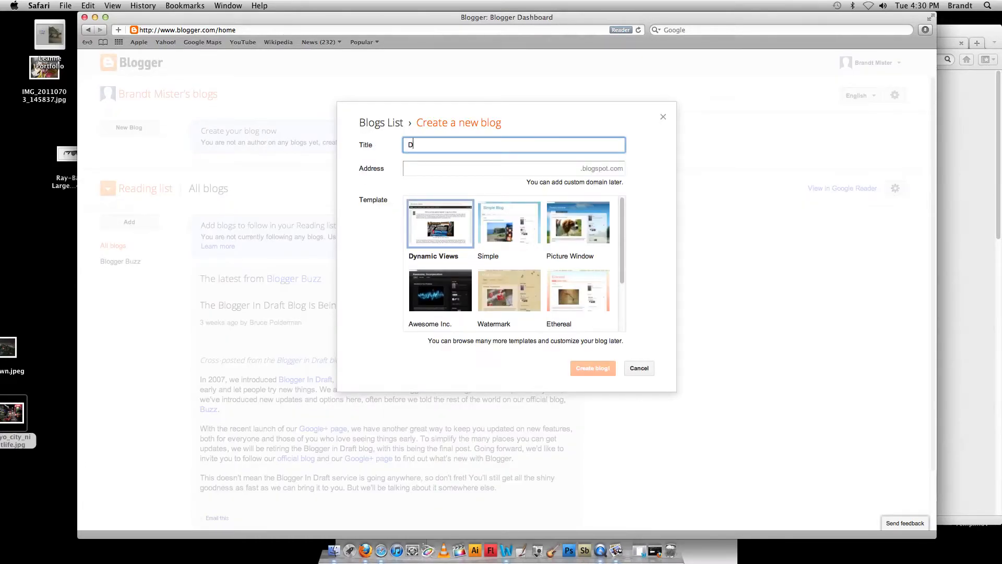
Step: Title the blog 'Digital Media Example Blog' with the address dmeb5.blogspot.com
{"action": "type", "text": "igital Media Example Blog"}
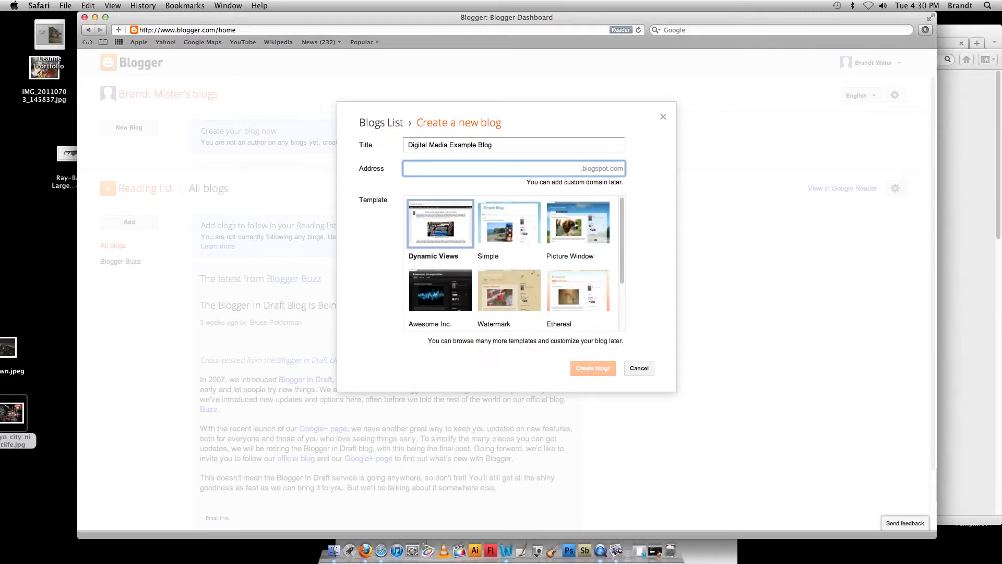
{"action": "type", "text": "d"}
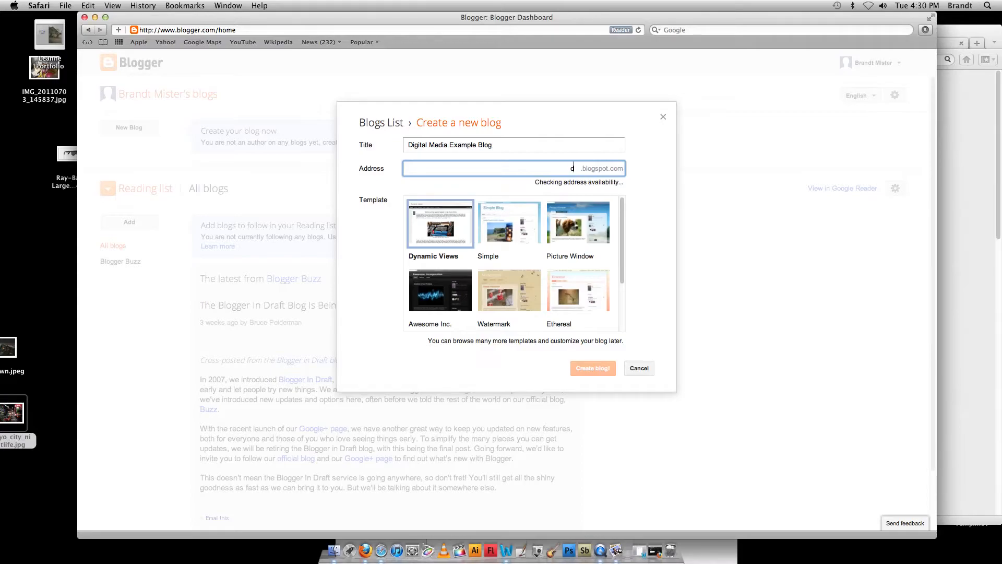
{"action": "type", "text": "me"}
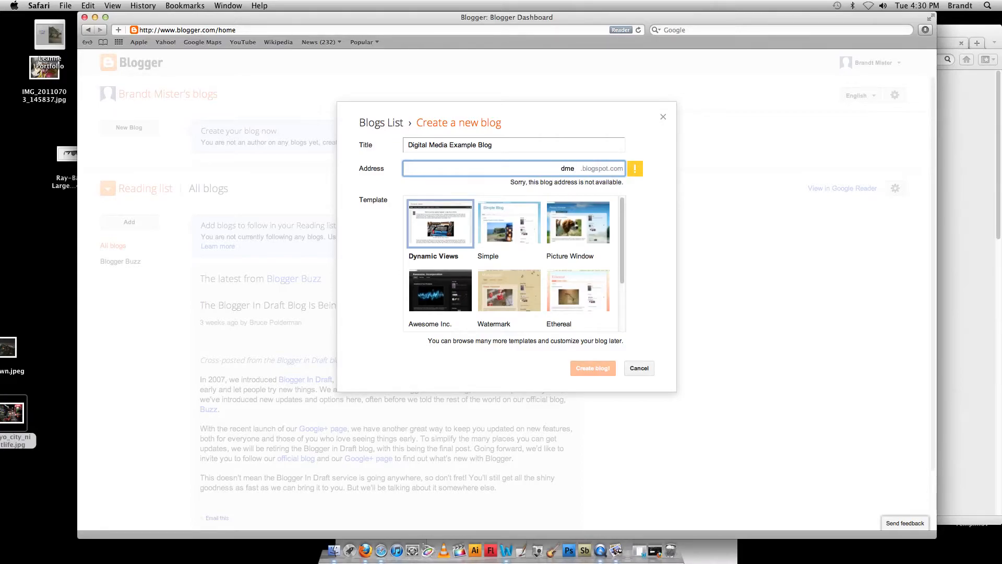
{"action": "type", "text": "b"}
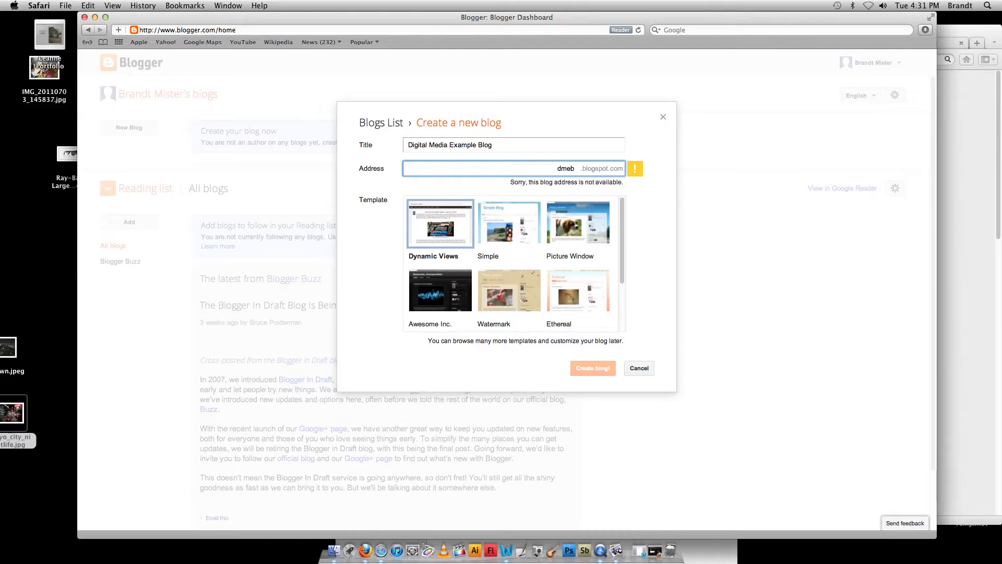
{"action": "mouse_move", "coordinate": [378, 141]}
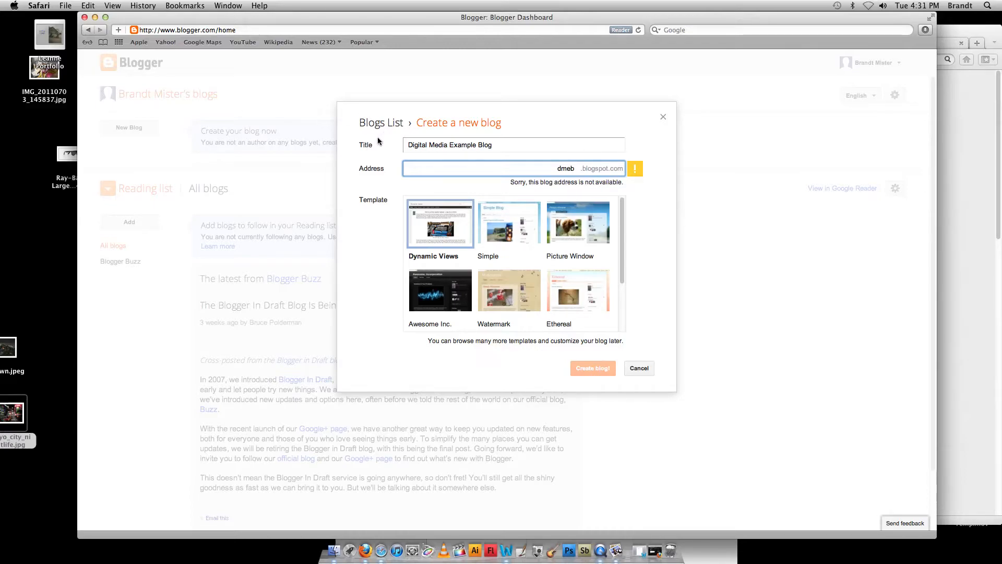
{"action": "type", "text": "5"}
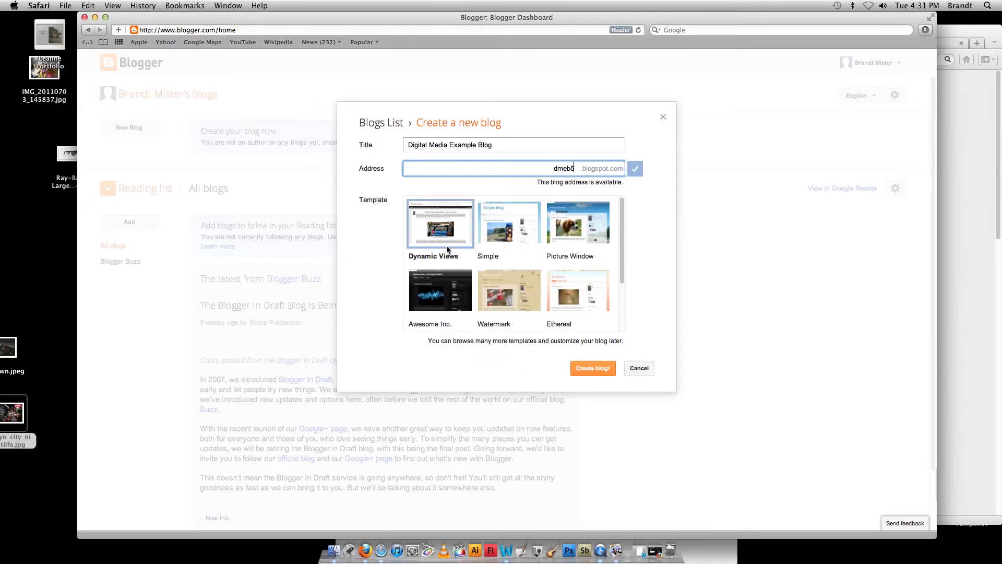
Step: Pick the Watermark template after trying Ethereal, and create the blog
{"action": "scroll", "scroll_direction": "down", "scroll_amount": 3}
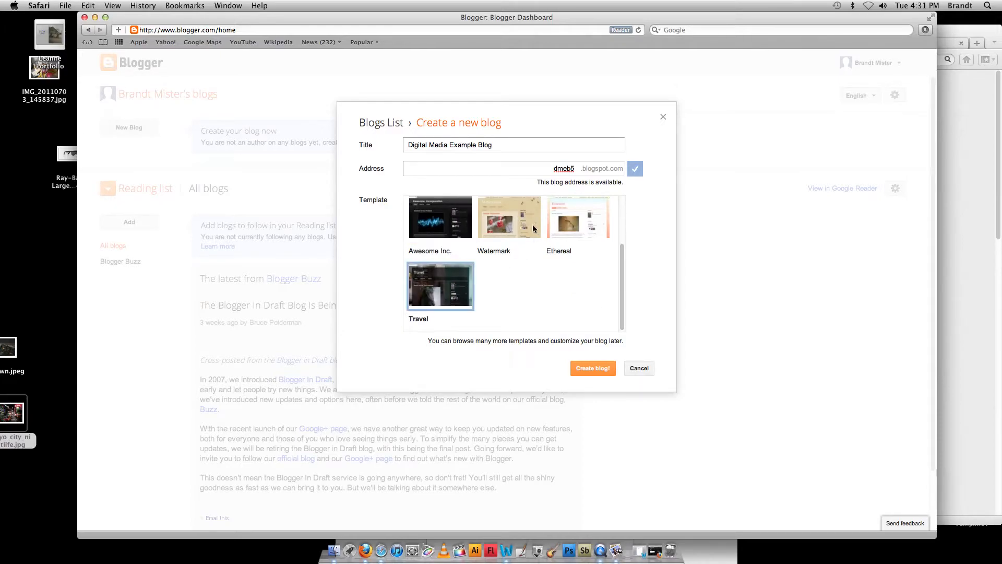
{"action": "left_click", "coordinate": [509, 217]}
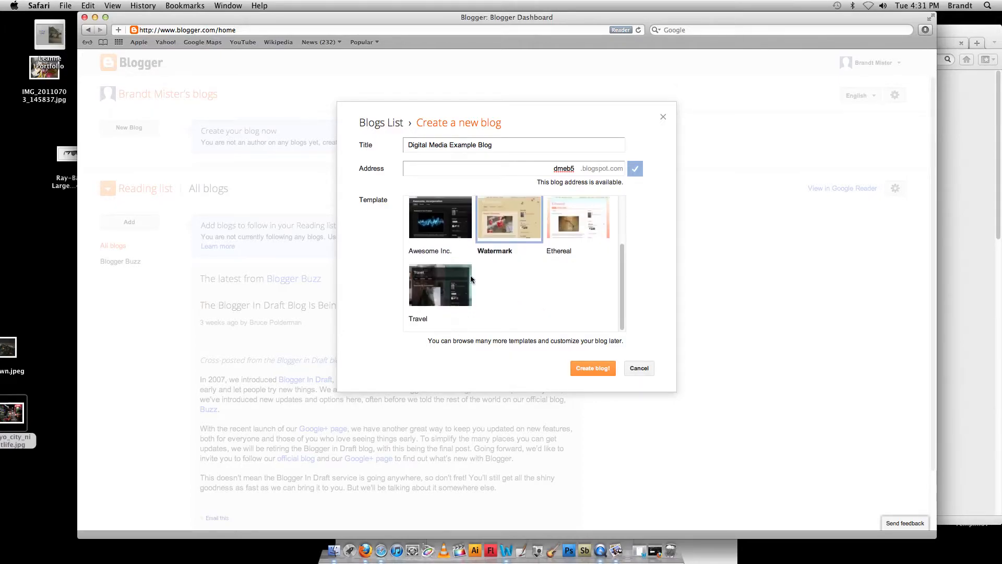
{"action": "left_click", "coordinate": [577, 219]}
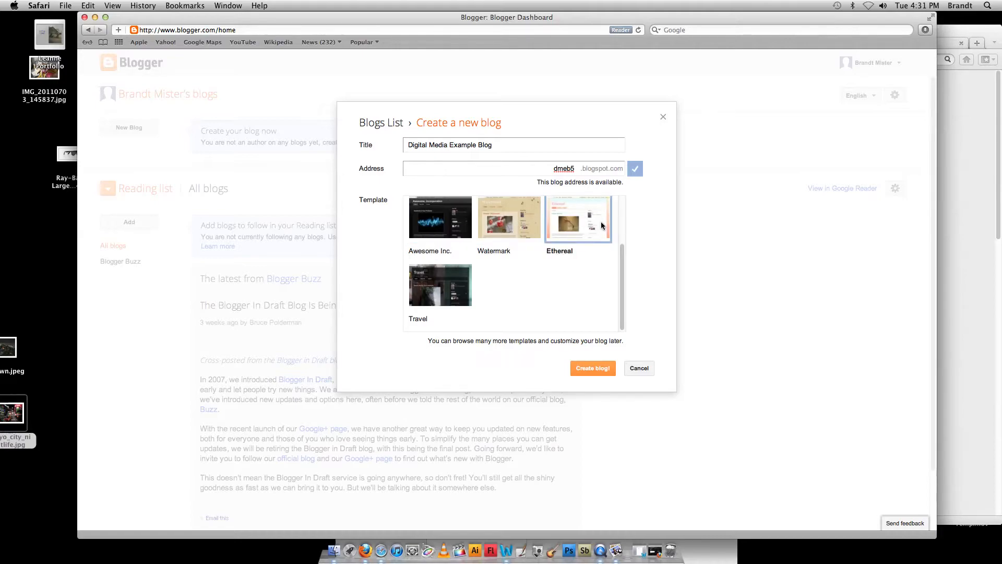
{"action": "left_click", "coordinate": [592, 367]}
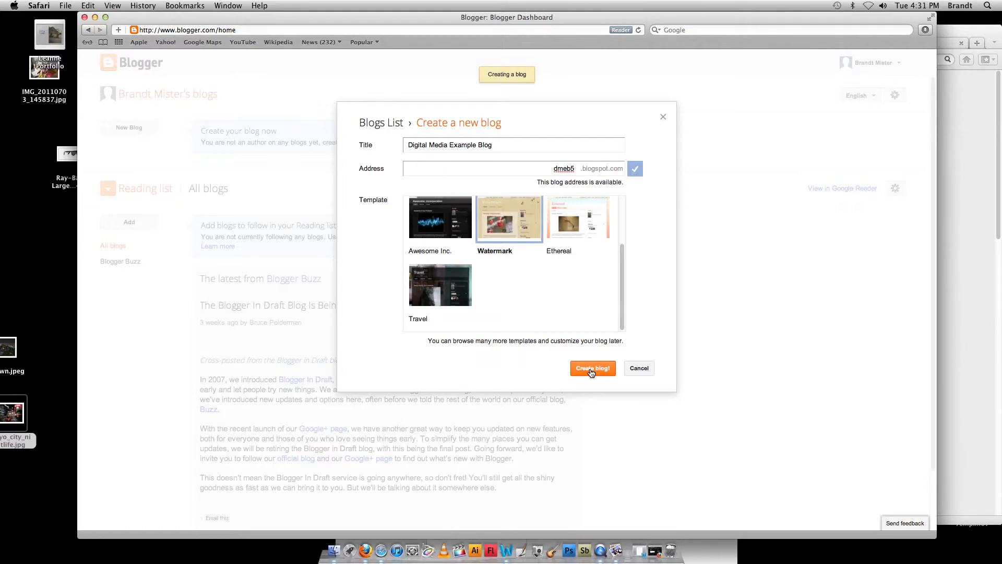
{"action": "left_click", "coordinate": [592, 367]}
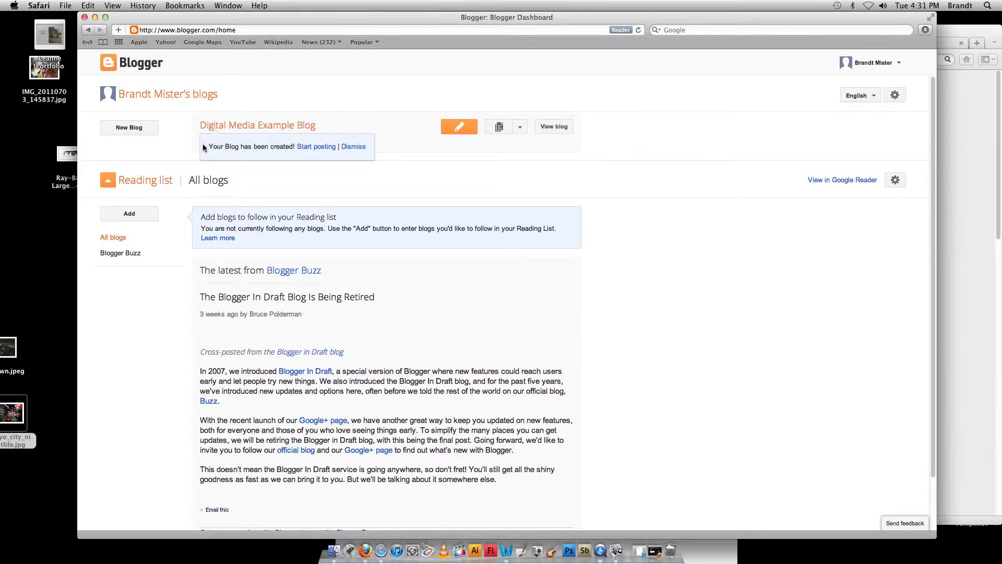
{"action": "mouse_move", "coordinate": [316, 146]}
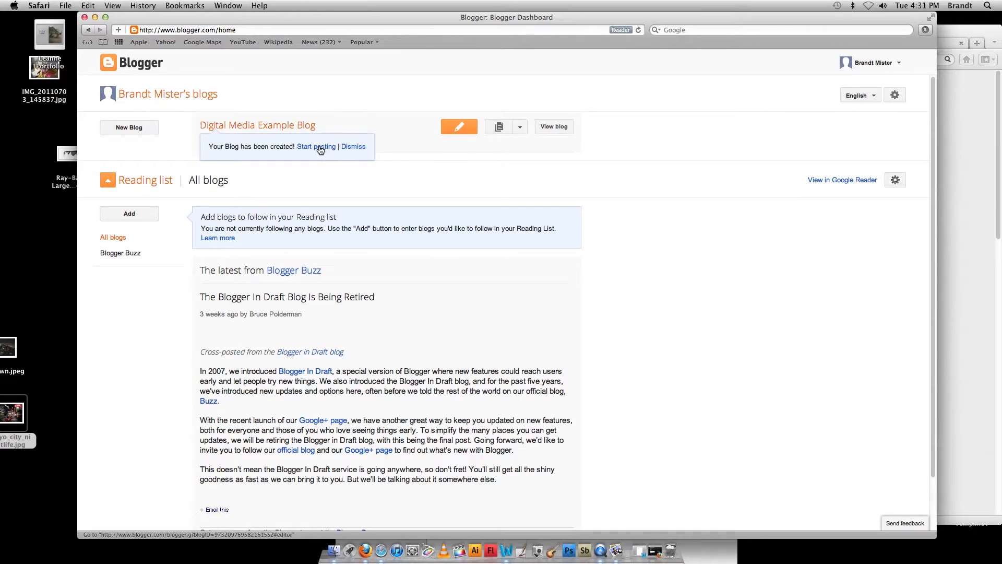
{"action": "mouse_move", "coordinate": [321, 185]}
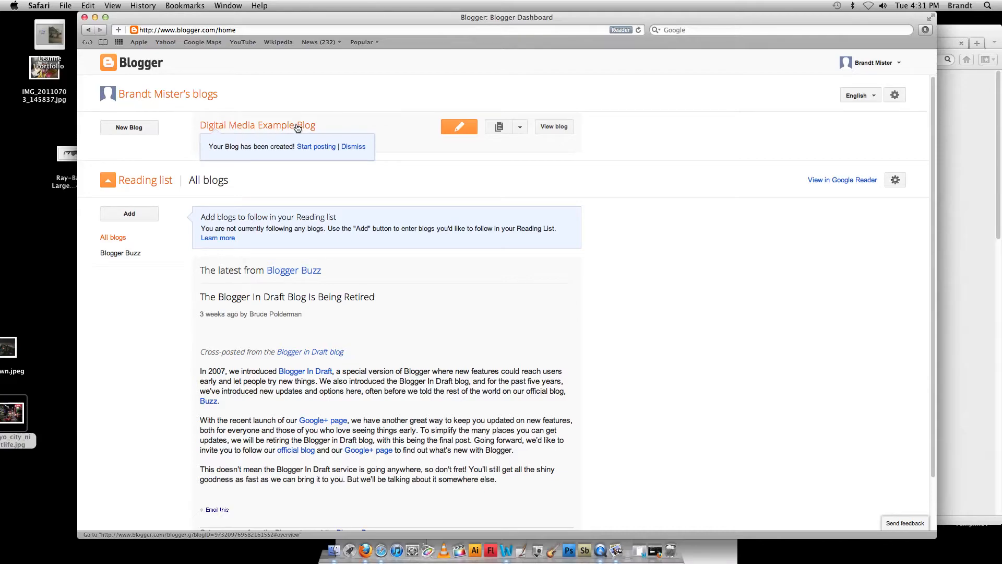
Step: Open the Pages section of Digital Media Example Blog from its management dropdown
{"action": "left_click", "coordinate": [518, 126]}
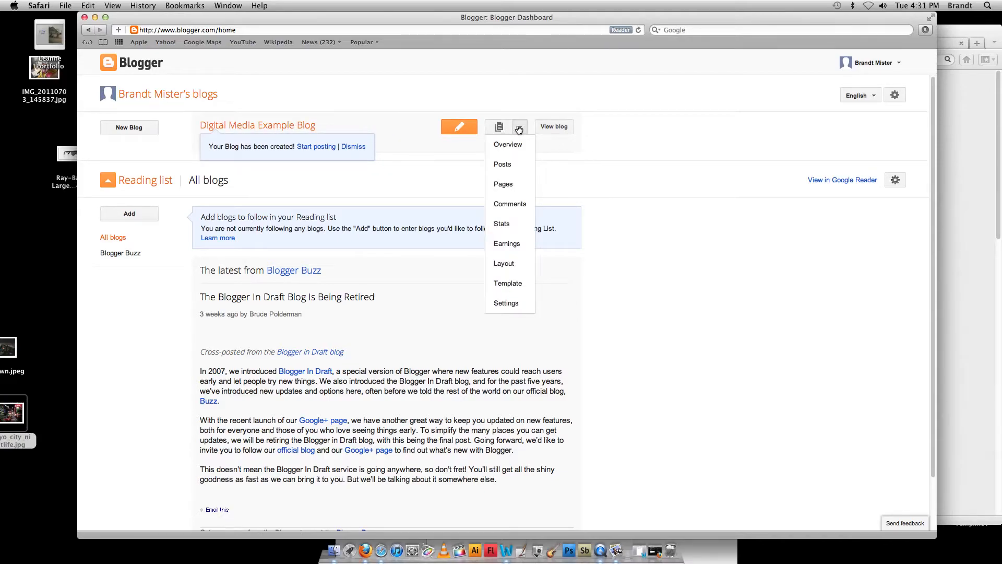
{"action": "mouse_move", "coordinate": [504, 188]}
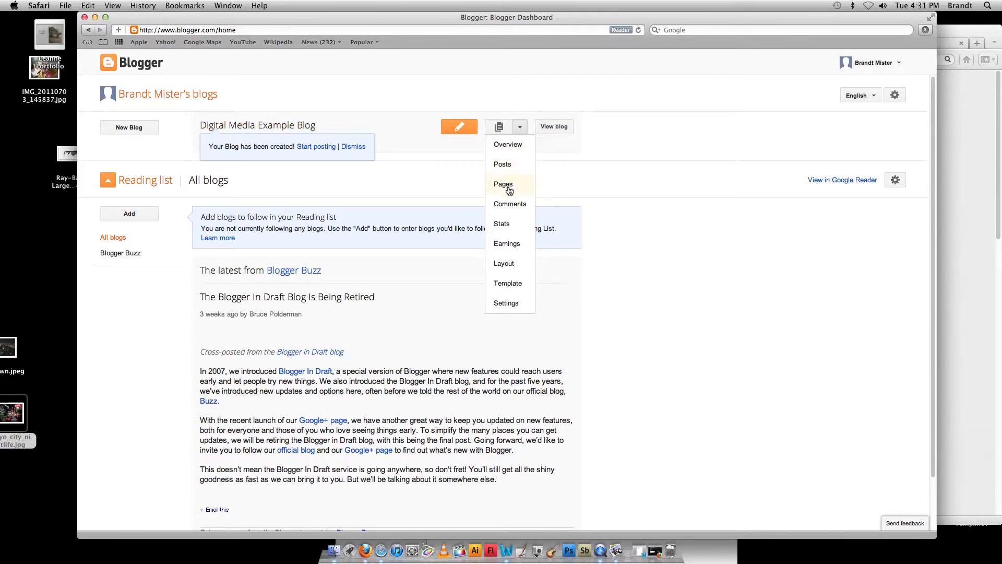
{"action": "left_click", "coordinate": [503, 184]}
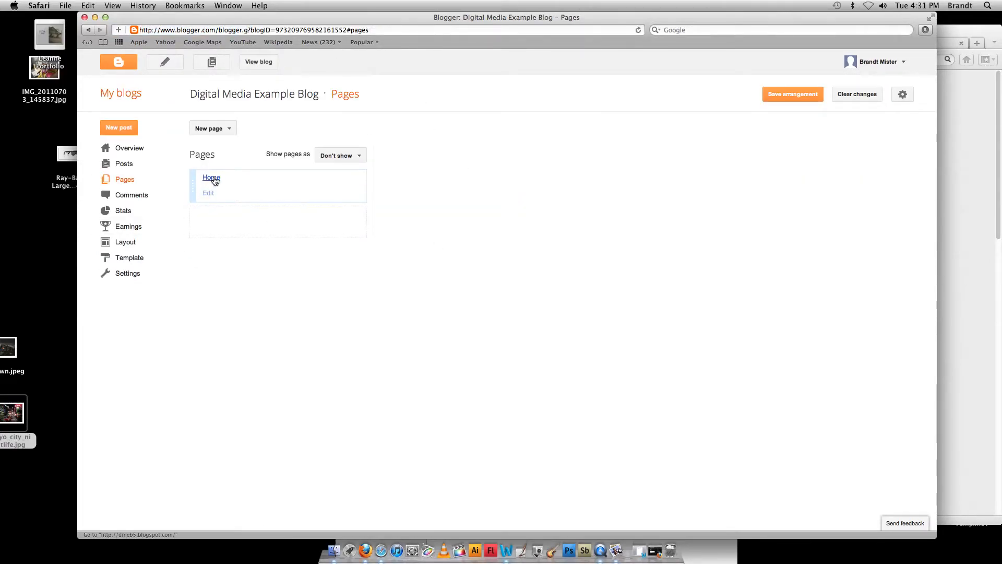
{"action": "mouse_move", "coordinate": [228, 193]}
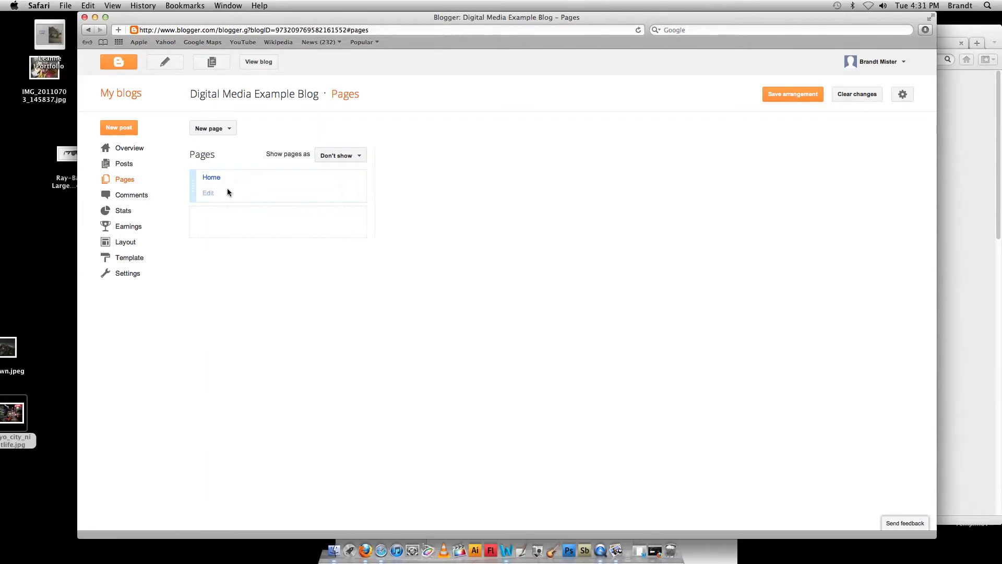
{"action": "mouse_move", "coordinate": [223, 193]}
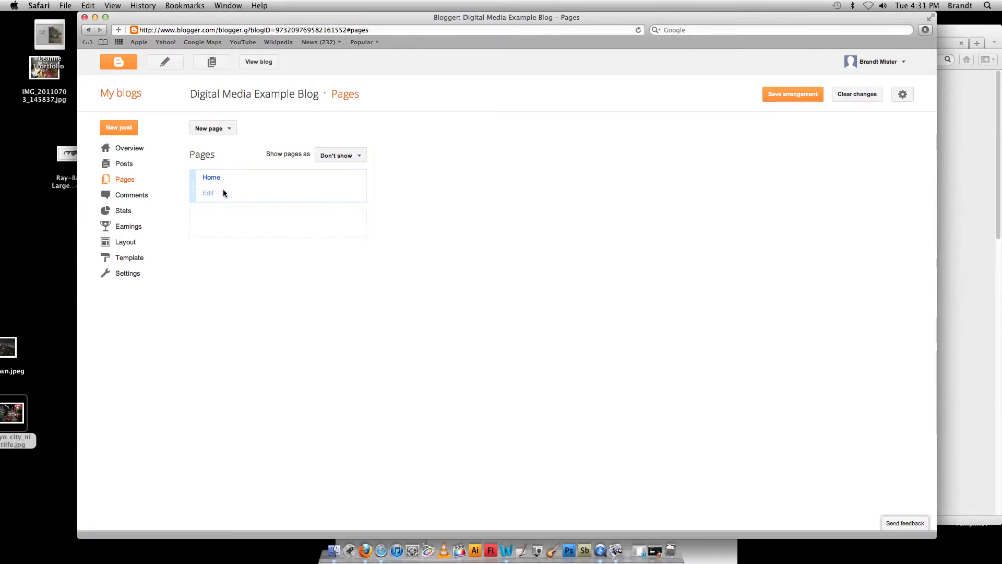
{"action": "mouse_move", "coordinate": [225, 196]}
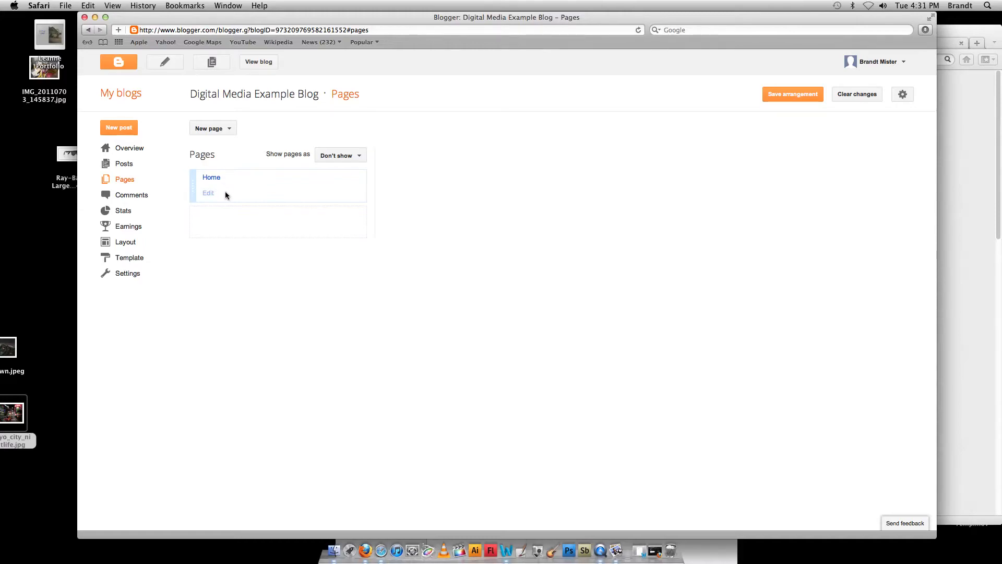
{"action": "mouse_move", "coordinate": [213, 128]}
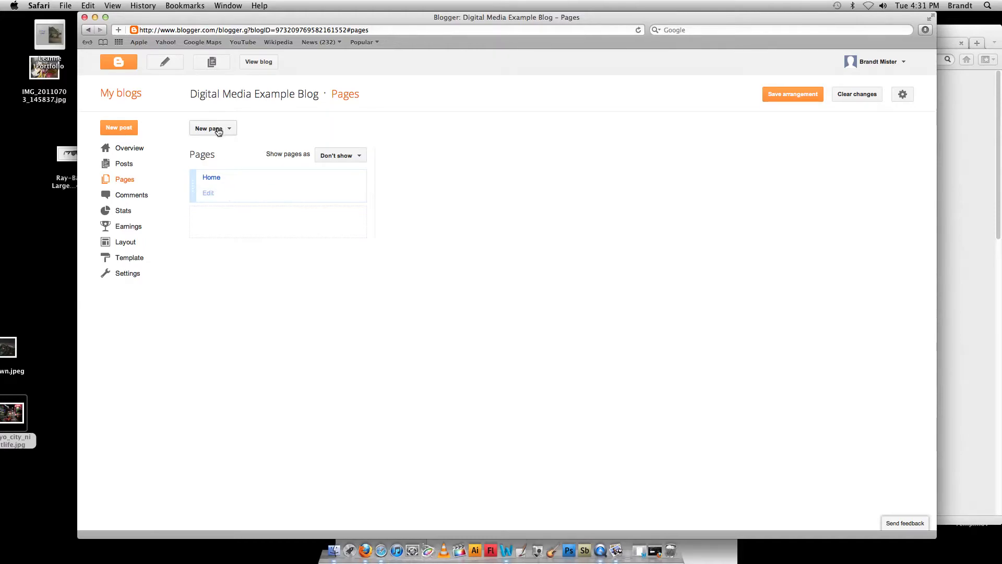
Step: Start a new Blank page from the New page dropdown
{"action": "left_click", "coordinate": [212, 128]}
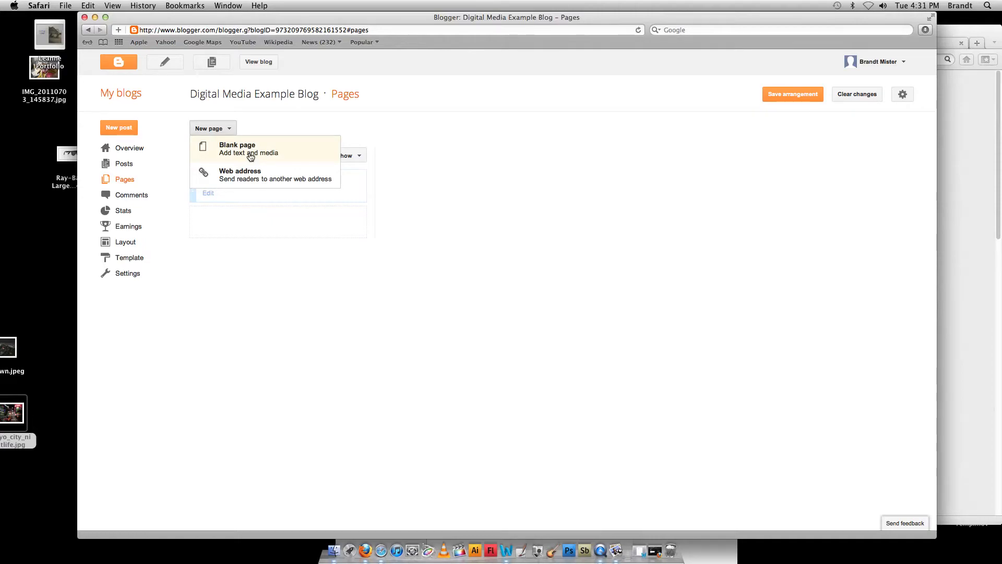
{"action": "left_click", "coordinate": [237, 145]}
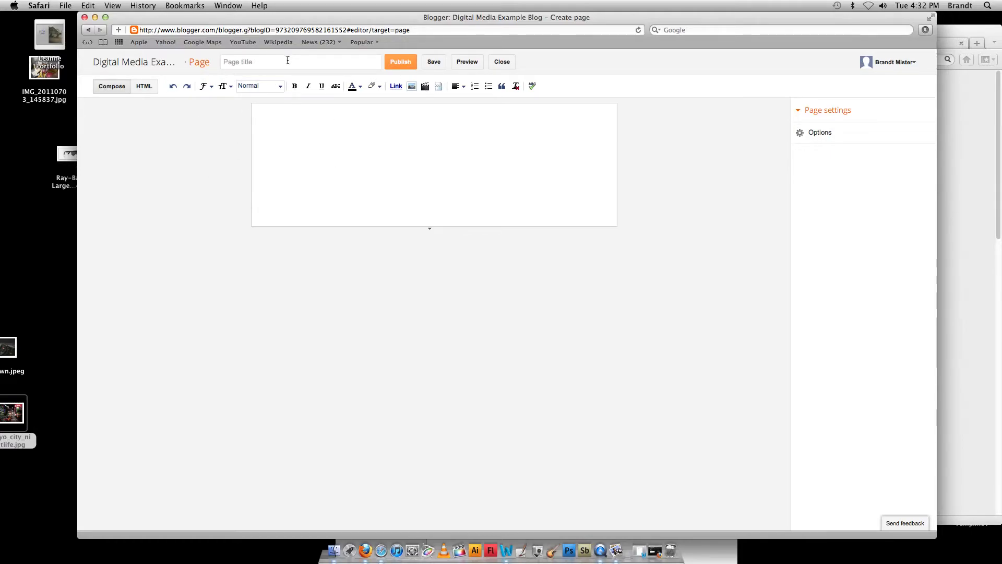
Step: Title the page 'Personal Portfolio' and begin inserting an image
{"action": "left_click", "coordinate": [300, 62]}
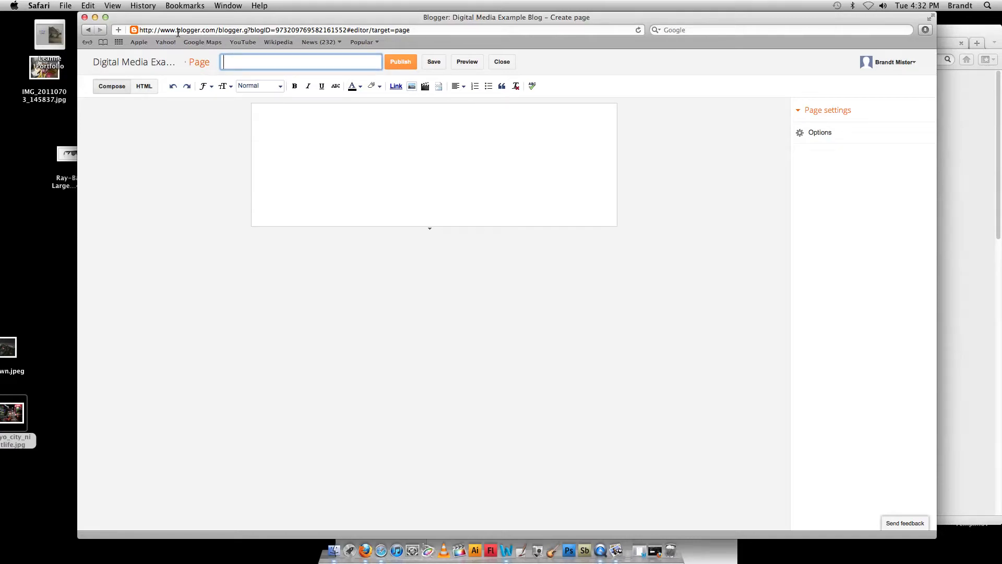
{"action": "mouse_move", "coordinate": [240, 48]}
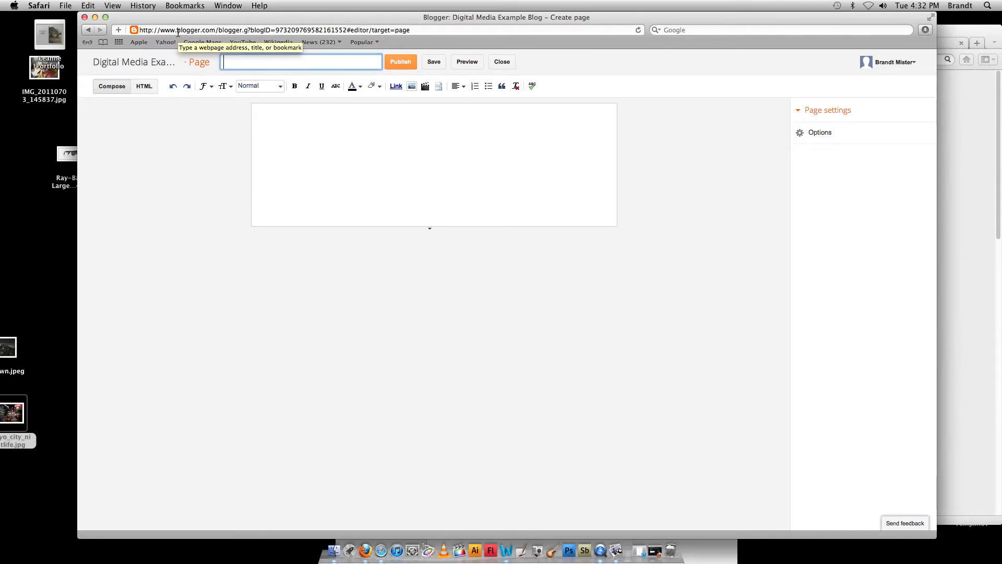
{"action": "type", "text": "My"}
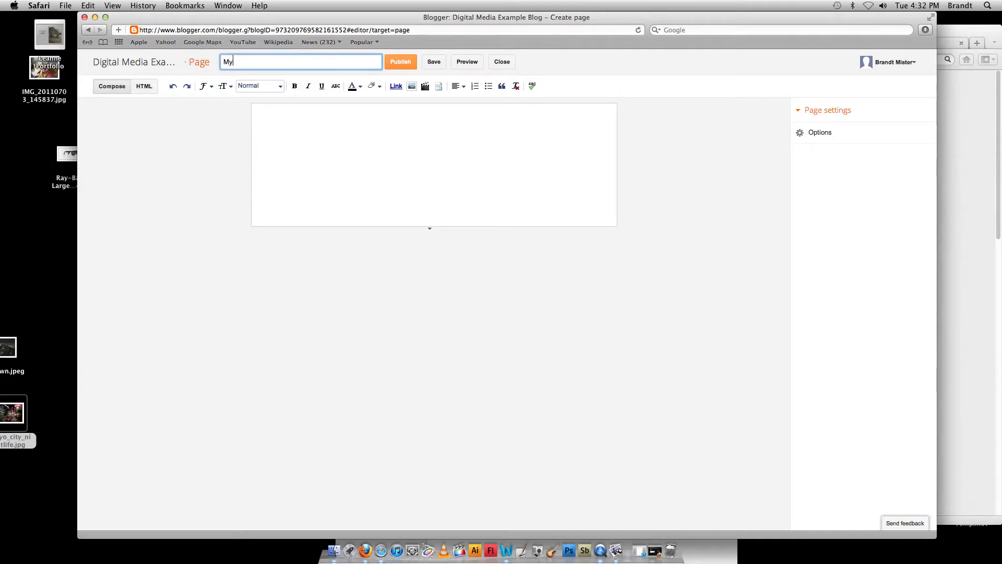
{"action": "type", "text": "Artwork"}
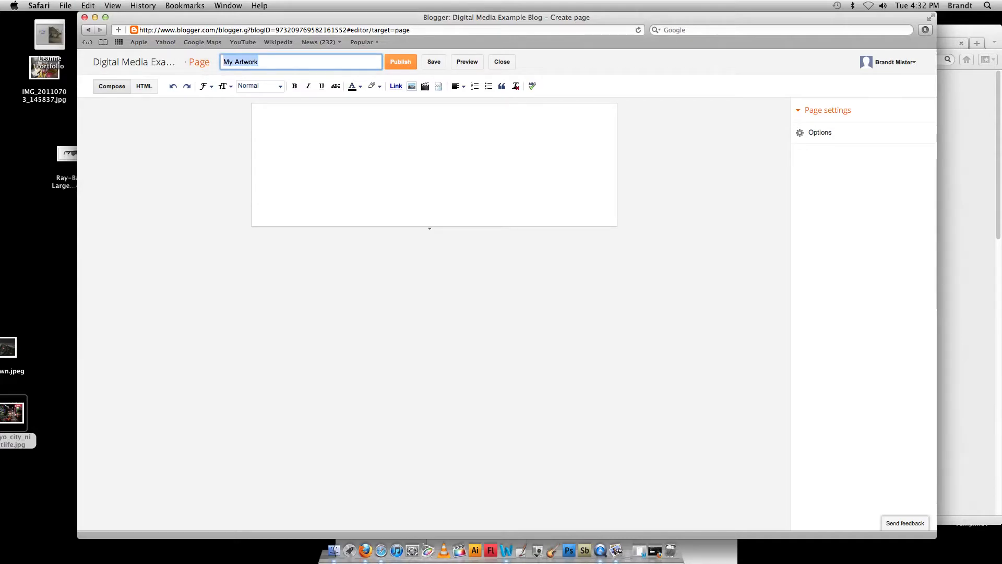
{"action": "type", "text": "Personal P"}
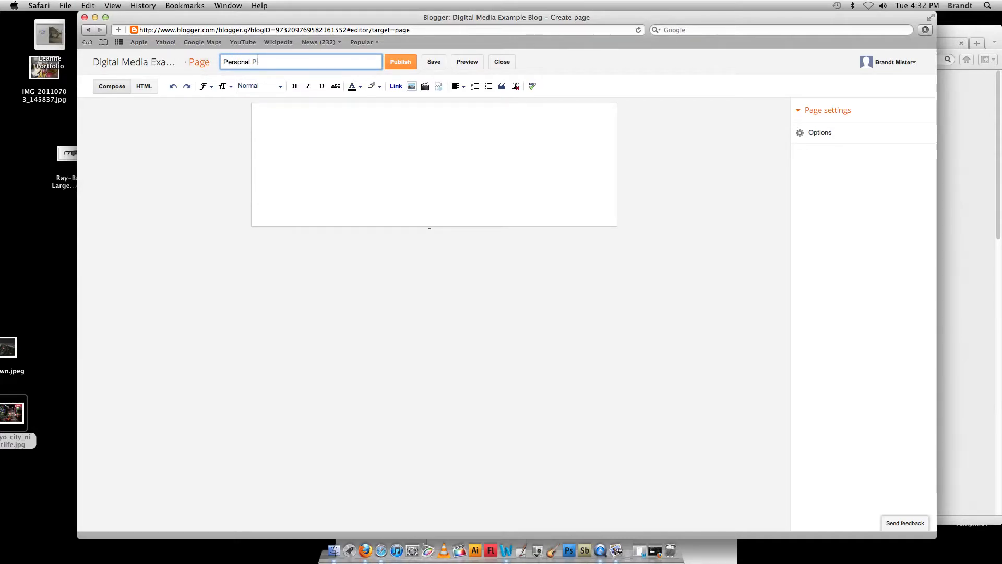
{"action": "type", "text": "ortfolio"}
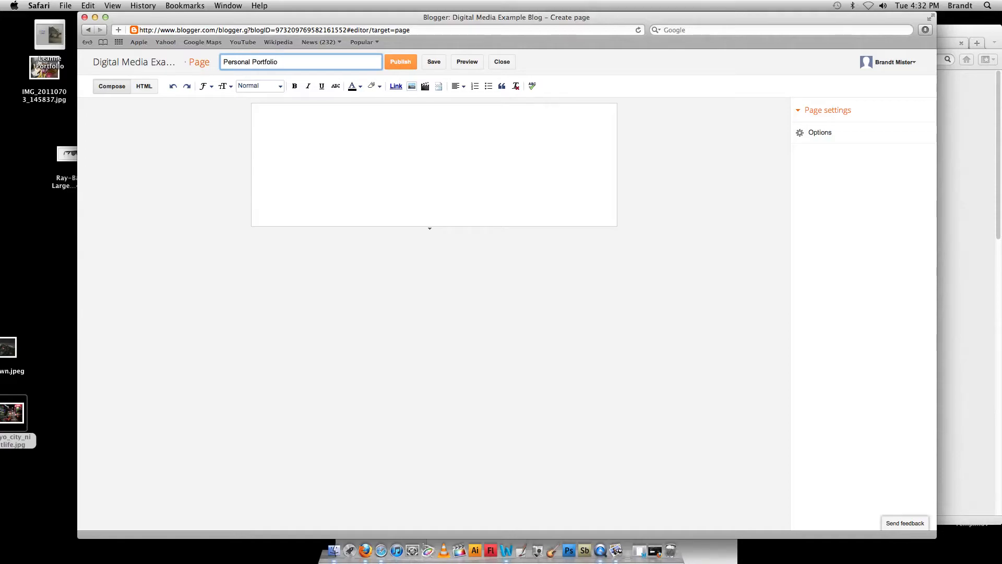
{"action": "mouse_move", "coordinate": [253, 129]}
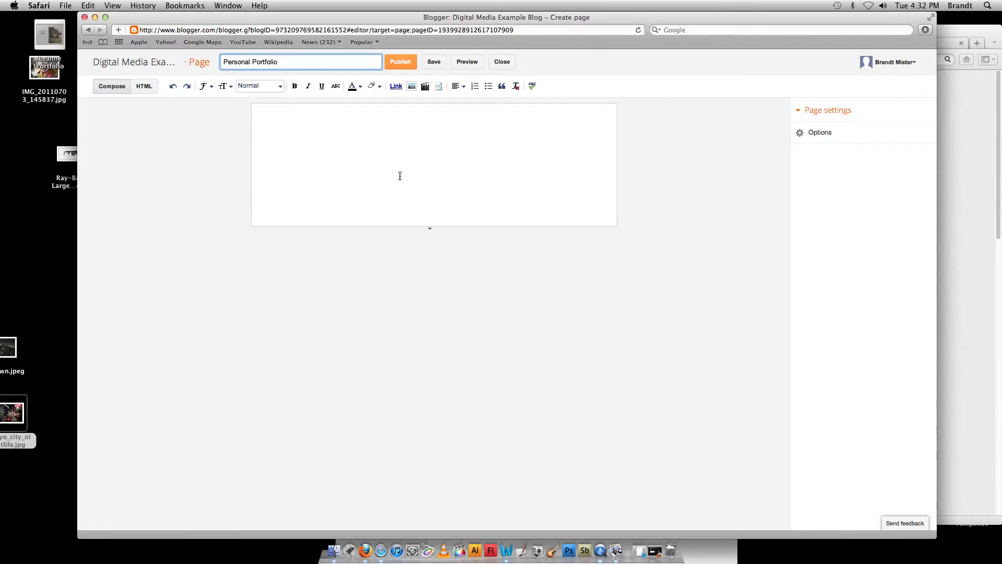
{"action": "mouse_move", "coordinate": [335, 550]}
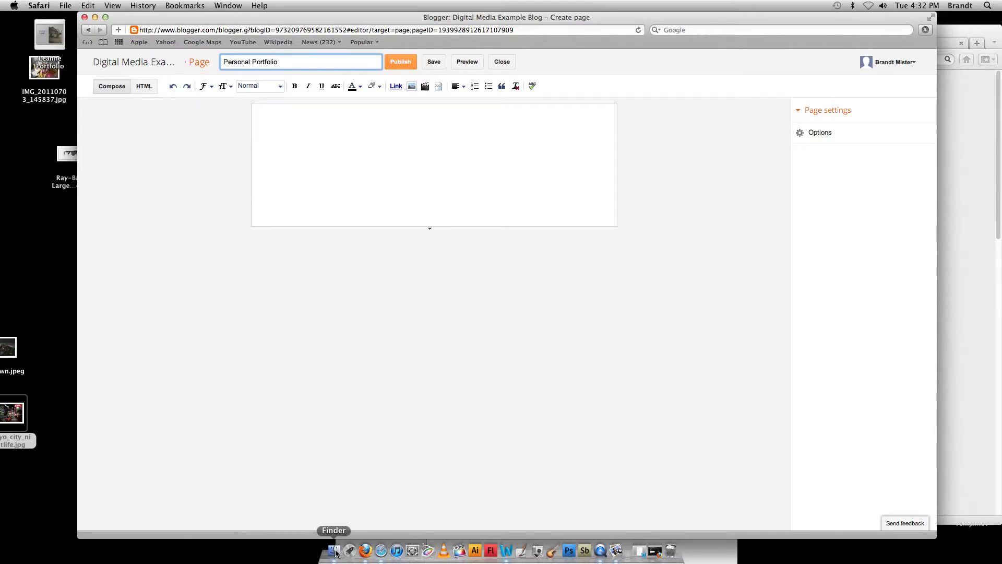
{"action": "left_click", "coordinate": [333, 550]}
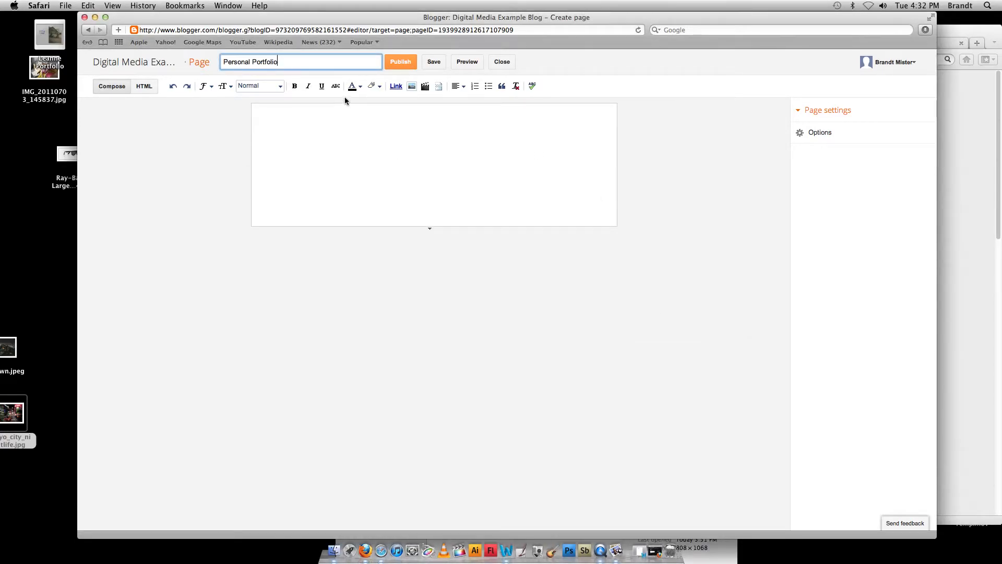
{"action": "mouse_move", "coordinate": [369, 96]}
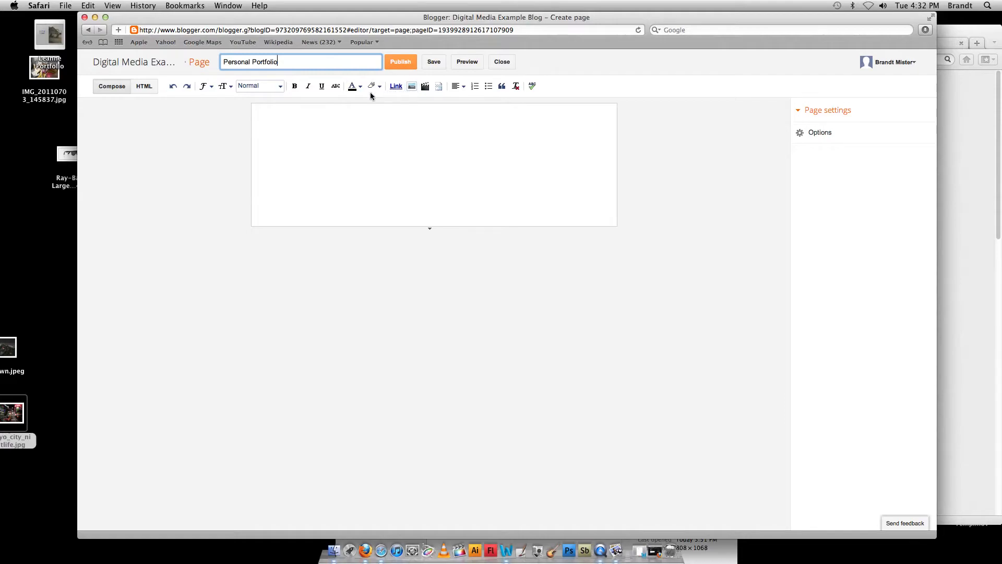
{"action": "mouse_move", "coordinate": [412, 86]}
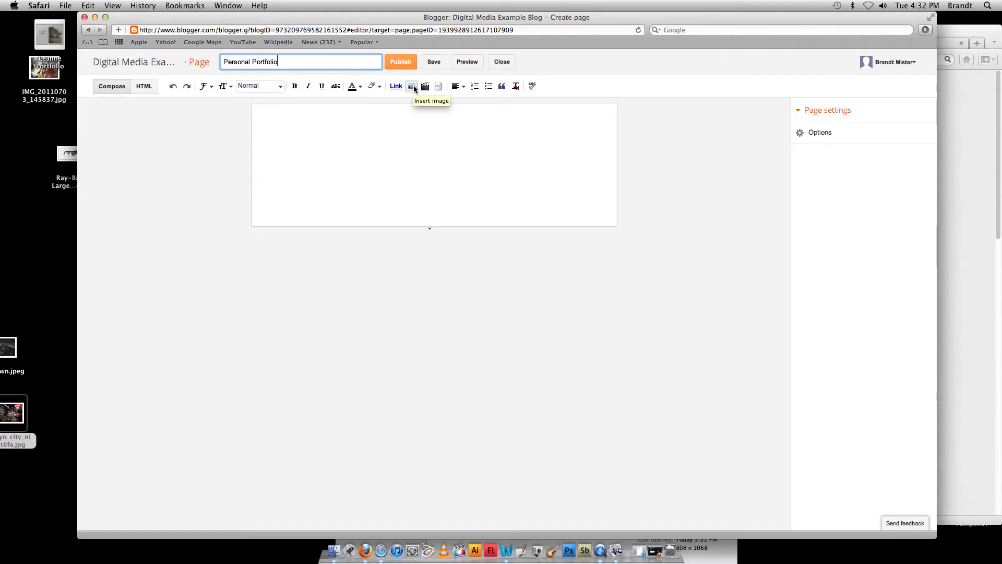
{"action": "left_click", "coordinate": [412, 87]}
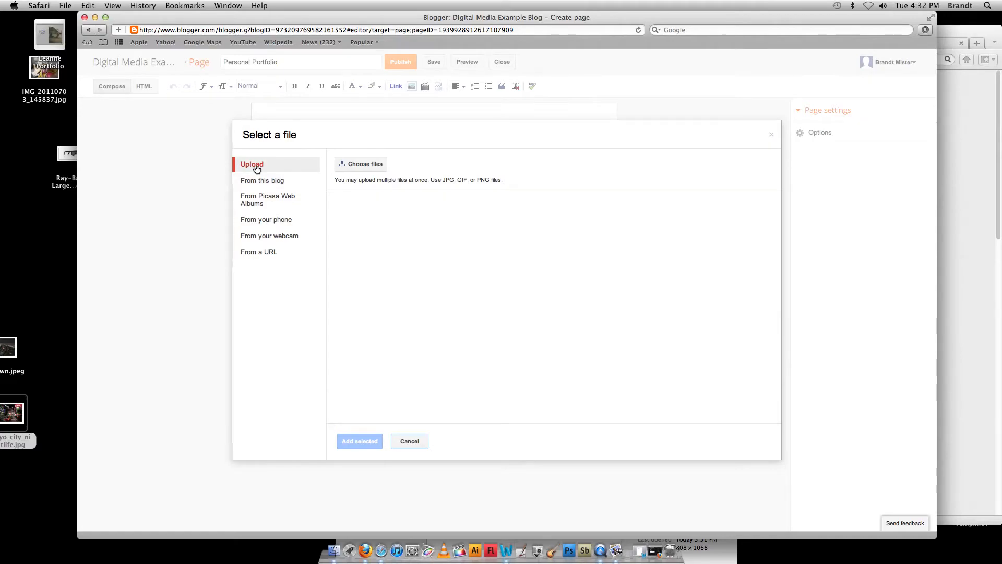
{"action": "mouse_move", "coordinate": [267, 180]}
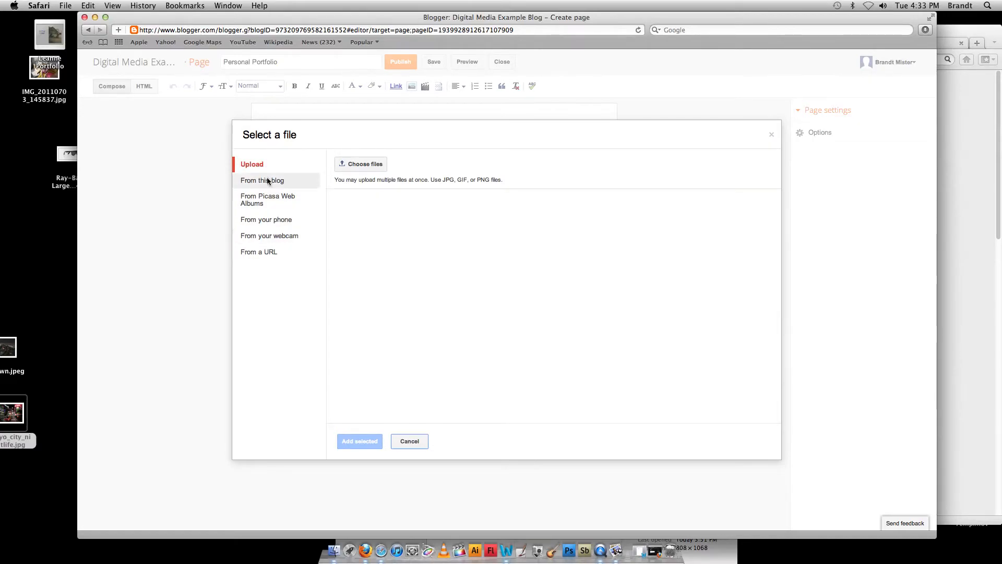
{"action": "mouse_move", "coordinate": [290, 275]}
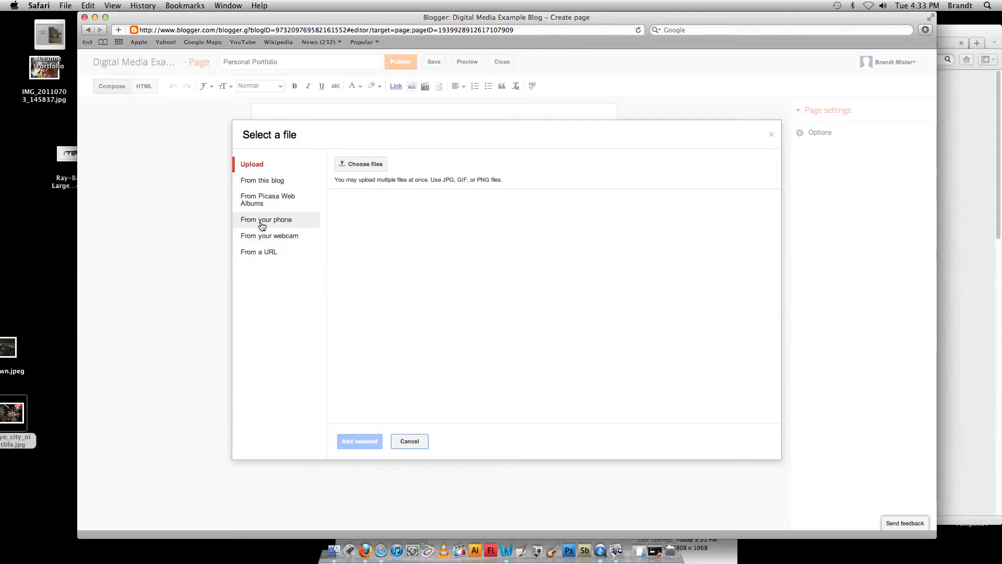
{"action": "mouse_move", "coordinate": [278, 225]}
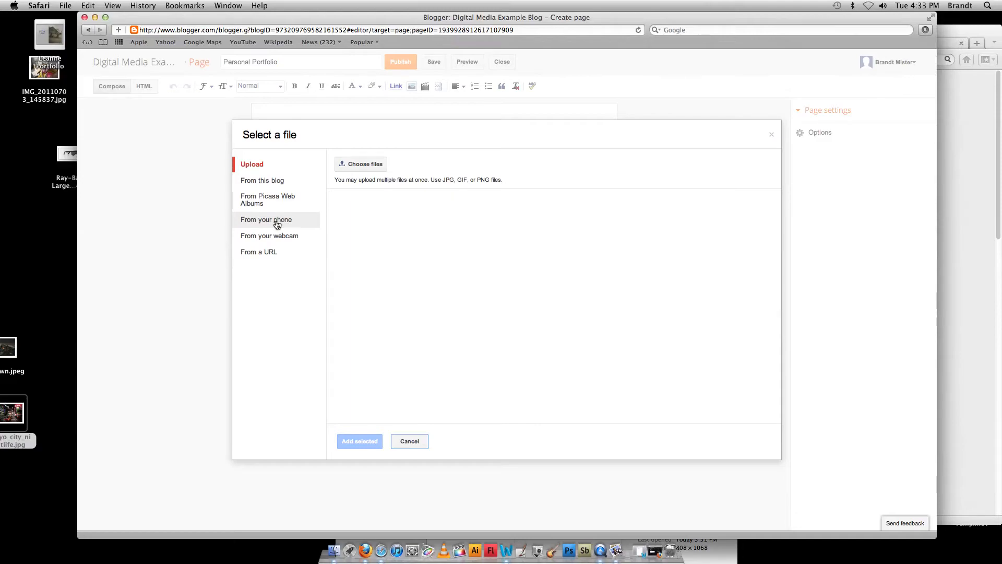
{"action": "mouse_move", "coordinate": [271, 251]}
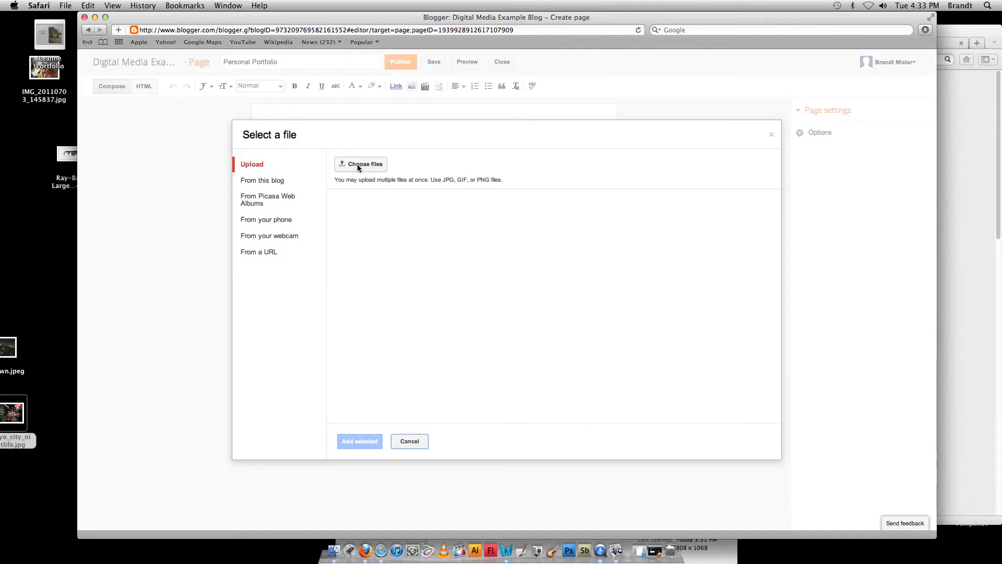
Step: Choose to upload an image file from the computer
{"action": "left_click", "coordinate": [360, 165]}
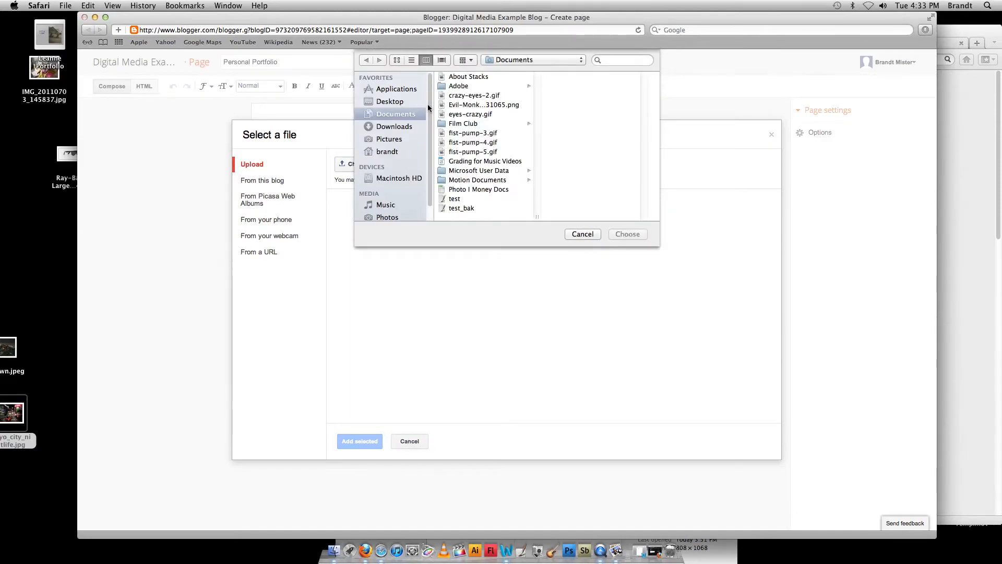
Step: Upload the couple photo from the Desktop and insert it into the page
{"action": "left_click", "coordinate": [390, 101]}
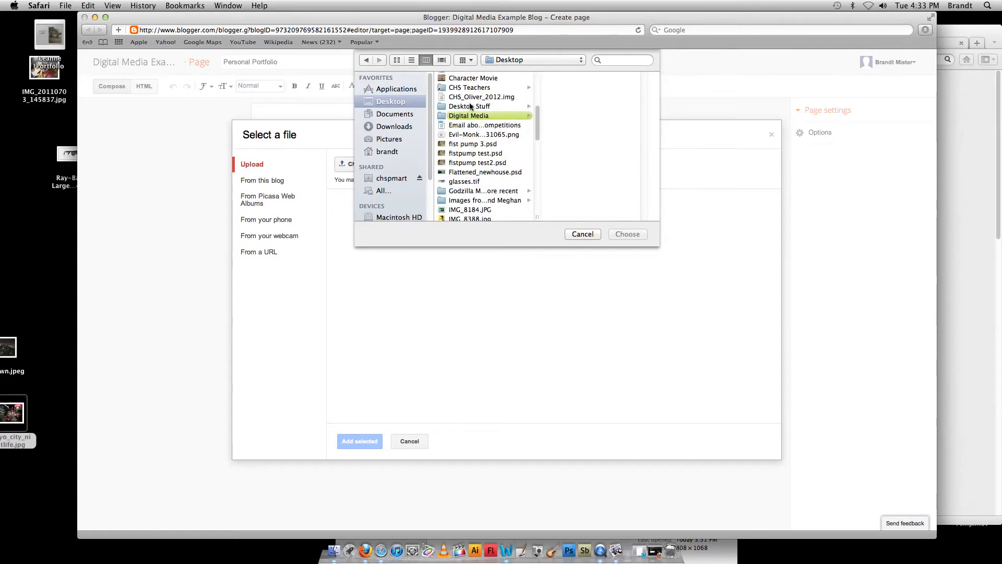
{"action": "left_click", "coordinate": [468, 116]}
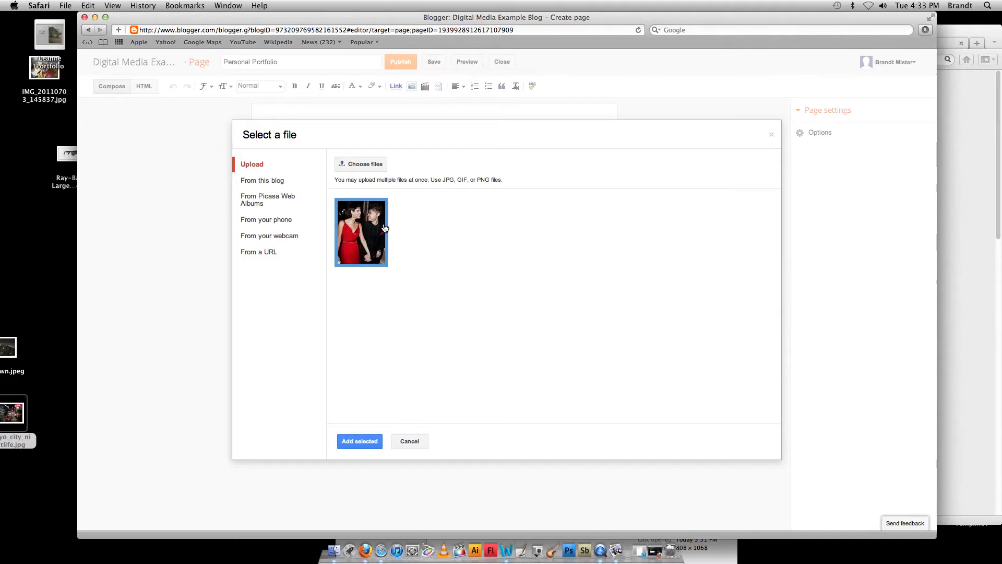
{"action": "left_click", "coordinate": [359, 441]}
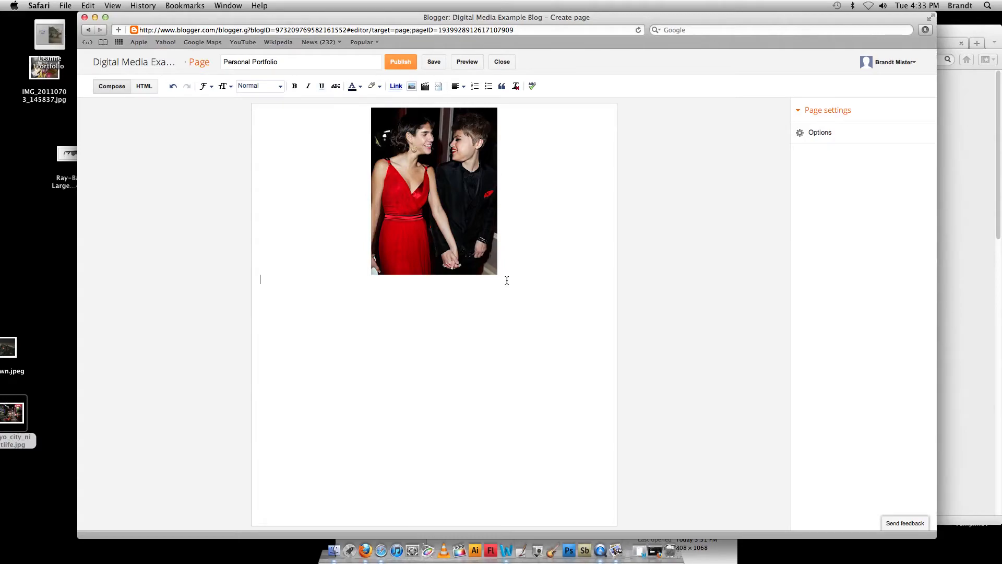
Step: Caption the photo: 'This is my new art piece for the year. I want to do many faceswaps…'
{"action": "type", "text": "This is m"}
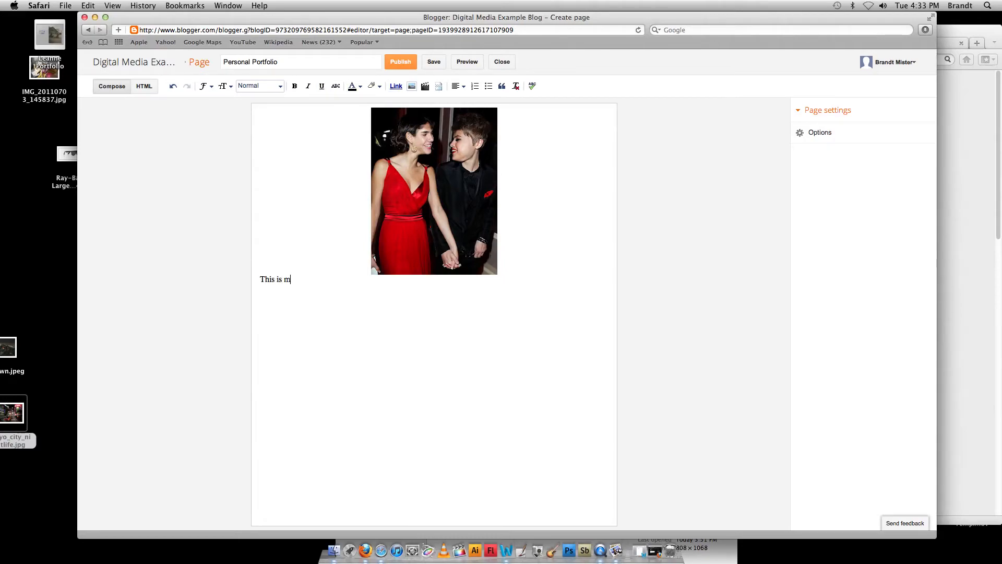
{"action": "type", "text": "y new art piece"}
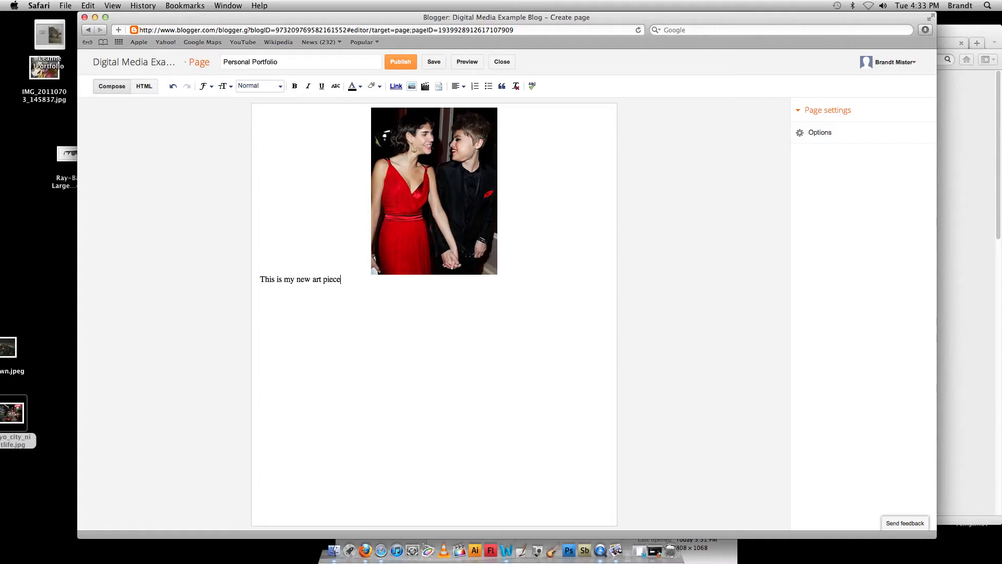
{"action": "type", "text": "for the"}
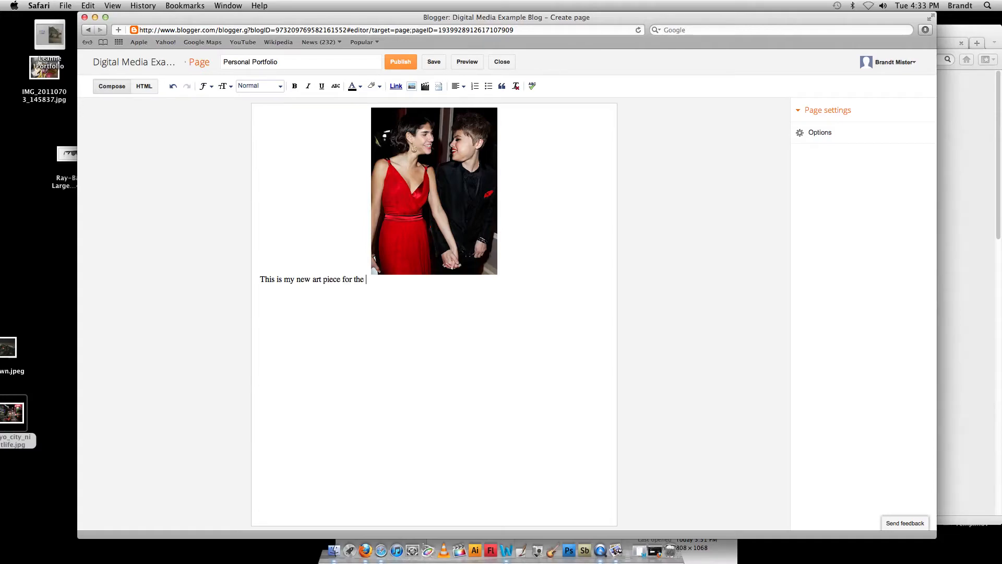
{"action": "type", "text": "year."}
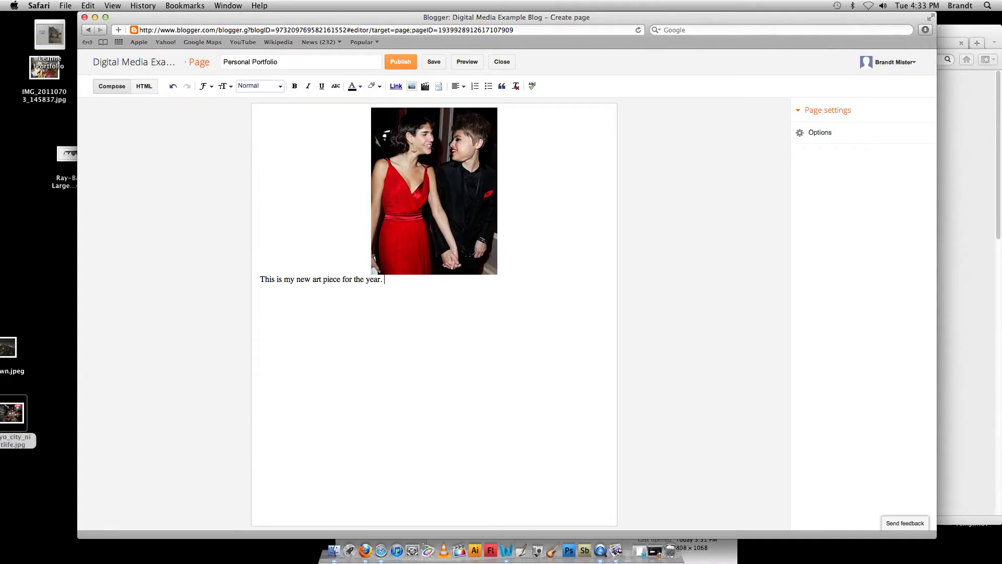
{"action": "type", "text": "I want to"}
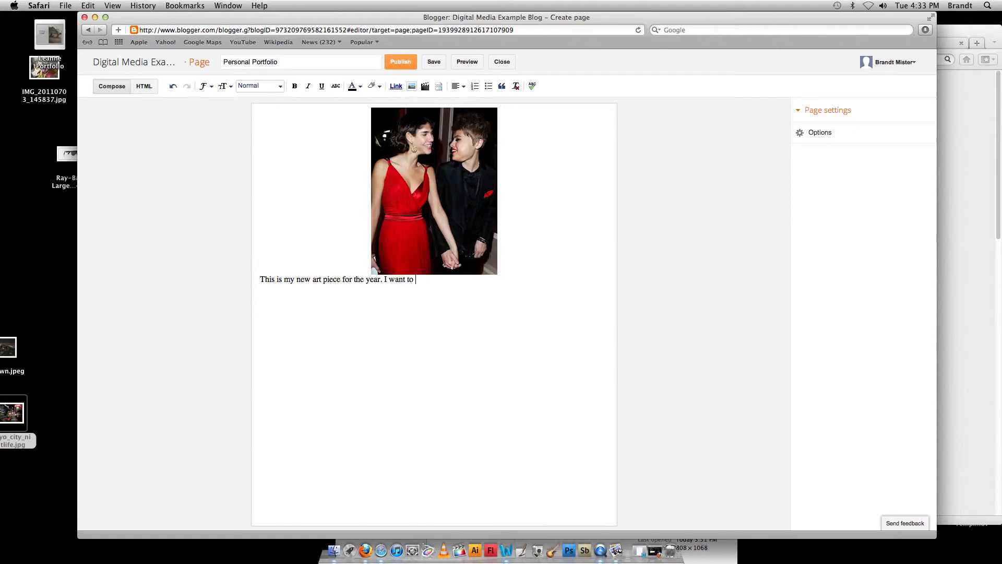
{"action": "type", "text": "do many faceswaps because they are fu"}
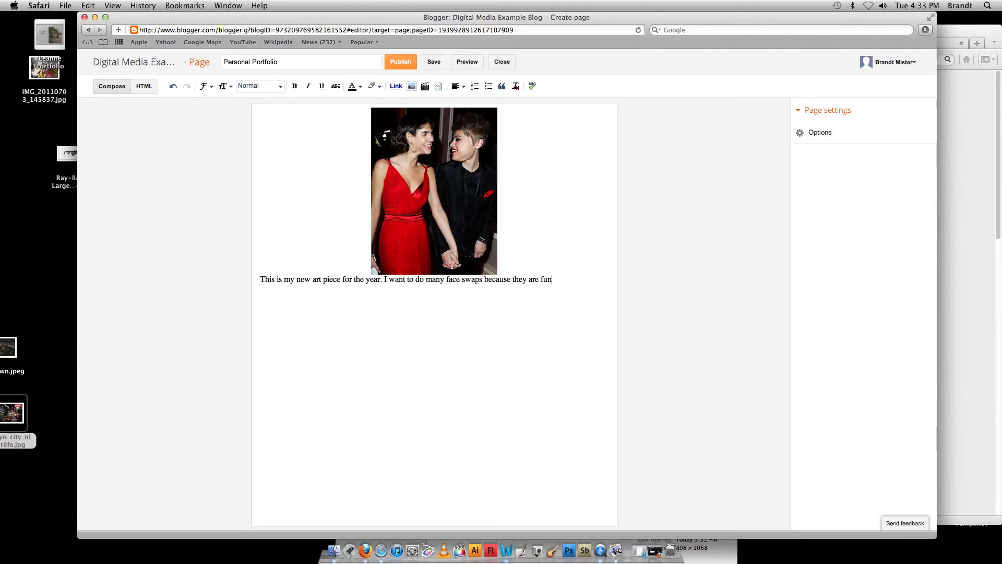
{"action": "type", "text": "ny."}
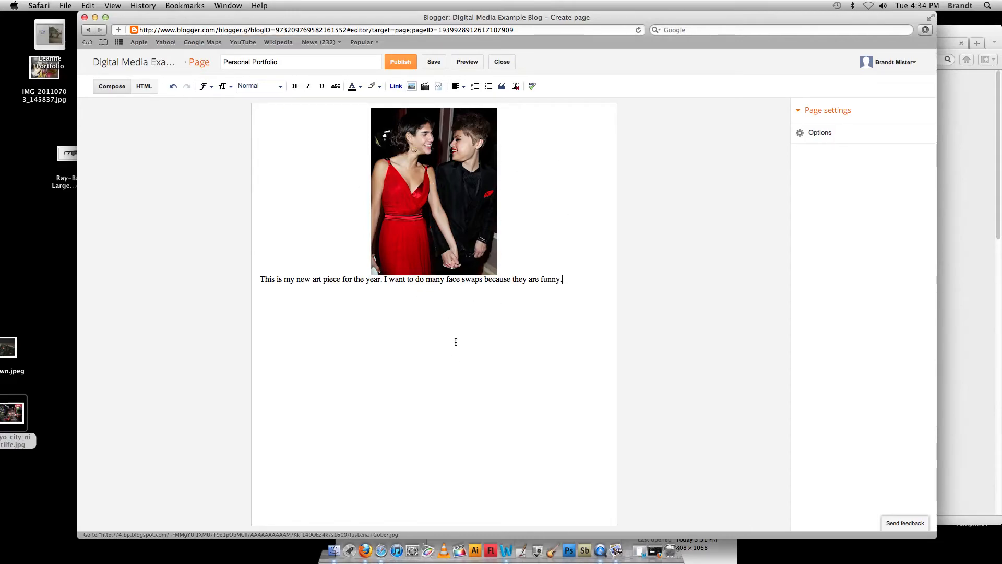
{"action": "mouse_move", "coordinate": [363, 240]}
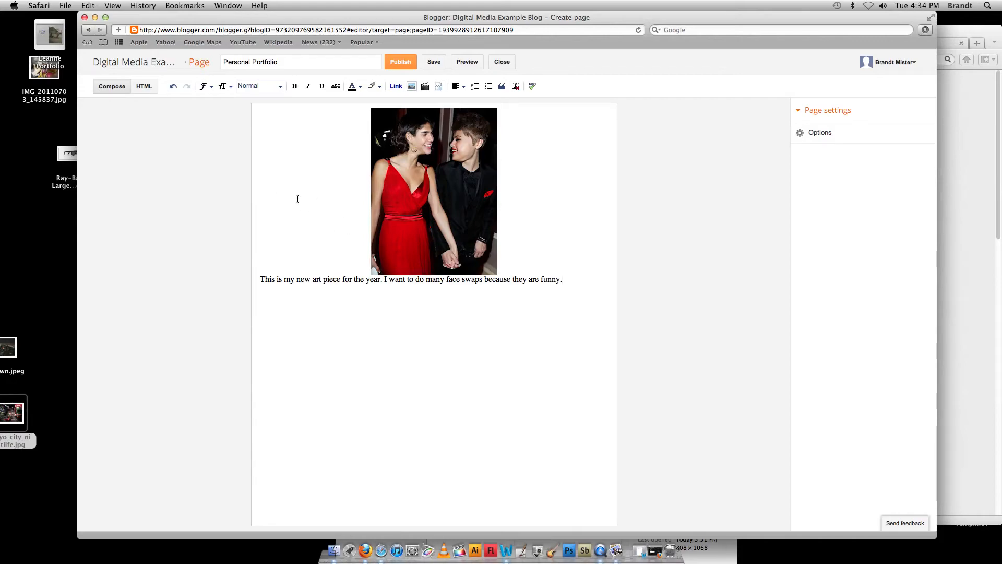
{"action": "mouse_move", "coordinate": [440, 173]}
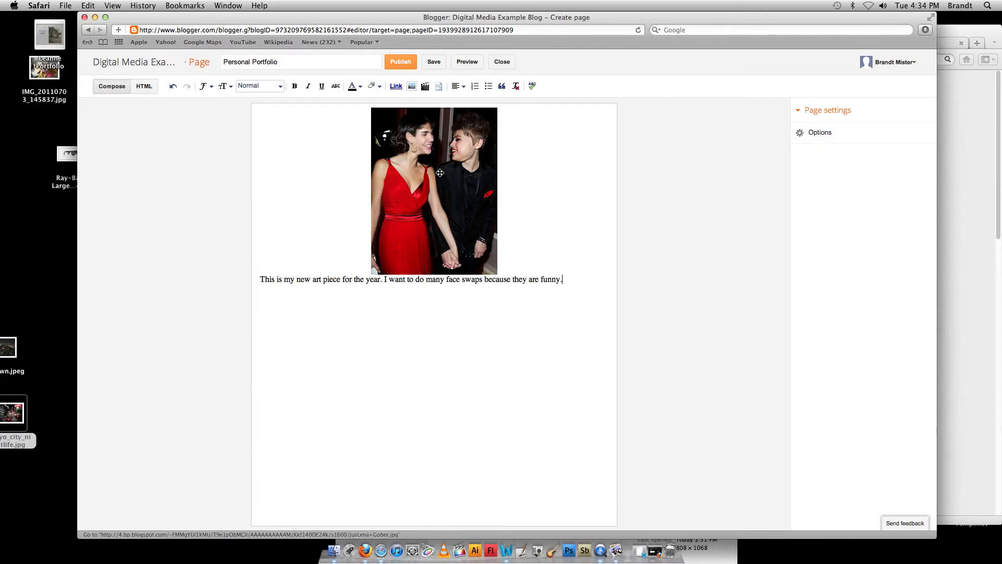
Step: Resize the photo to Extra Large
{"action": "left_click", "coordinate": [433, 190]}
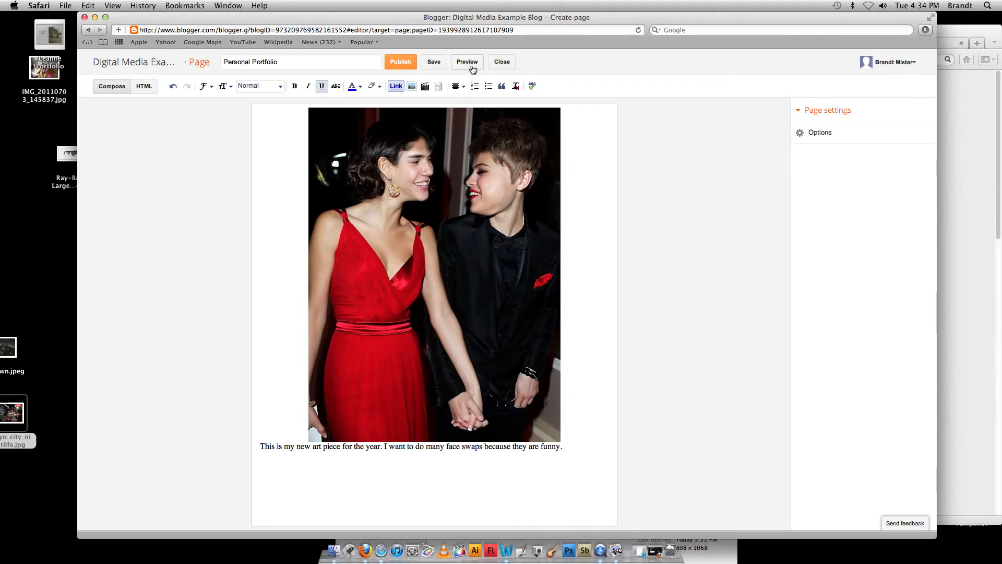
{"action": "left_click", "coordinate": [467, 62]}
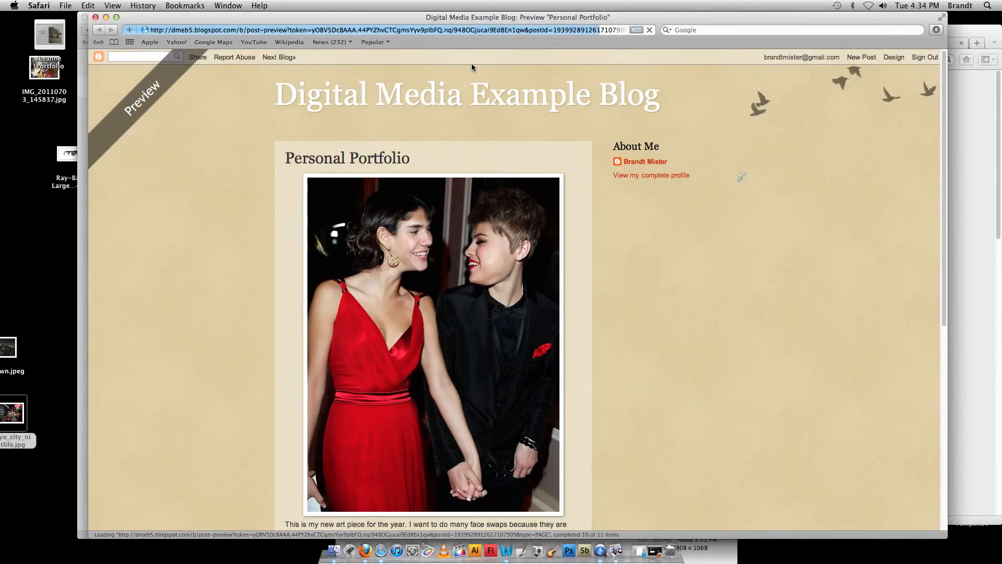
{"action": "scroll", "scroll_direction": "down", "scroll_amount": 3}
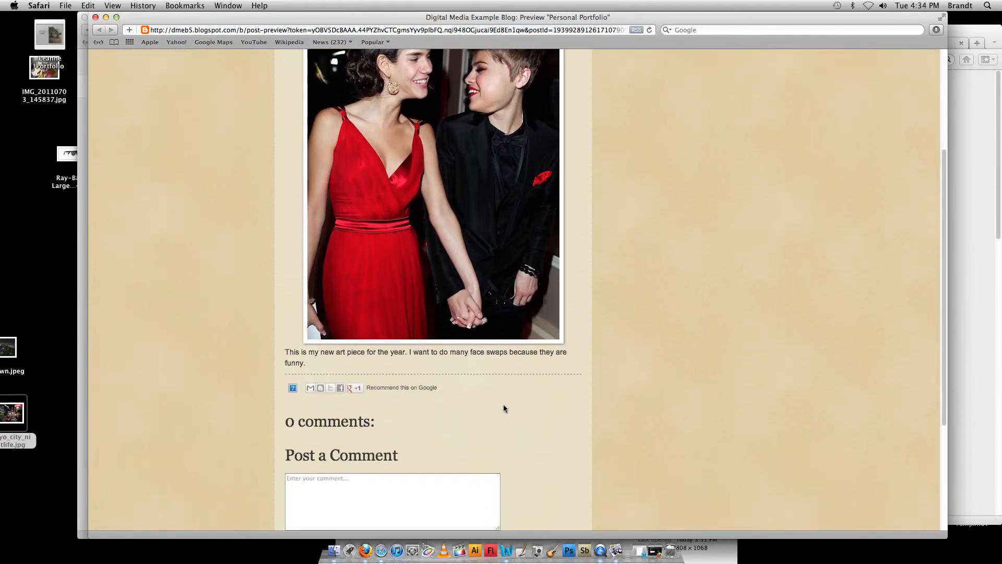
{"action": "scroll", "scroll_direction": "up", "scroll_amount": 3}
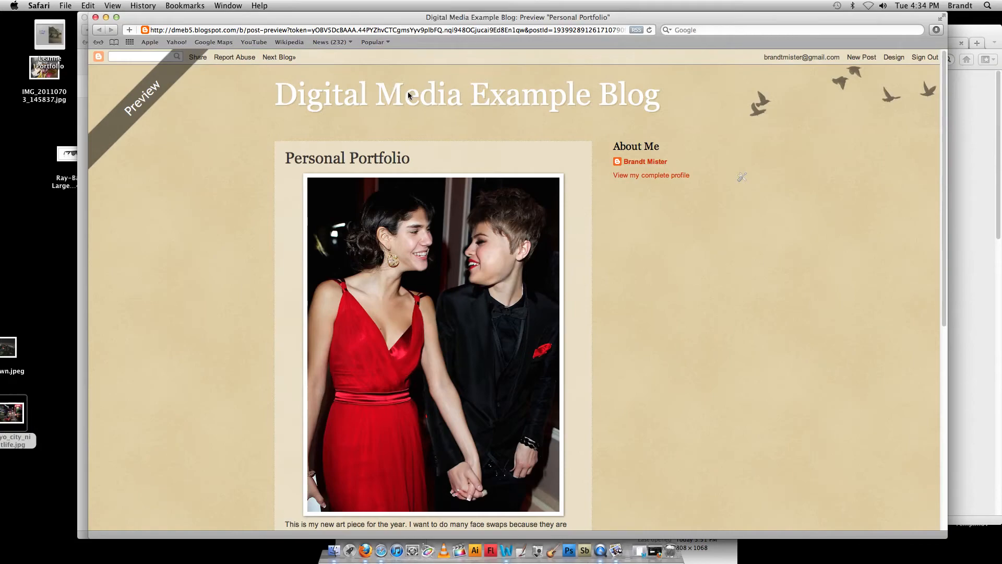
{"action": "mouse_move", "coordinate": [372, 183]}
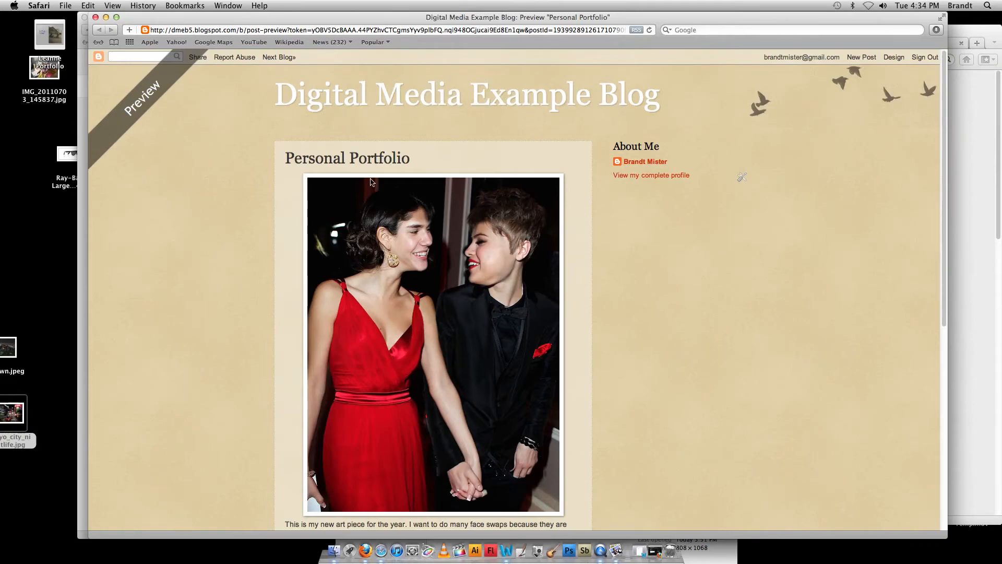
{"action": "scroll", "scroll_direction": "down", "scroll_amount": 3}
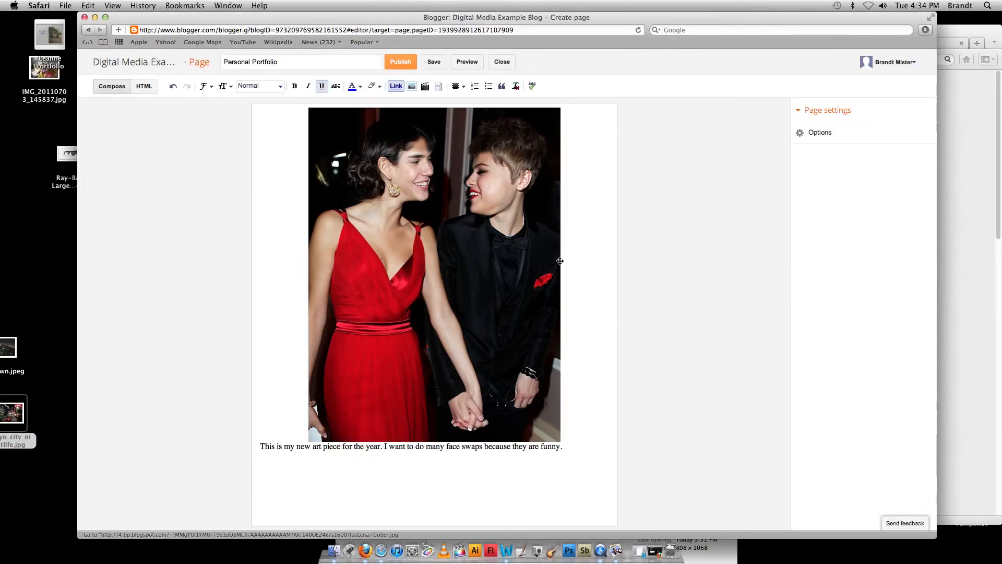
{"action": "mouse_move", "coordinate": [441, 148]}
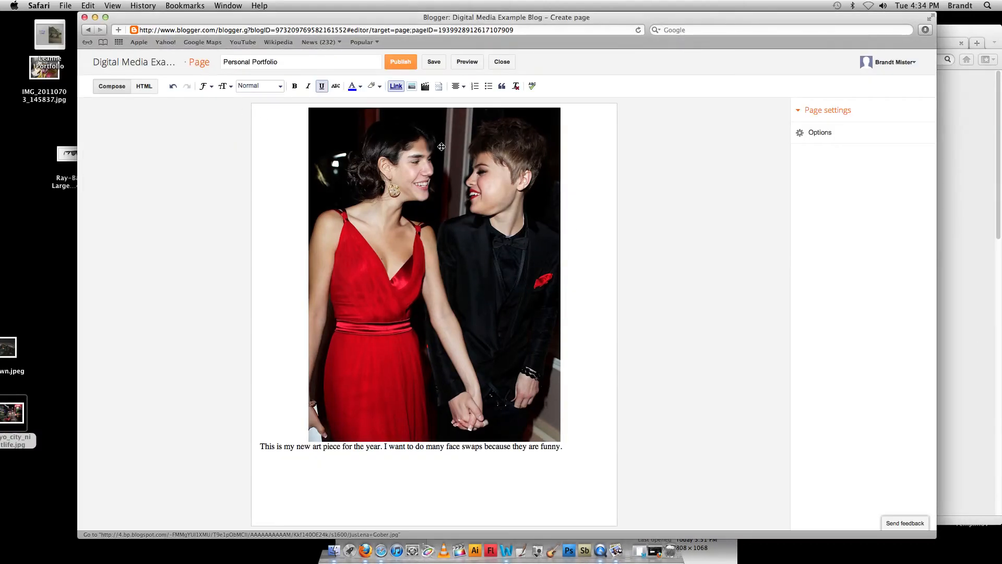
Step: Publish the page and view Personal Portfolio live on the blog
{"action": "left_click", "coordinate": [400, 62]}
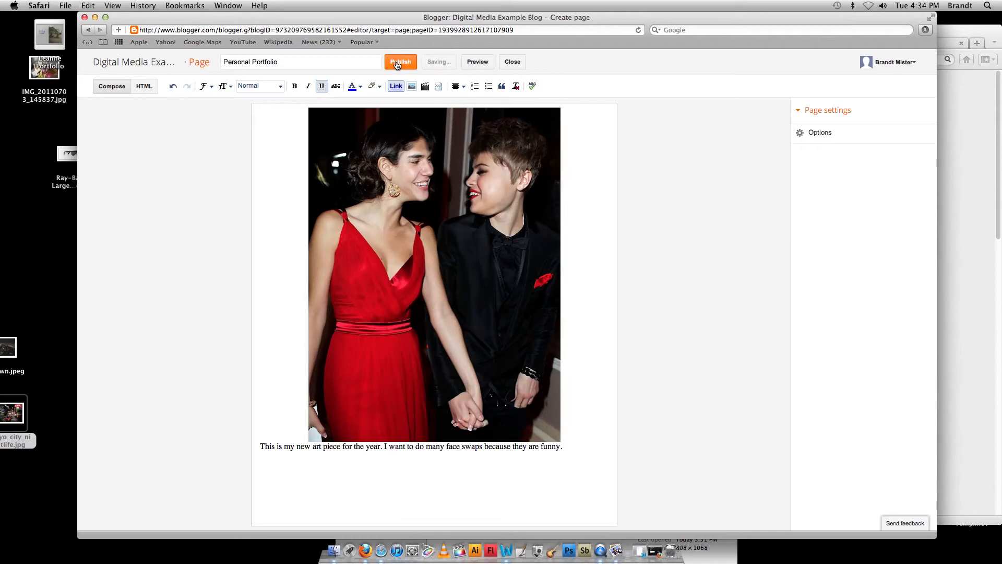
{"action": "left_click", "coordinate": [401, 61]}
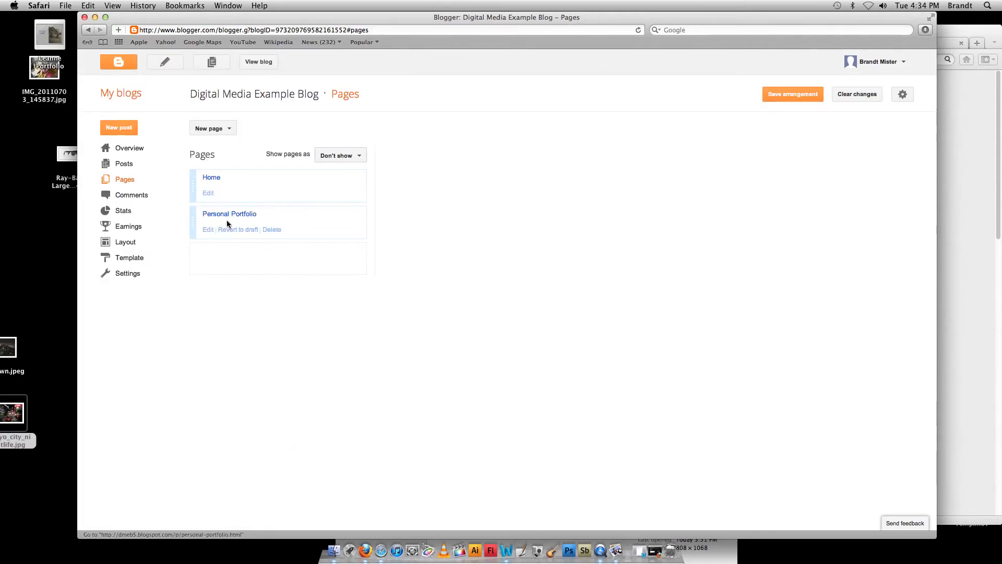
{"action": "left_click", "coordinate": [228, 213]}
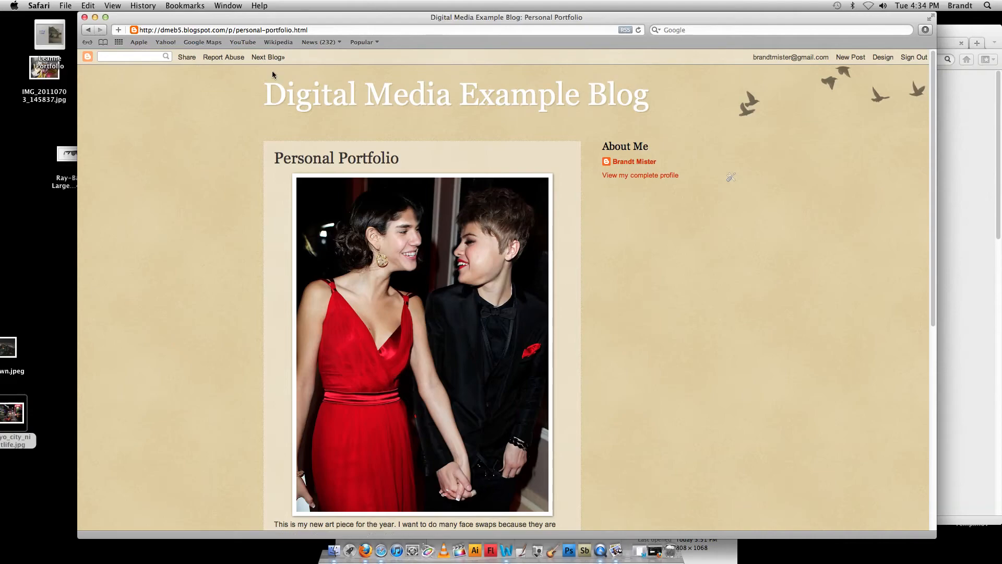
Step: Return from the live page to the blog's Pages list
{"action": "left_click", "coordinate": [883, 57]}
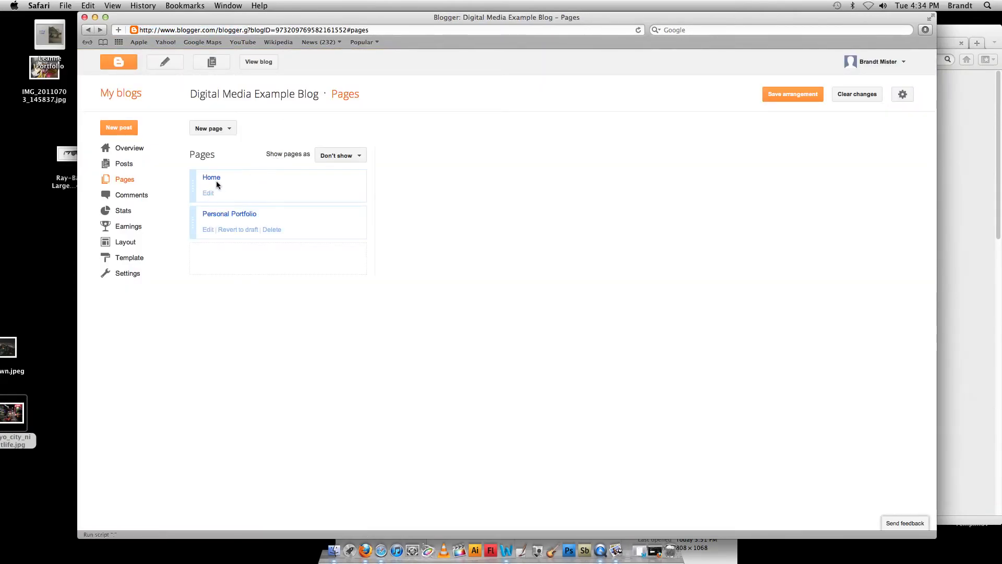
{"action": "mouse_move", "coordinate": [229, 181]}
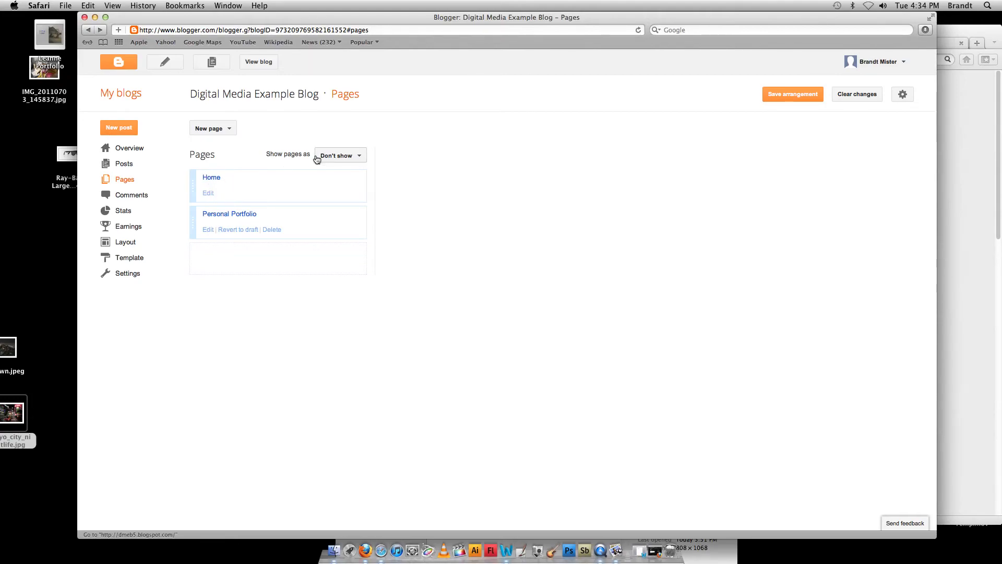
Step: Set 'Show pages as' to Top tabs
{"action": "left_click", "coordinate": [339, 155]}
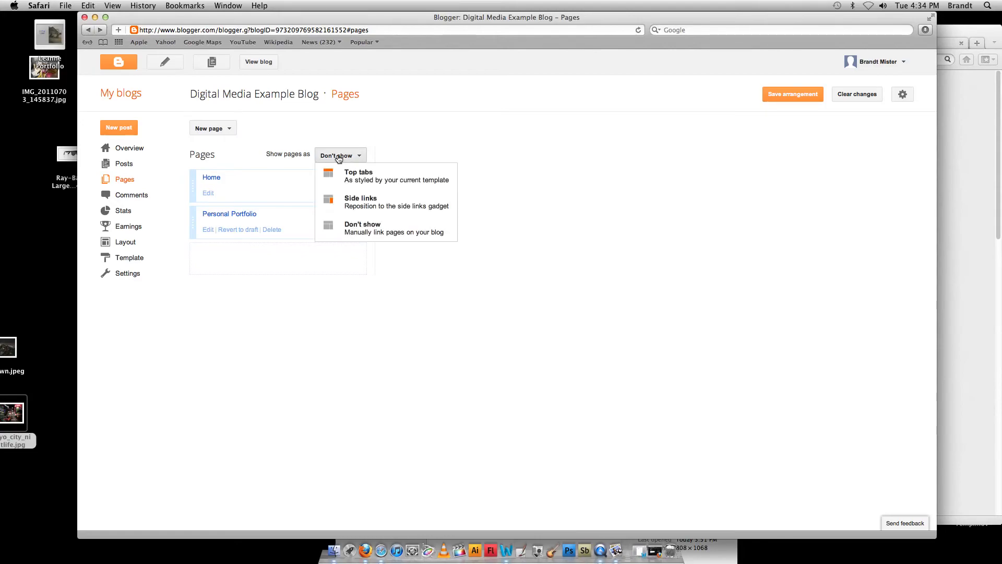
{"action": "mouse_move", "coordinate": [360, 202]}
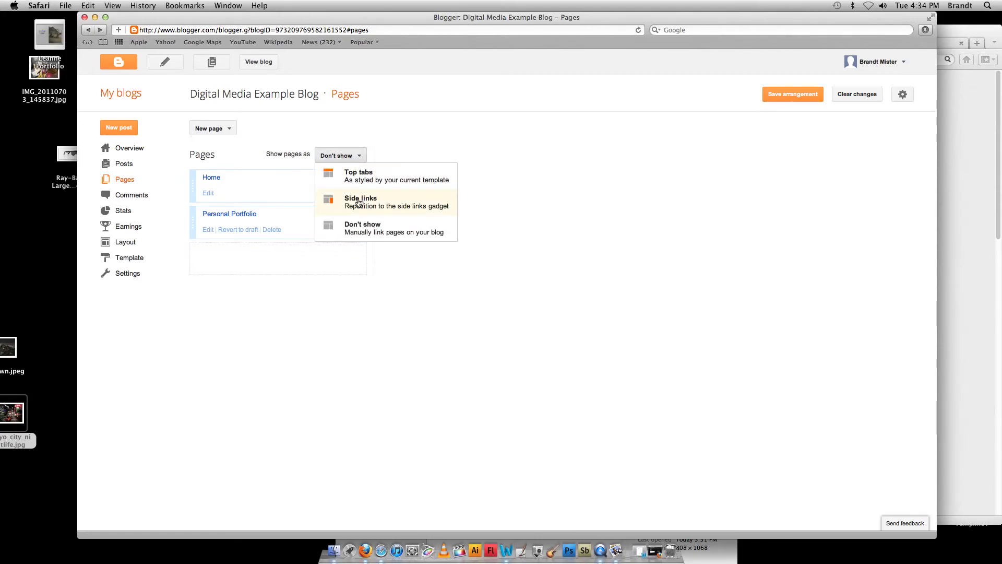
{"action": "mouse_move", "coordinate": [364, 176]}
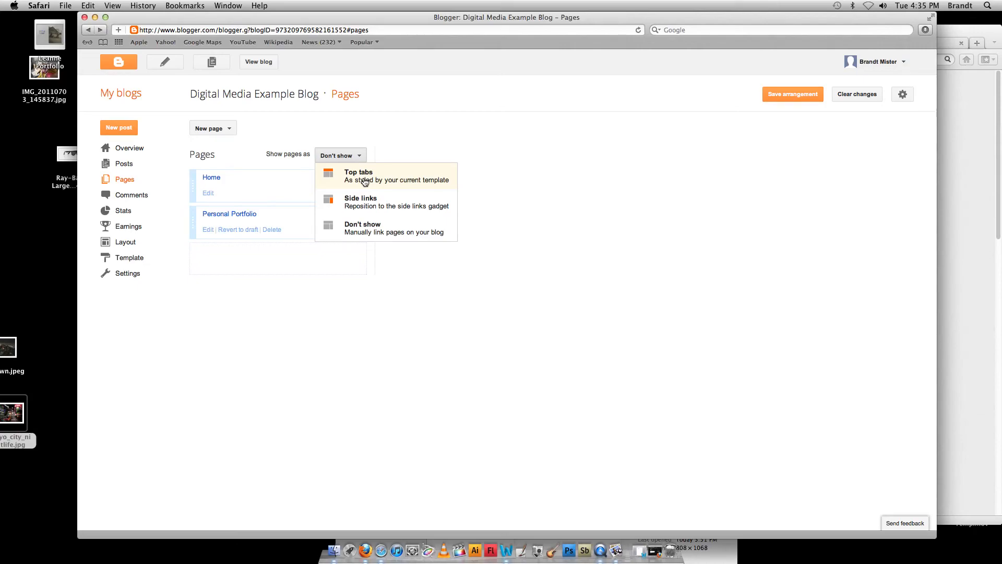
{"action": "left_click", "coordinate": [358, 175]}
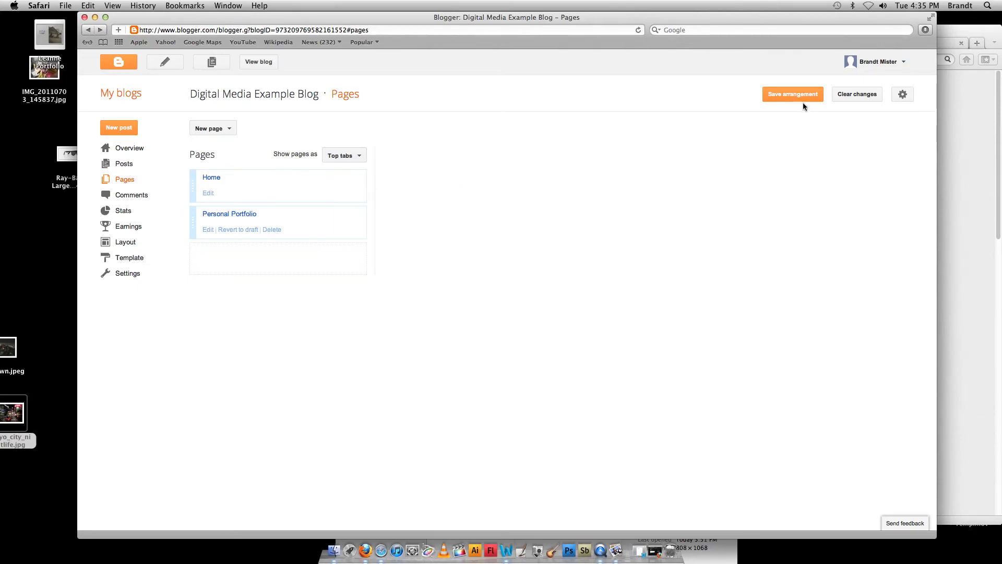
{"action": "mouse_move", "coordinate": [756, 138]}
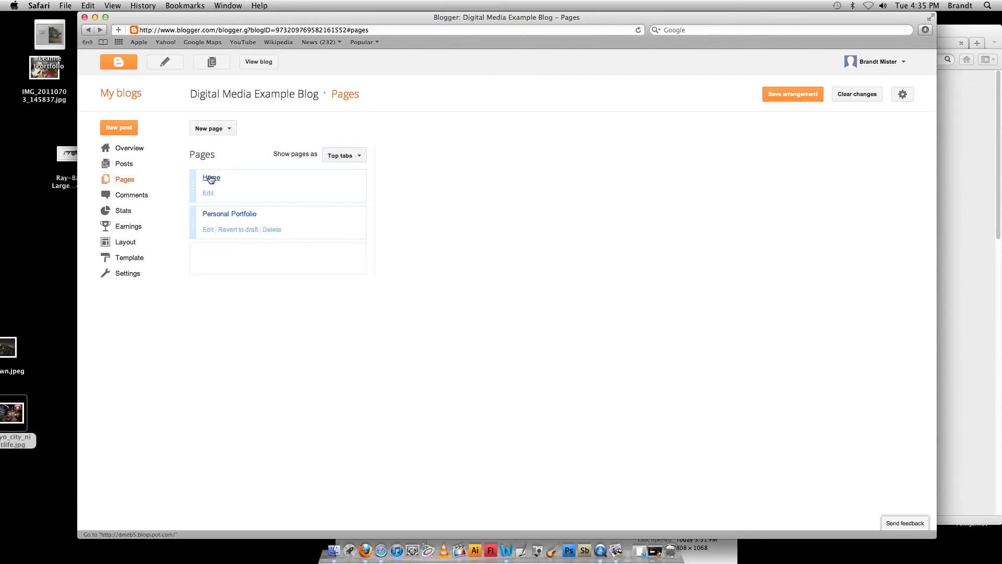
{"action": "left_click", "coordinate": [258, 62]}
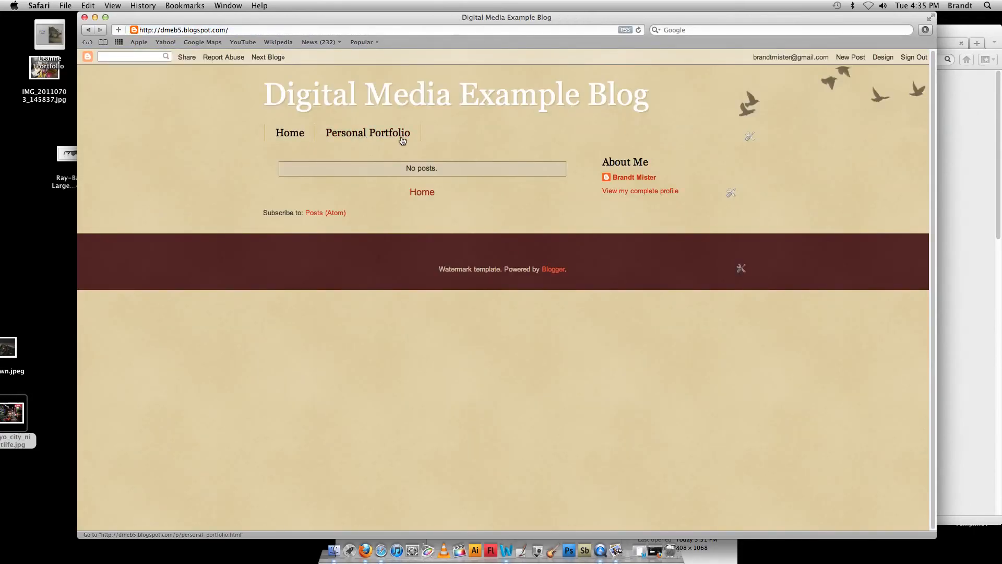
{"action": "left_click", "coordinate": [367, 132]}
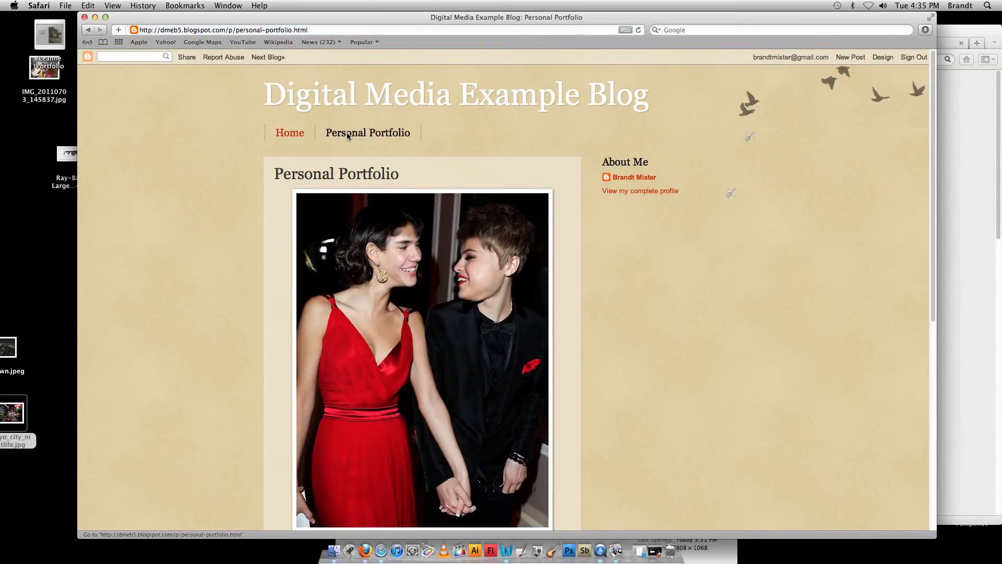
{"action": "left_click", "coordinate": [289, 133]}
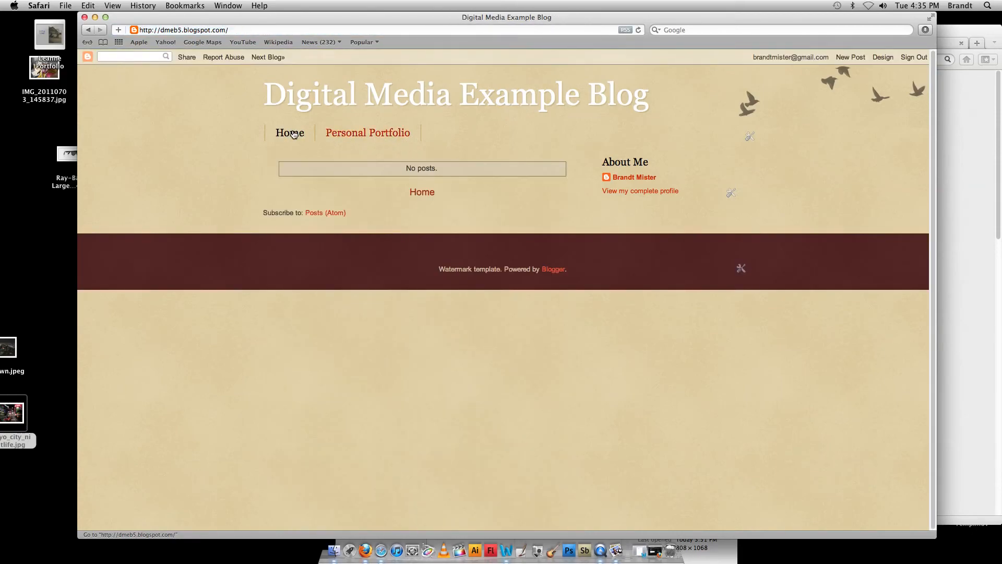
{"action": "left_click", "coordinate": [368, 132]}
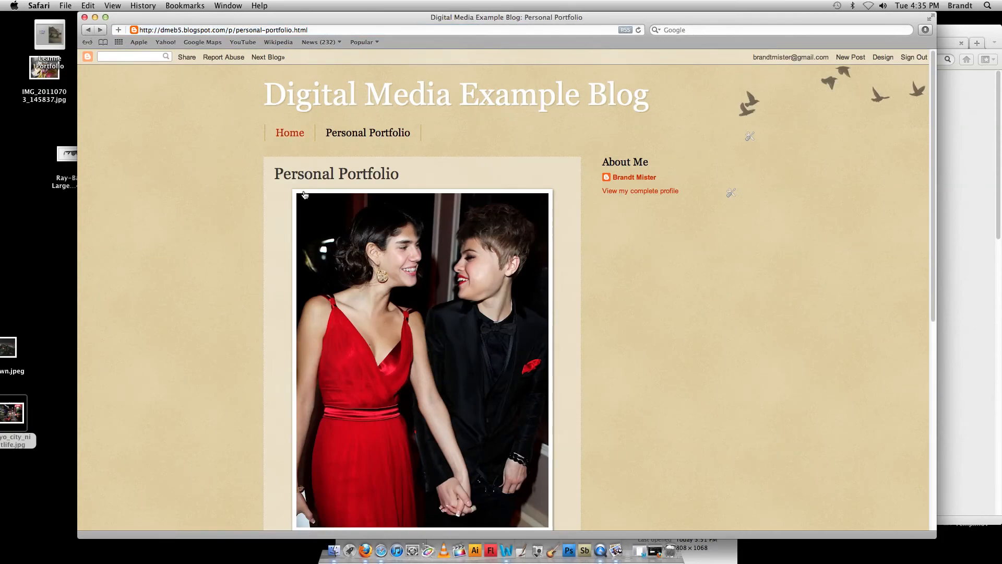
{"action": "left_click", "coordinate": [88, 30]}
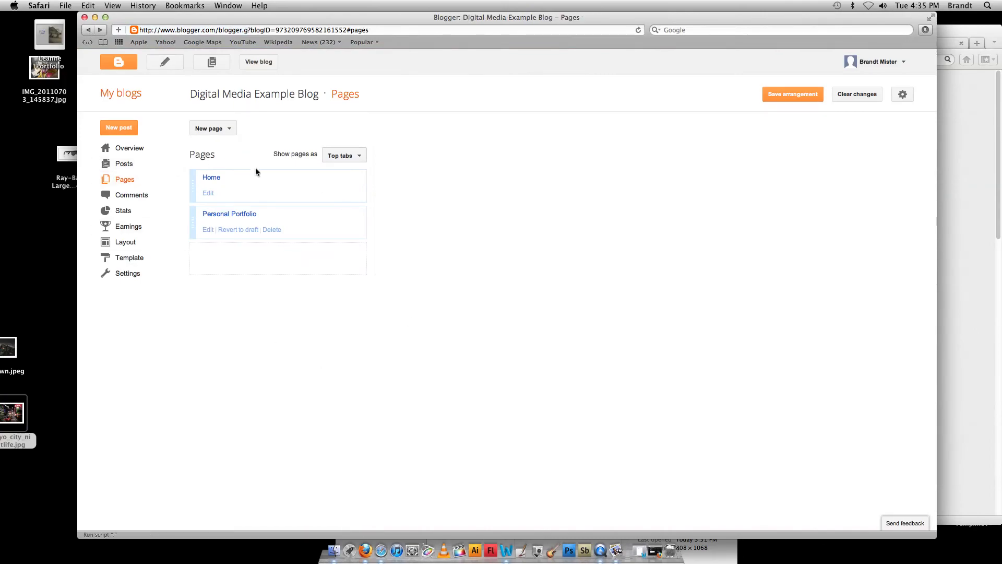
{"action": "mouse_move", "coordinate": [229, 214]}
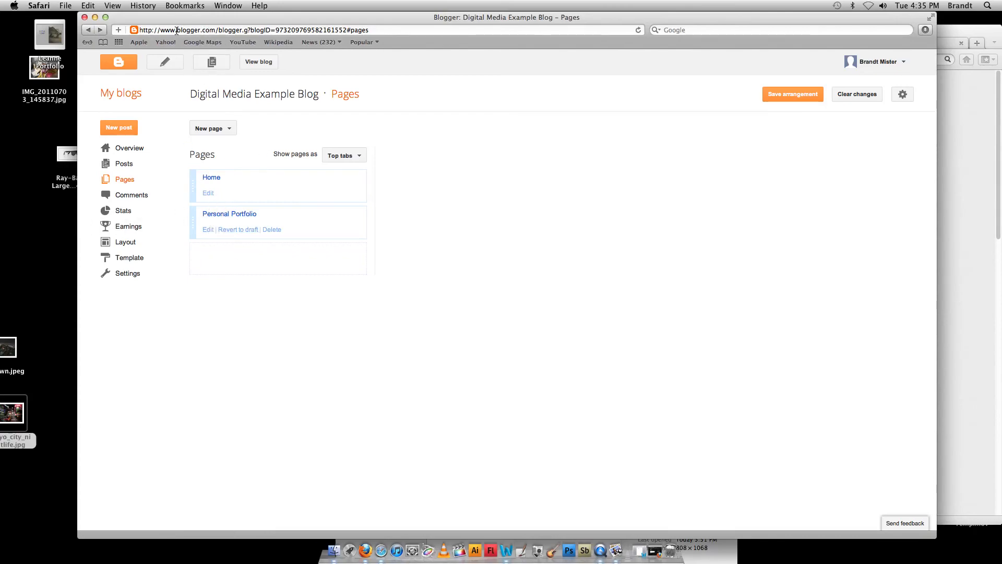
{"action": "mouse_move", "coordinate": [890, 64]}
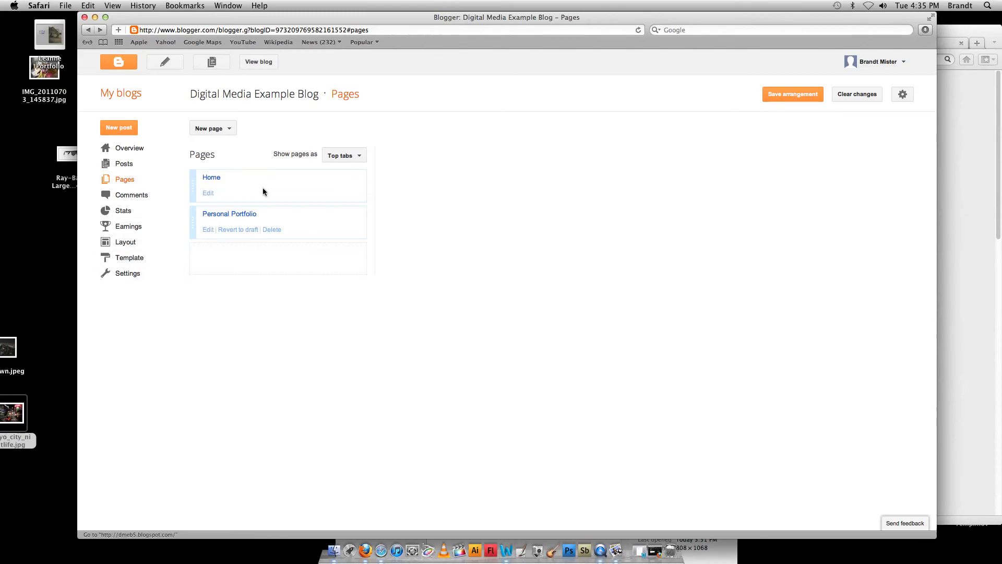
{"action": "left_click", "coordinate": [129, 147]}
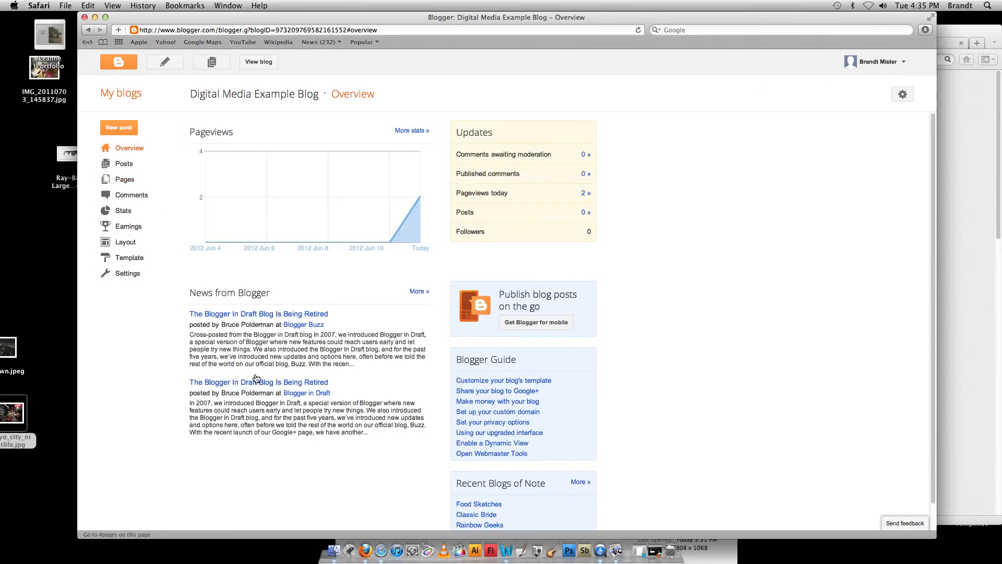
{"action": "mouse_move", "coordinate": [327, 243]}
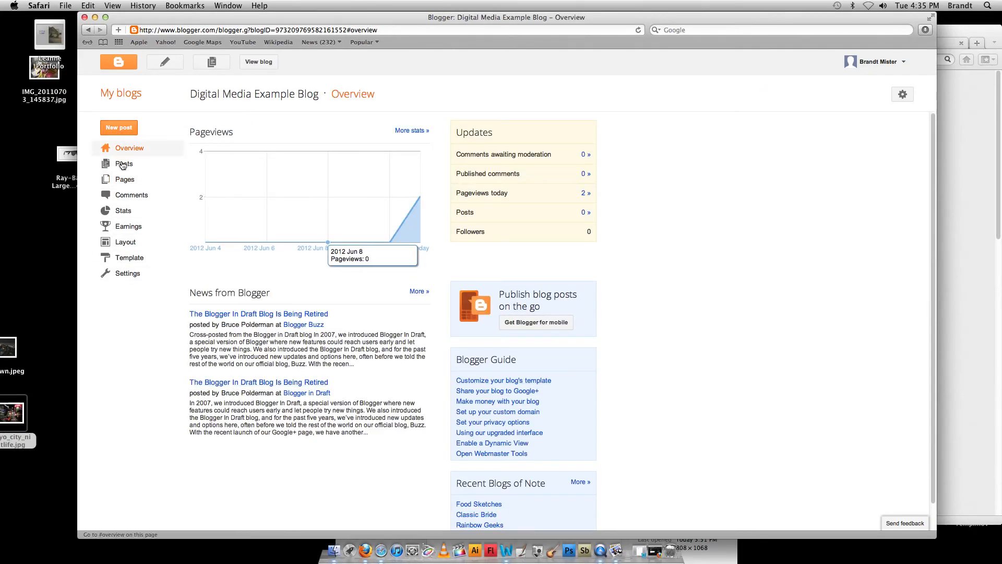
{"action": "left_click", "coordinate": [125, 179]}
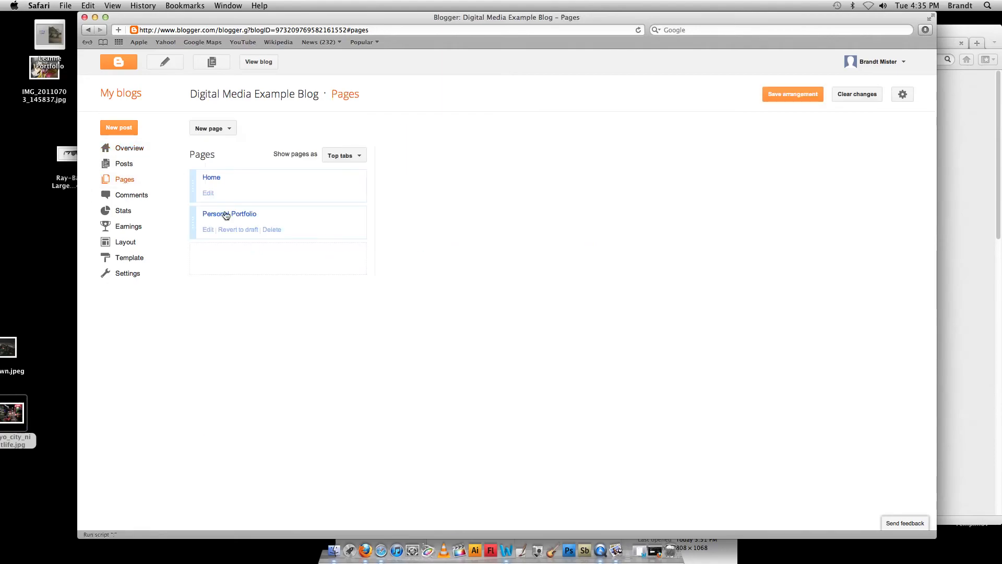
{"action": "left_click", "coordinate": [208, 230]}
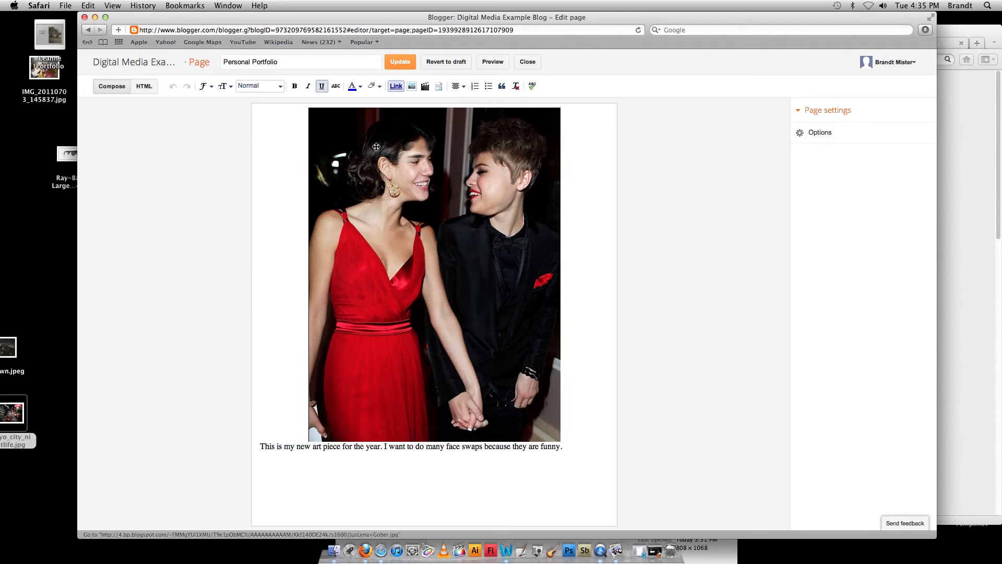
{"action": "mouse_move", "coordinate": [523, 140]}
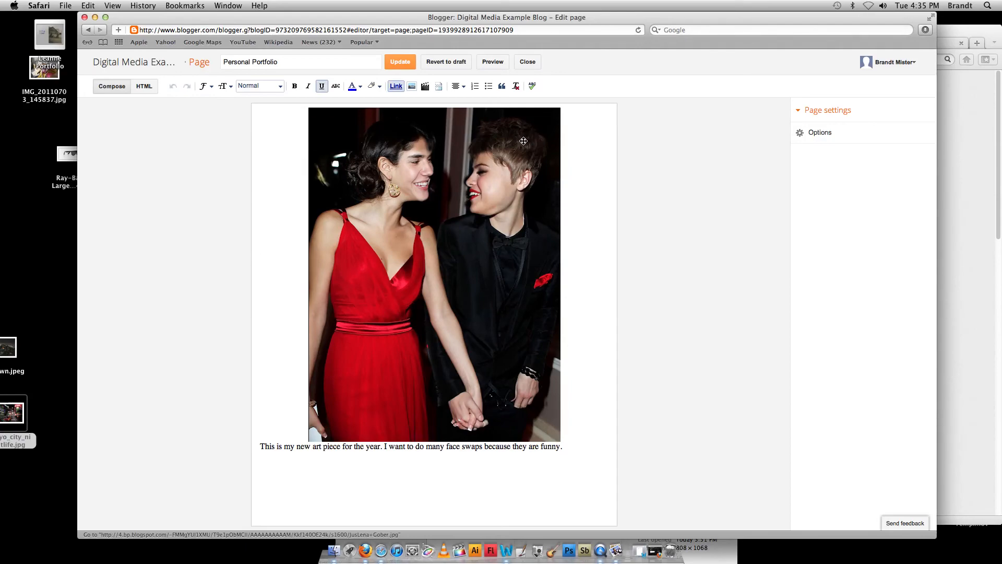
{"action": "mouse_move", "coordinate": [326, 220]}
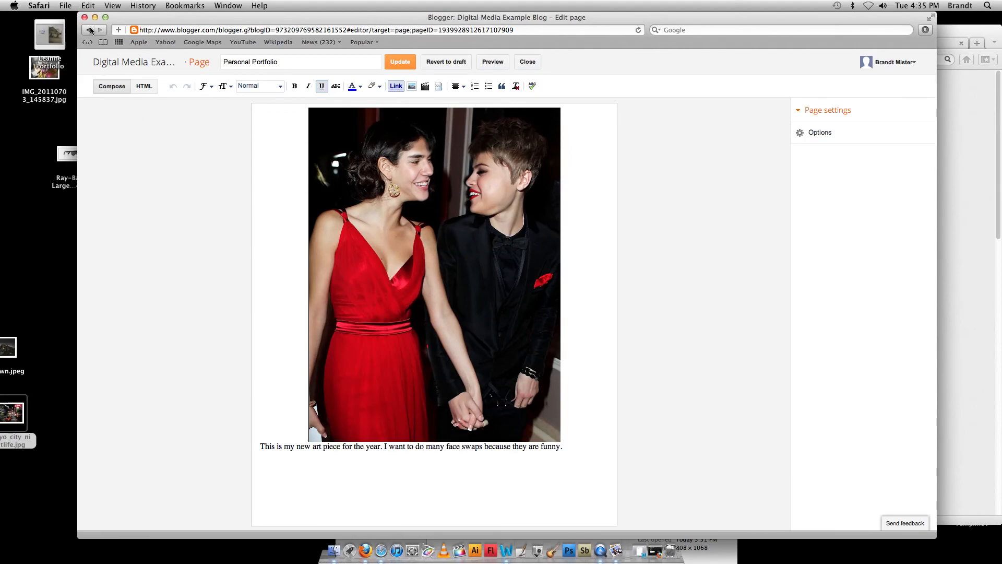
{"action": "mouse_move", "coordinate": [90, 30]}
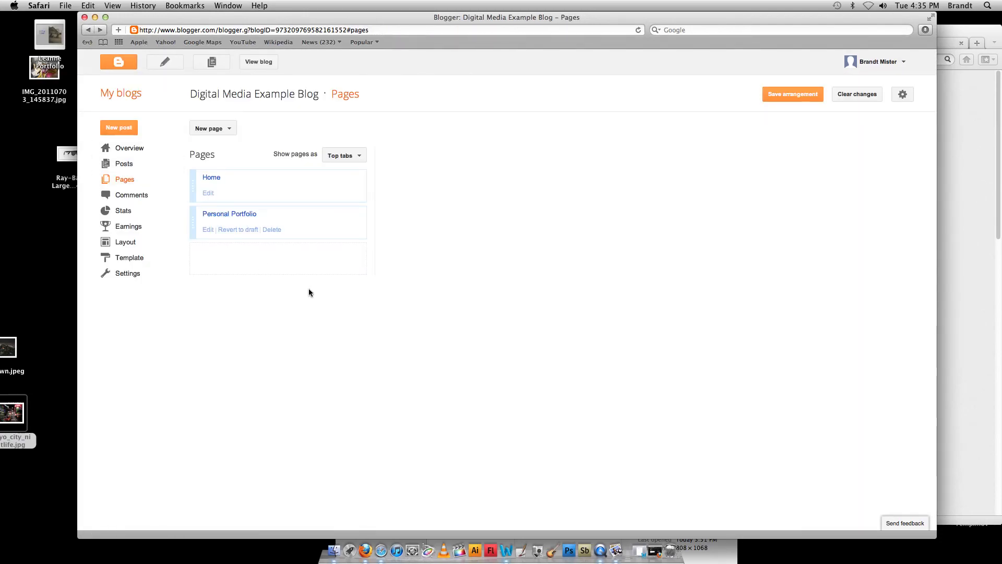
{"action": "mouse_move", "coordinate": [896, 80]}
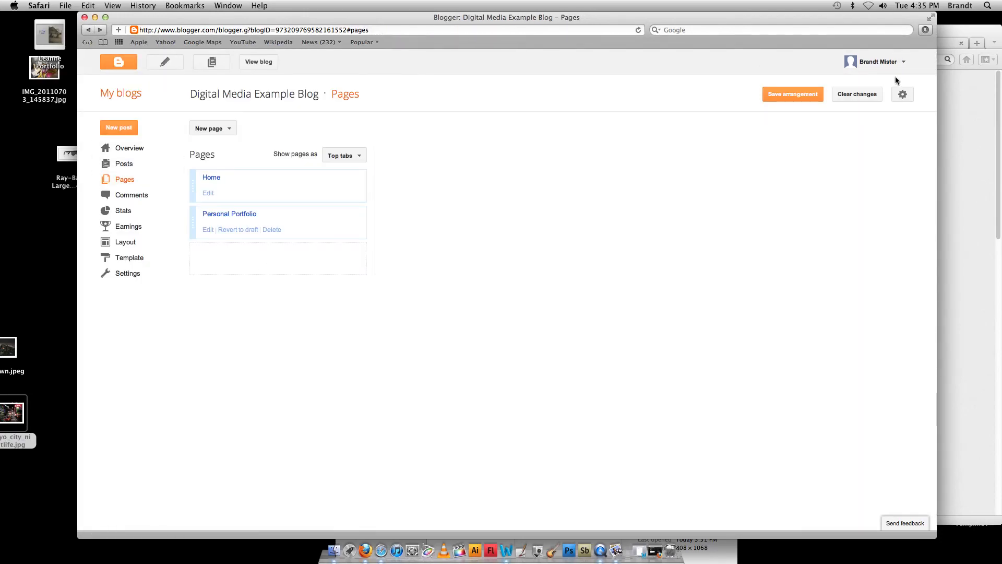
{"action": "left_click", "coordinate": [875, 62]}
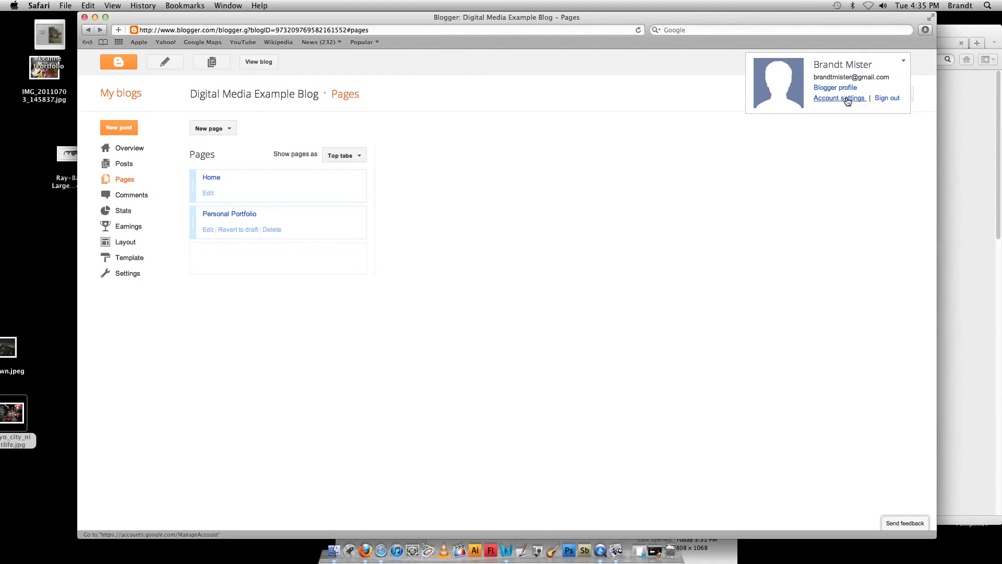
{"action": "left_click", "coordinate": [840, 98]}
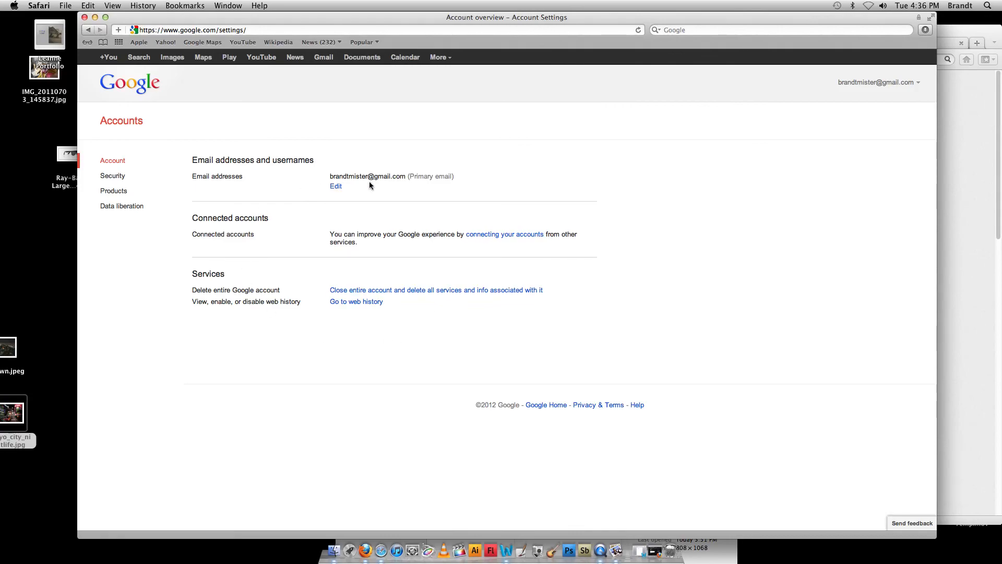
{"action": "mouse_move", "coordinate": [88, 42]}
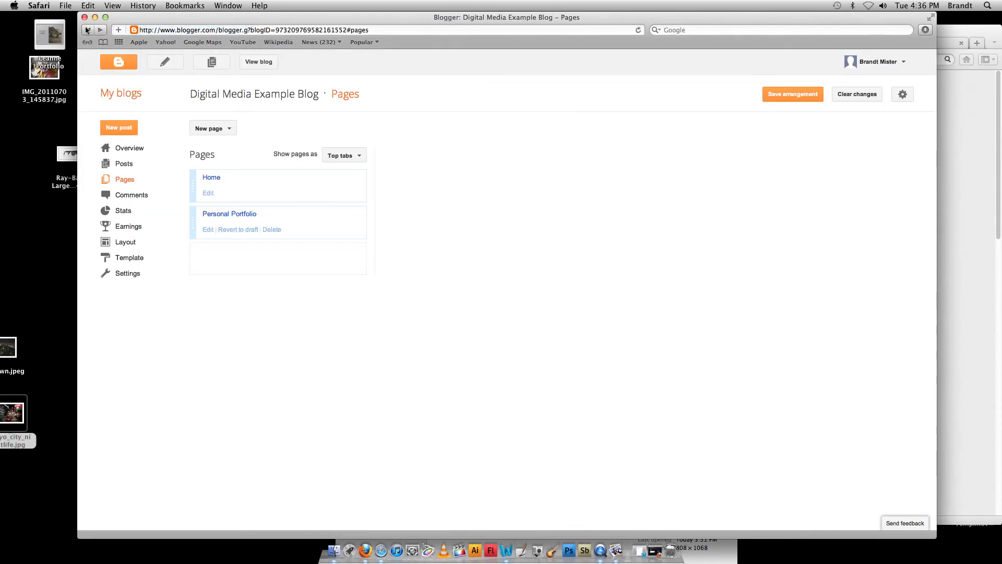
{"action": "mouse_move", "coordinate": [119, 62]}
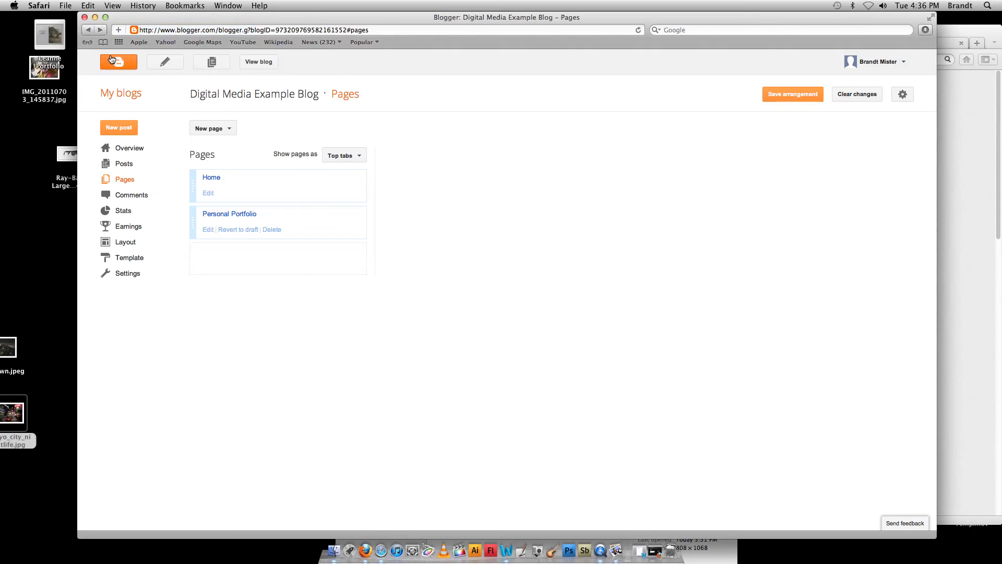
{"action": "mouse_move", "coordinate": [284, 250]}
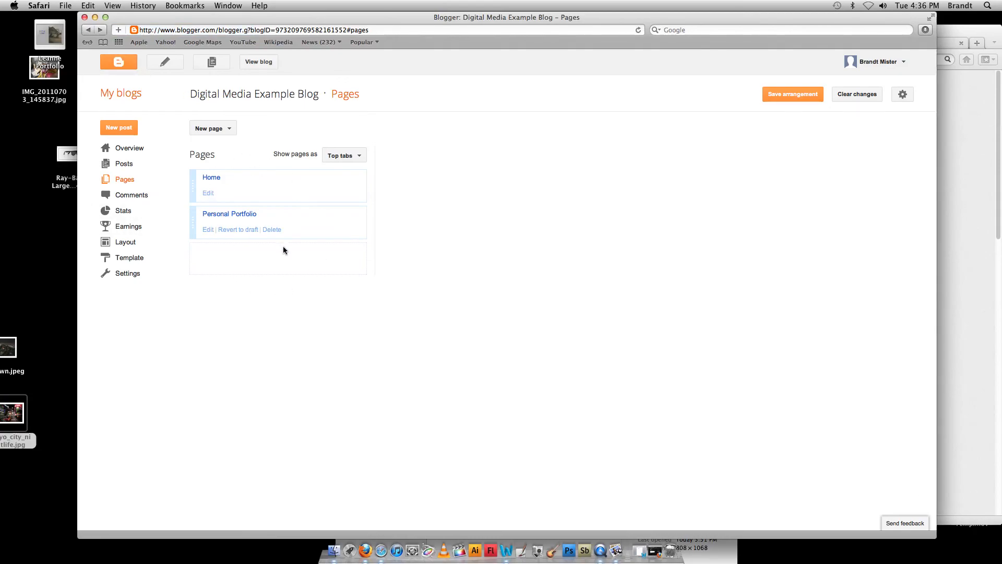
{"action": "mouse_move", "coordinate": [290, 268]}
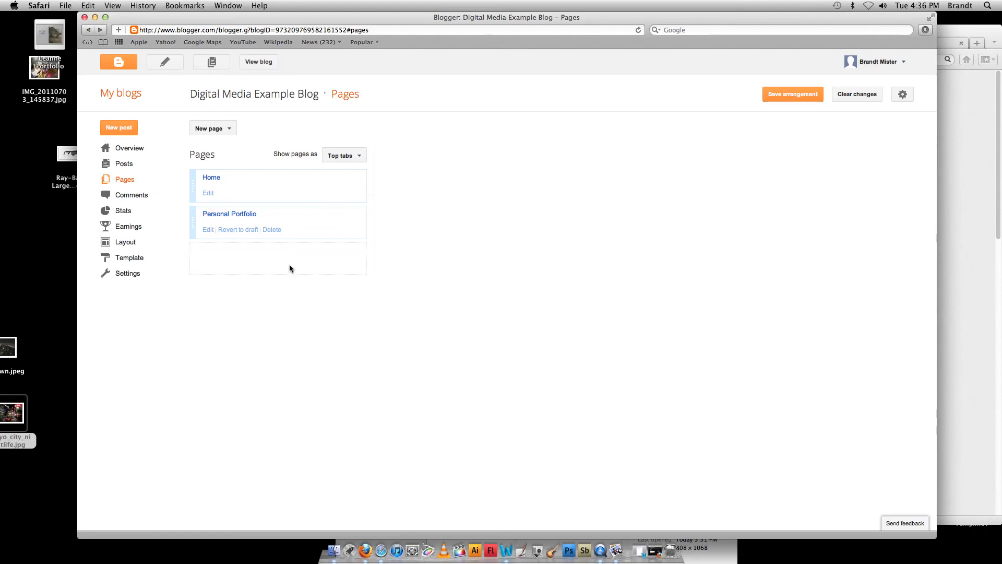